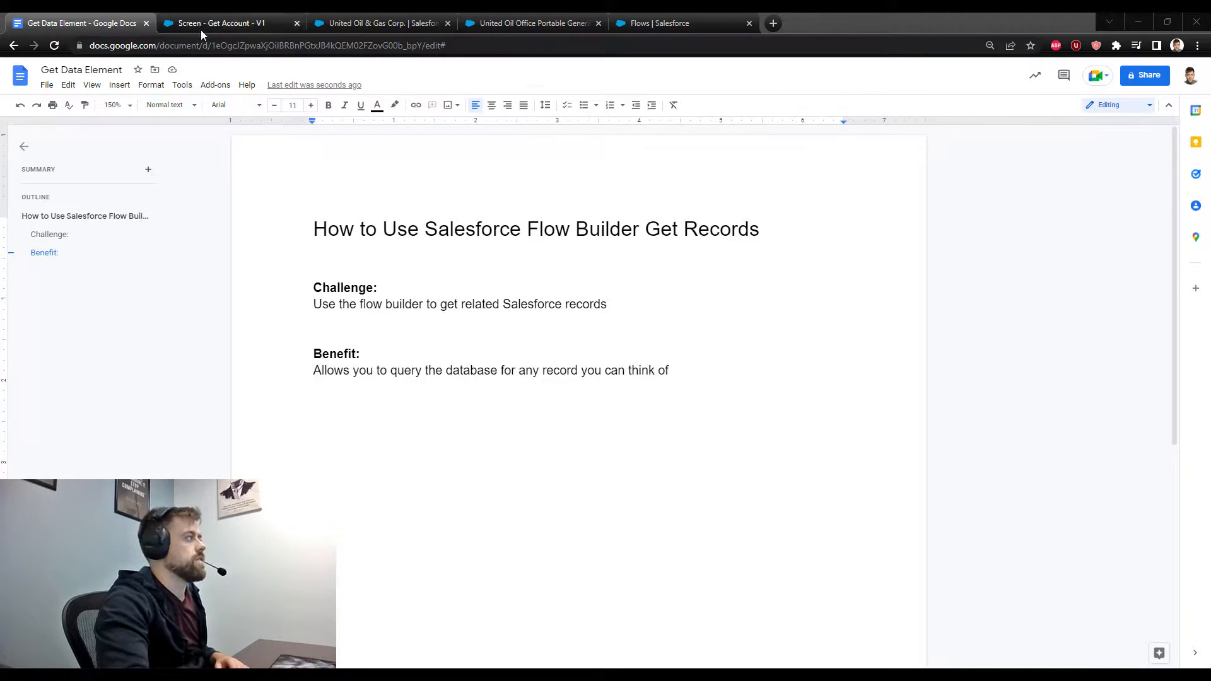
Return to the 'Screen - Get Account - V1' flow tab
click(224, 22)
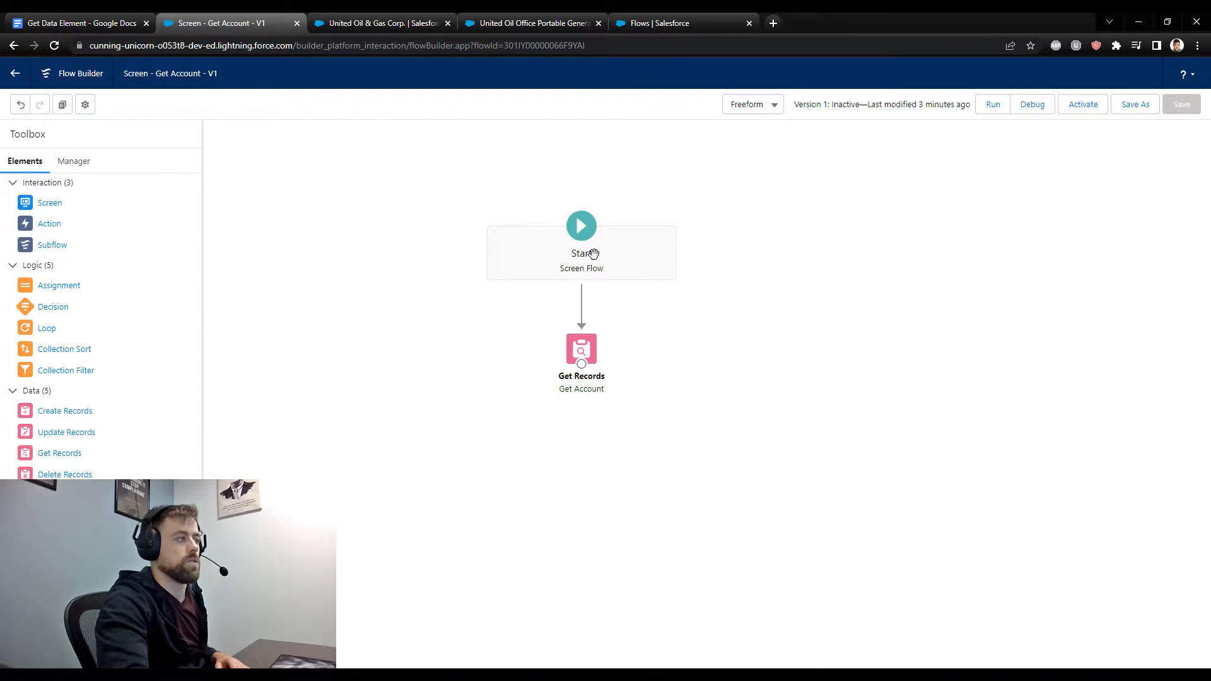
mouse_move(554, 364)
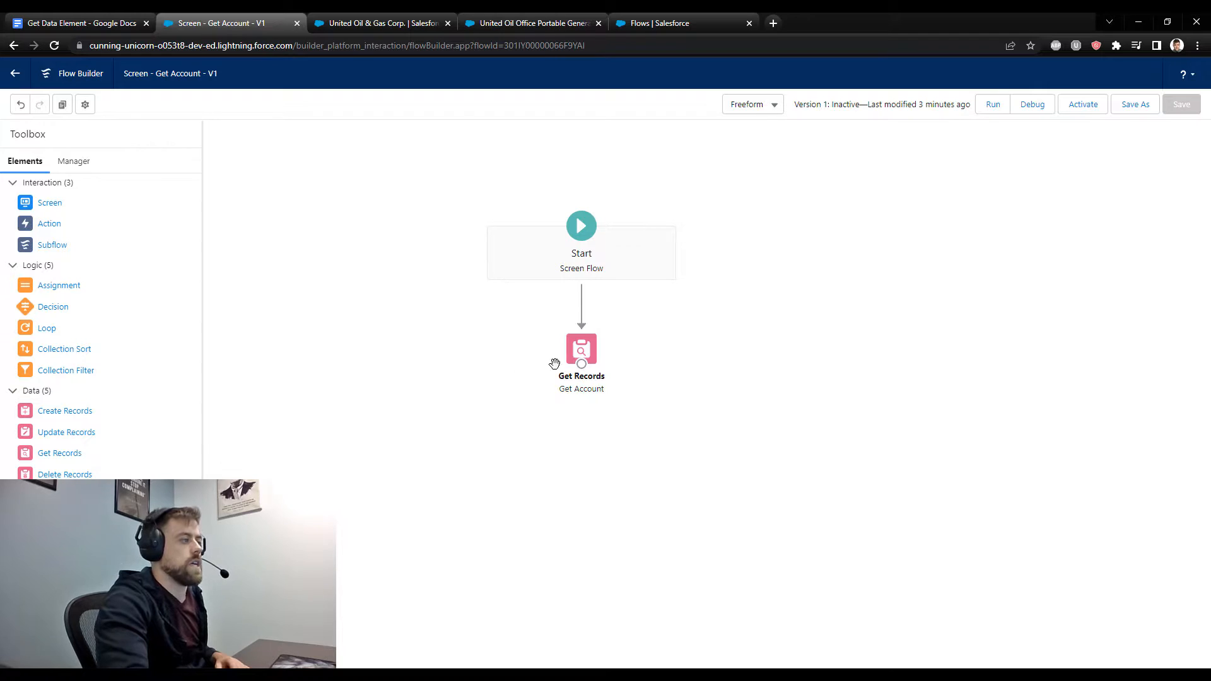
Review Get Account settings: Account where Id equals recordId, storing only the first record
double_click(581, 350)
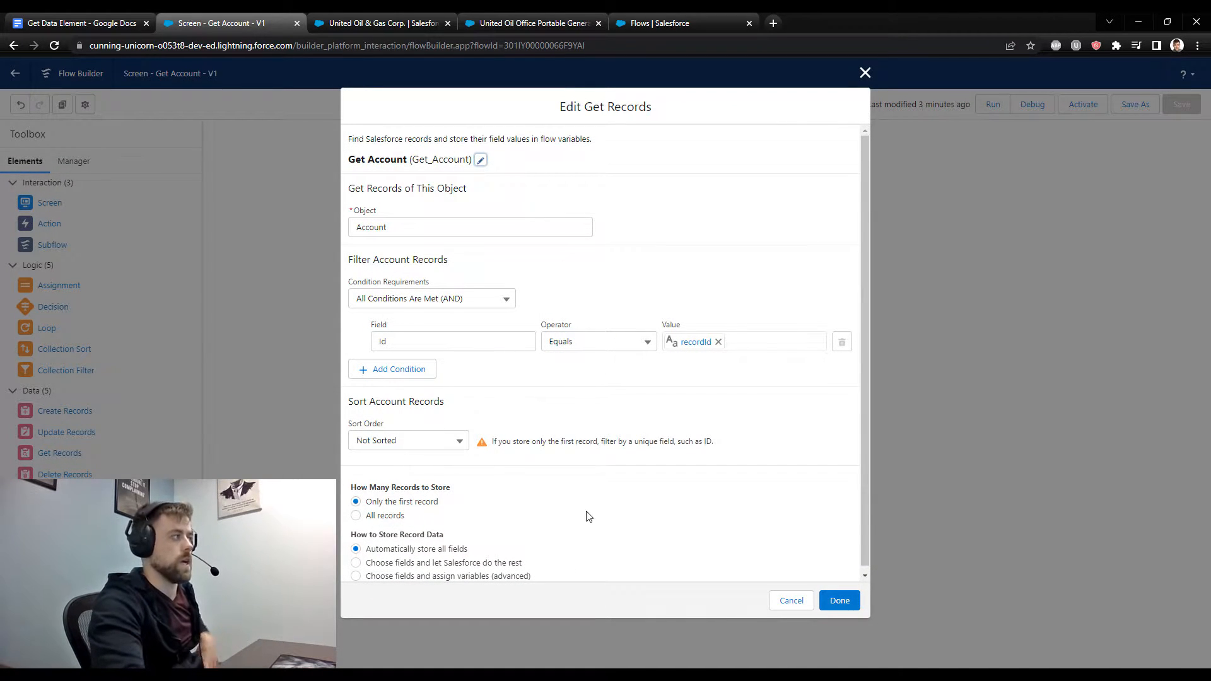
mouse_move(630, 121)
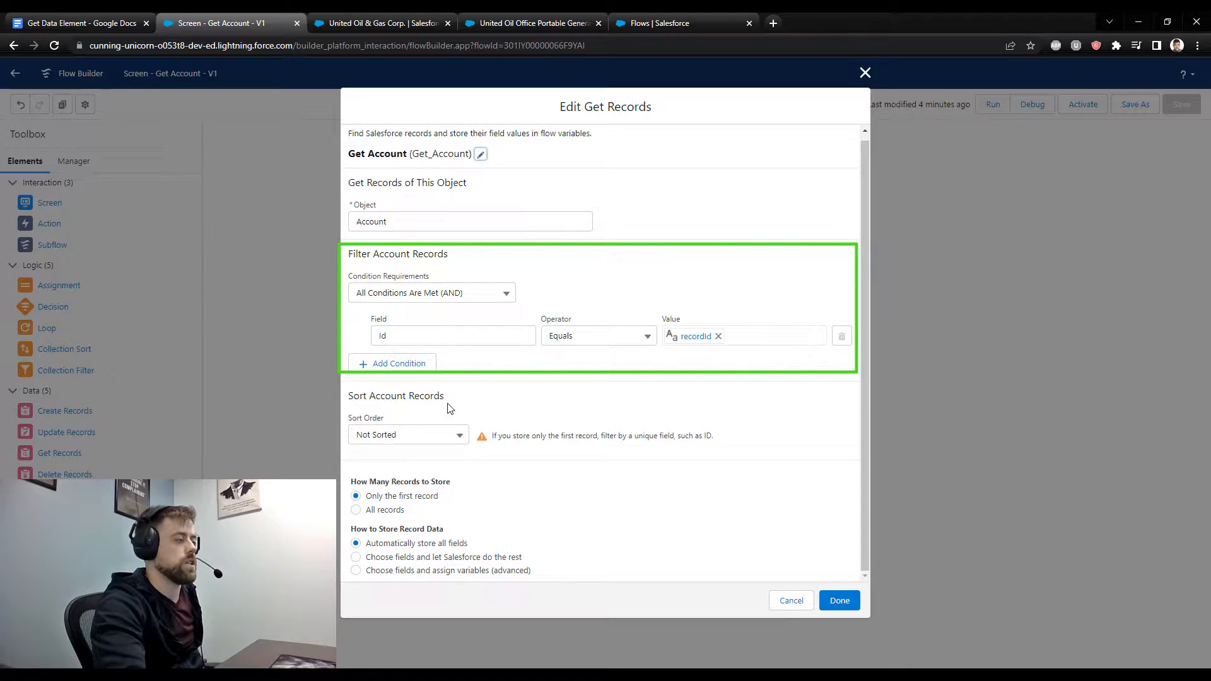
mouse_move(505, 419)
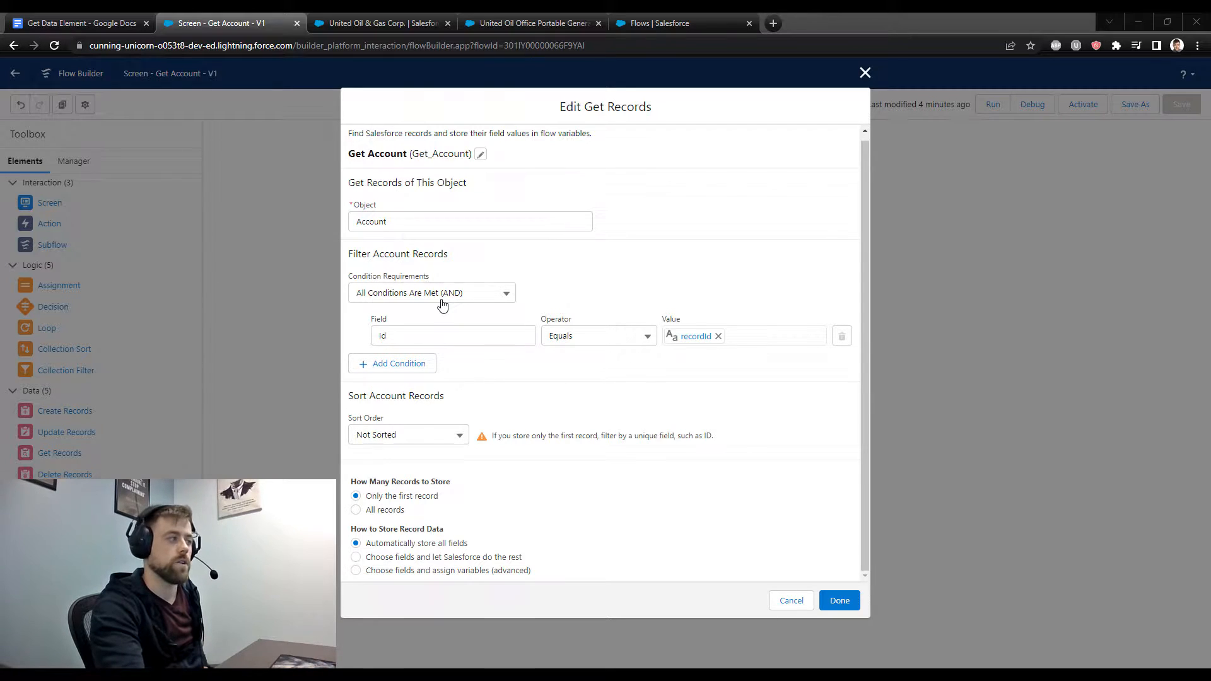
mouse_move(513, 362)
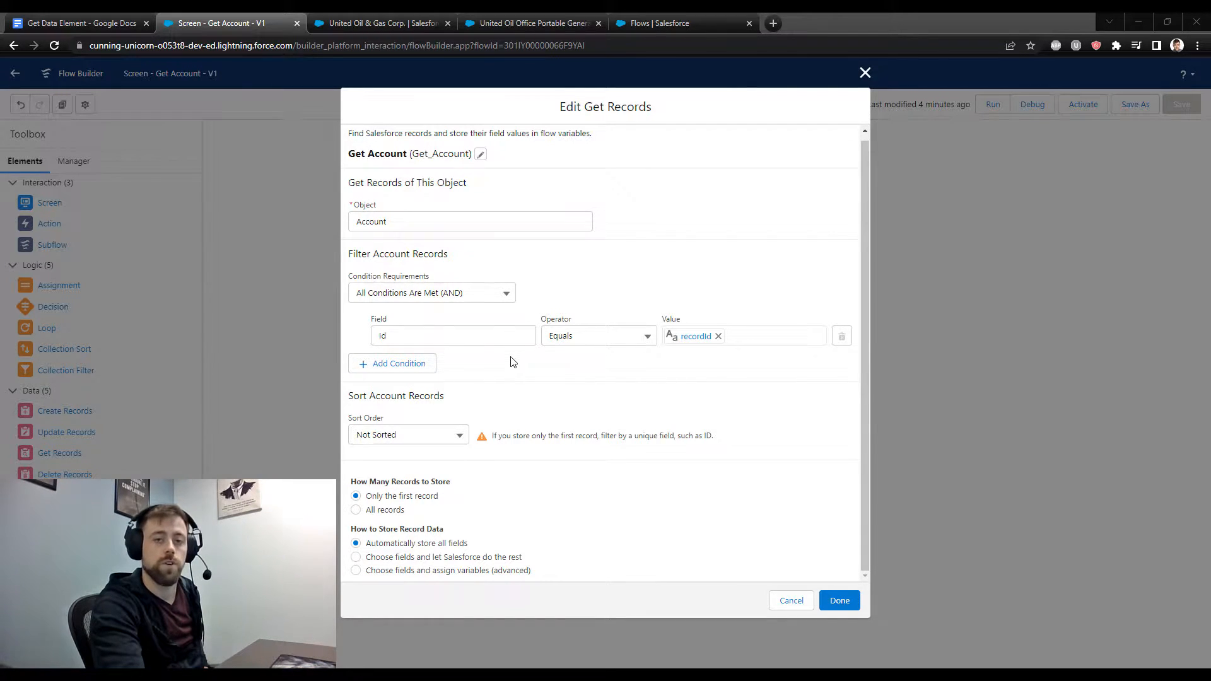
mouse_move(498, 365)
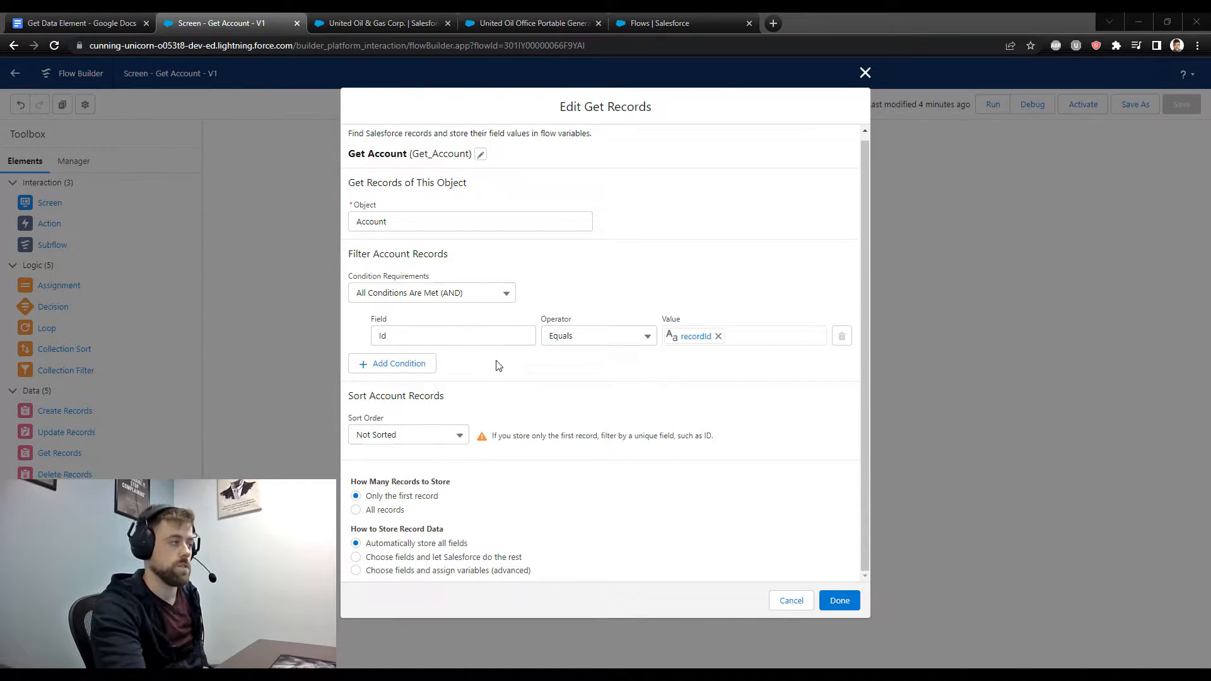
mouse_move(595, 468)
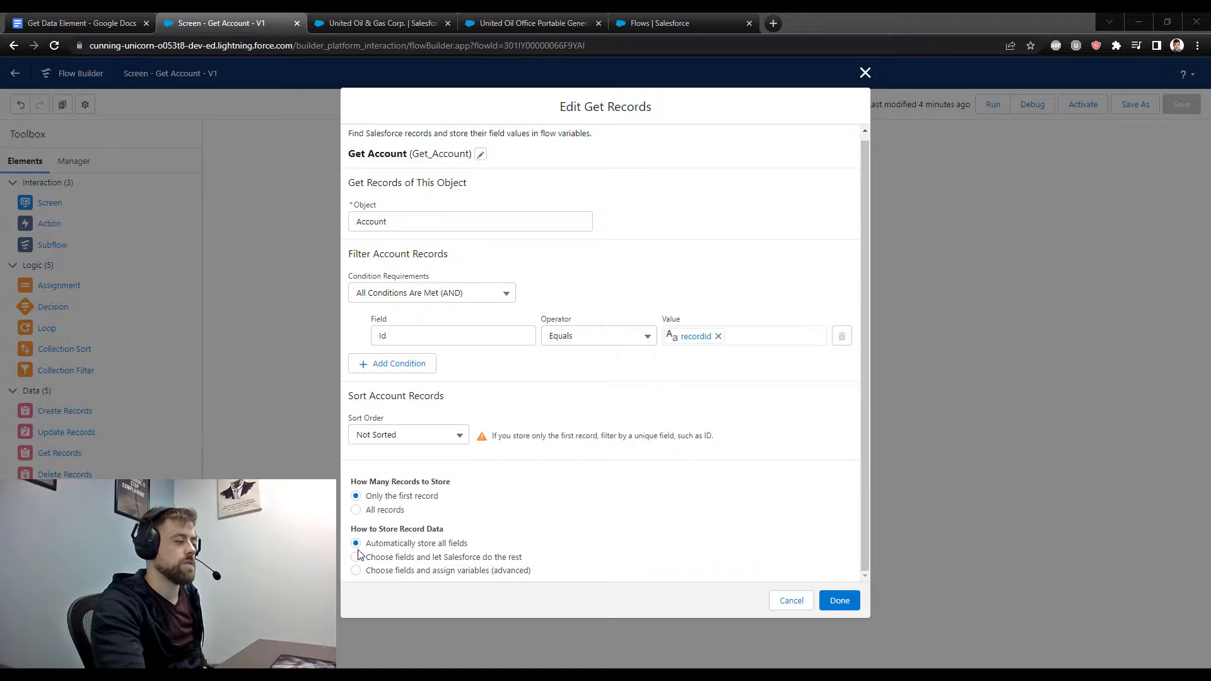
mouse_move(584, 574)
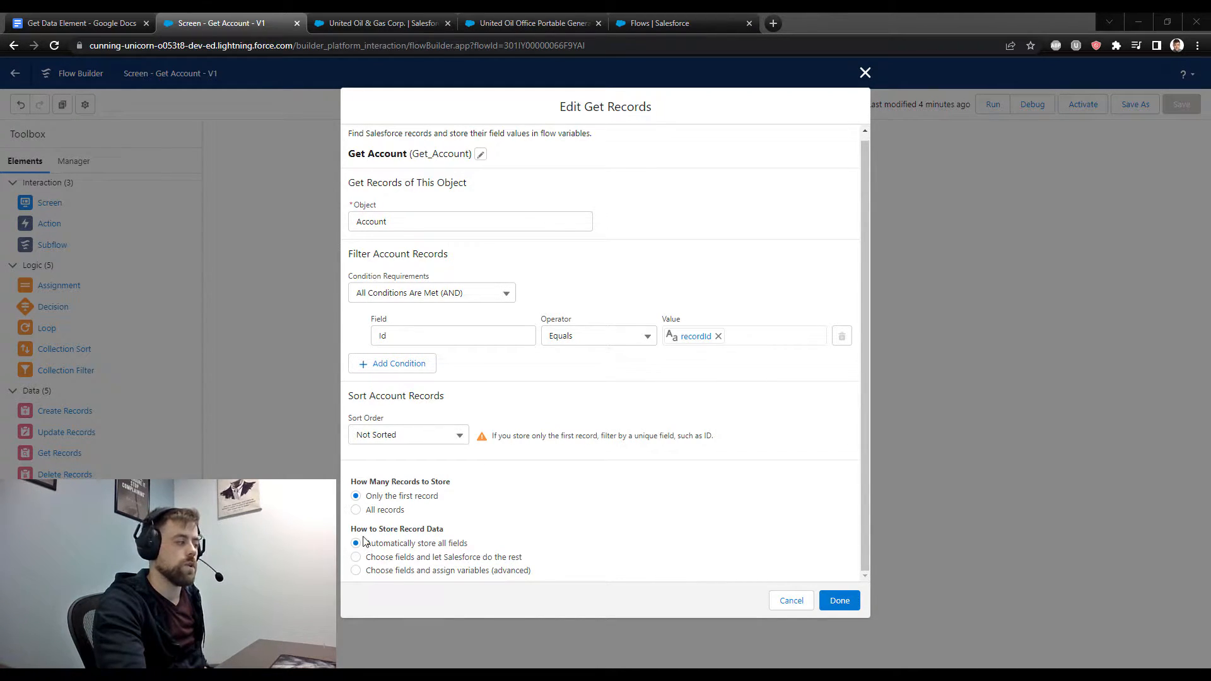
mouse_move(629, 558)
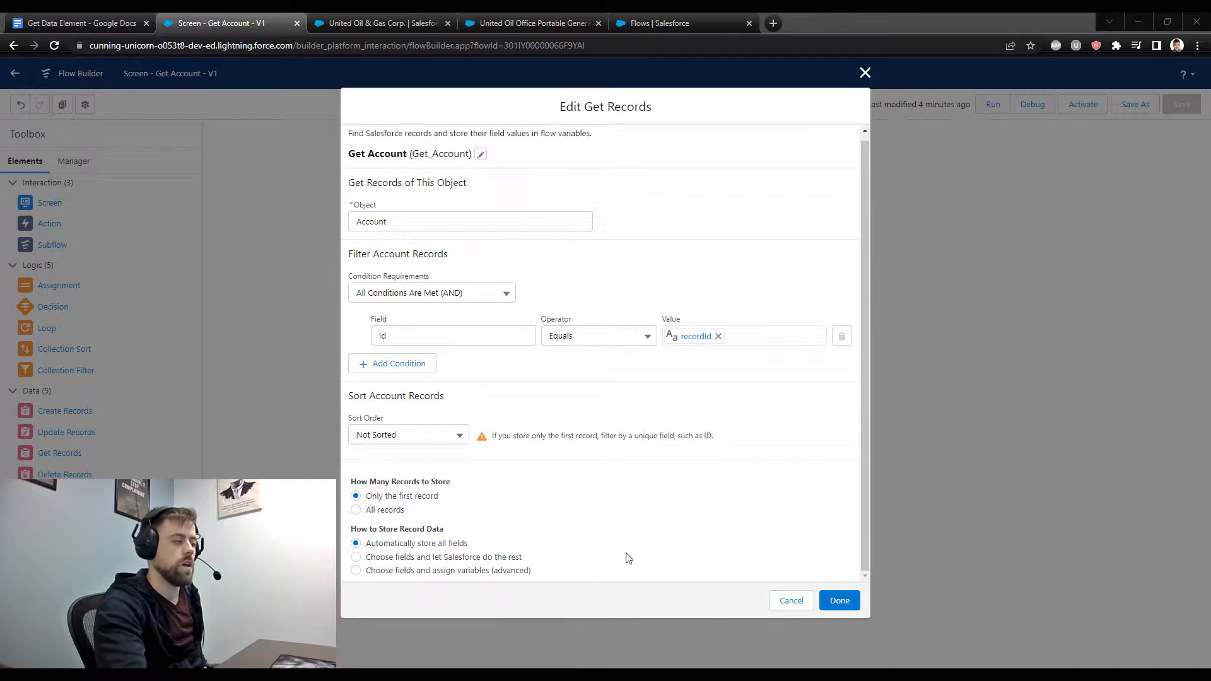
mouse_move(647, 567)
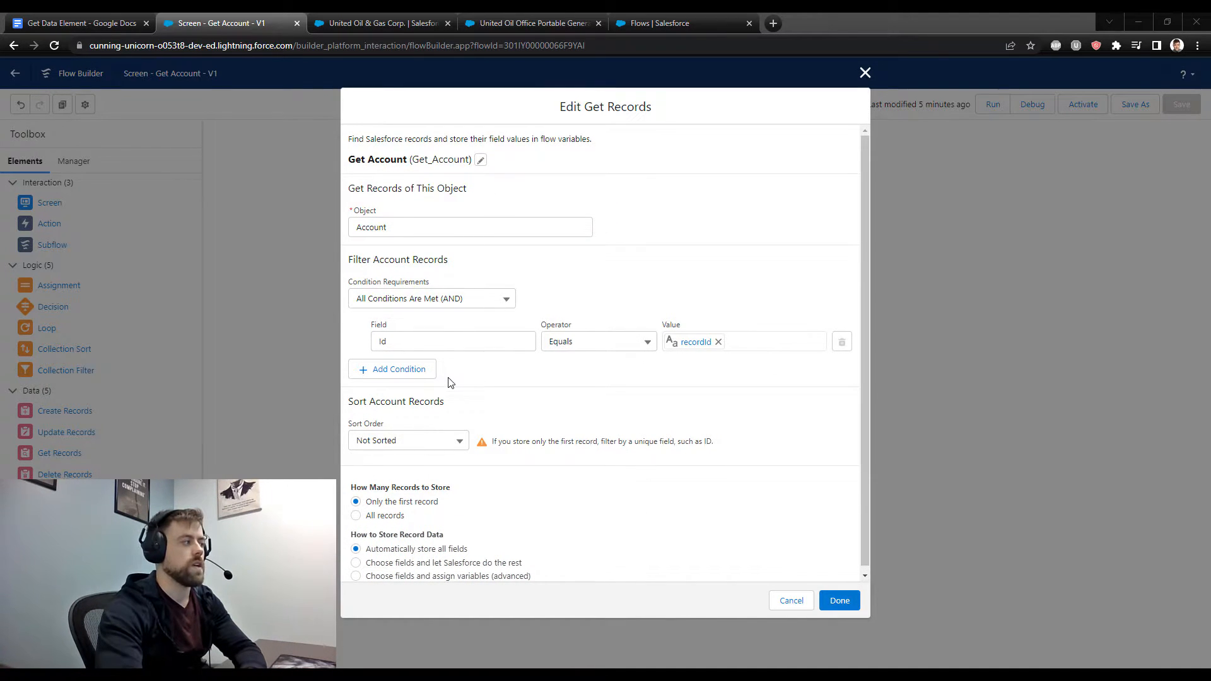
mouse_move(396, 355)
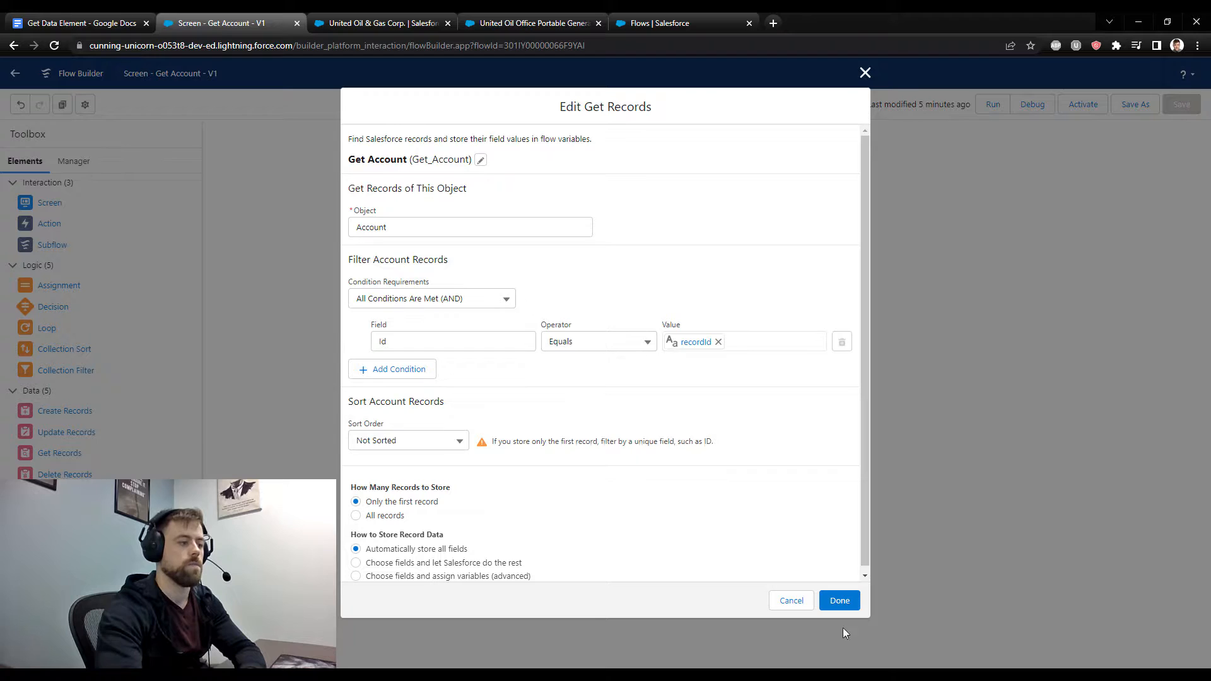
Close Get Account, copy United Oil & Gas Corp.'s record Id, and start a debug run
click(839, 601)
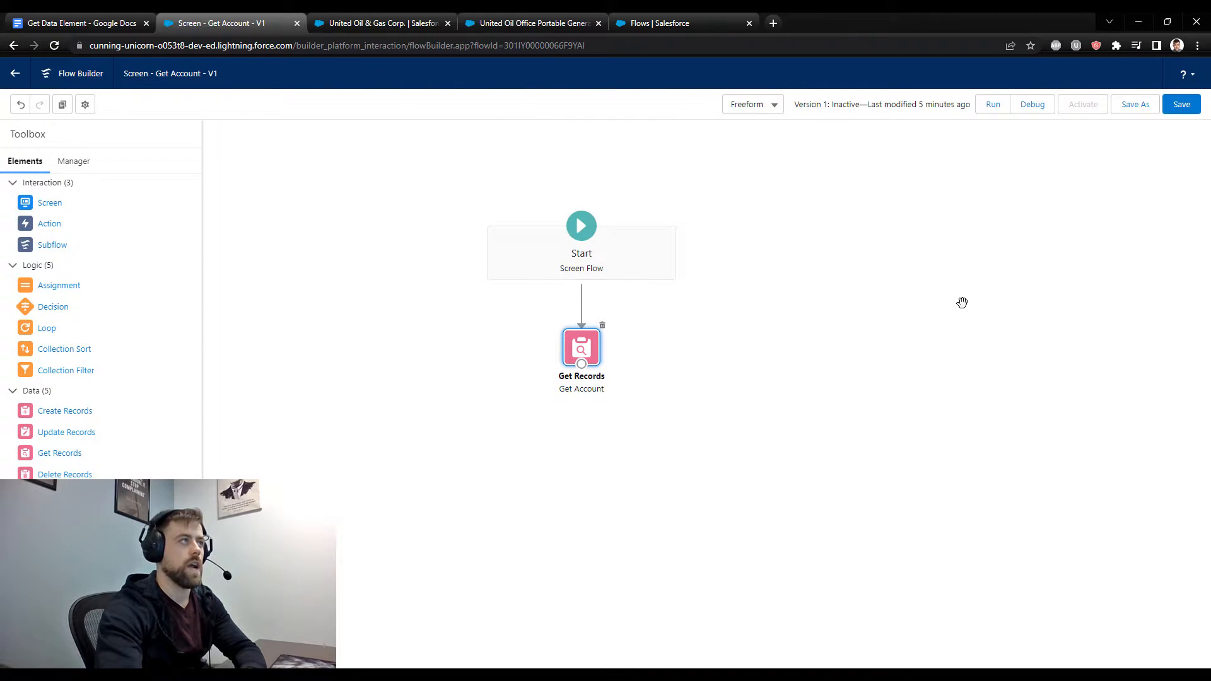
click(379, 23)
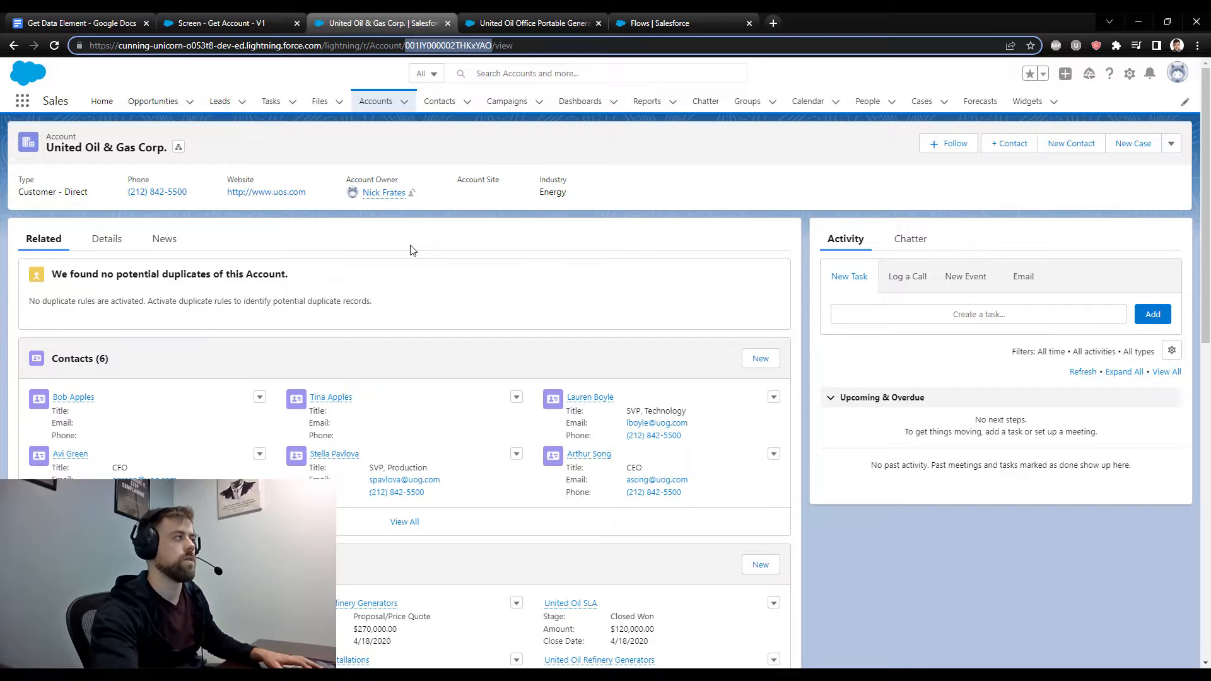
click(227, 23)
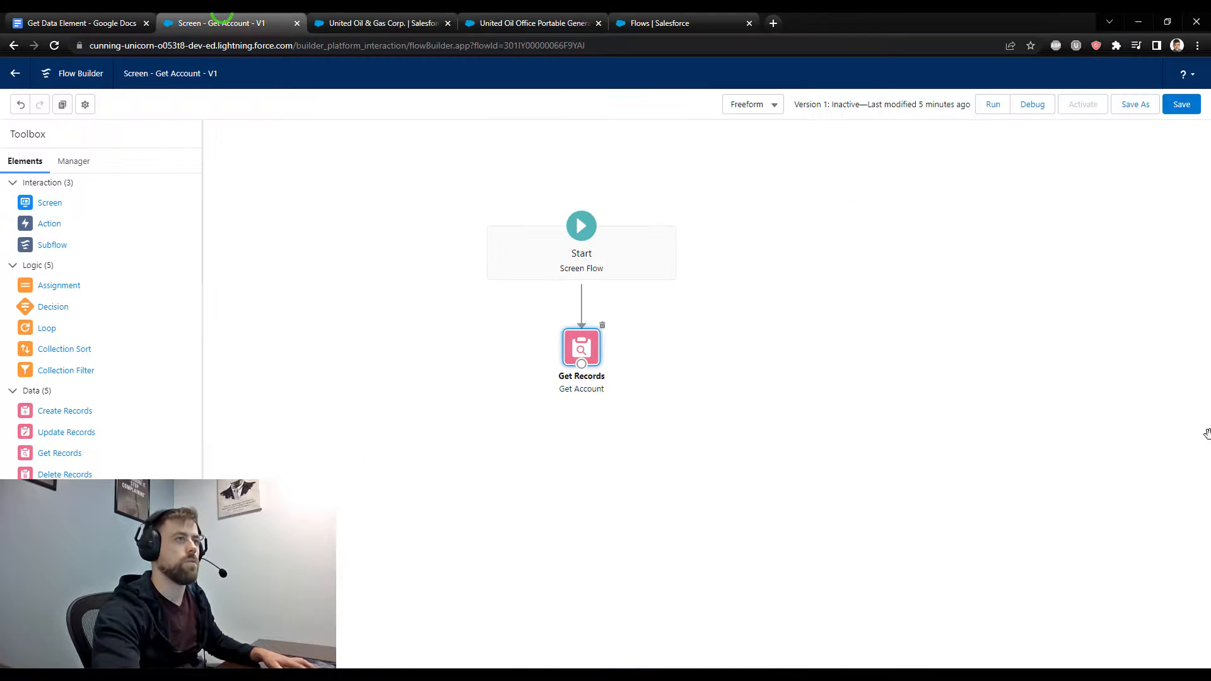
click(1032, 104)
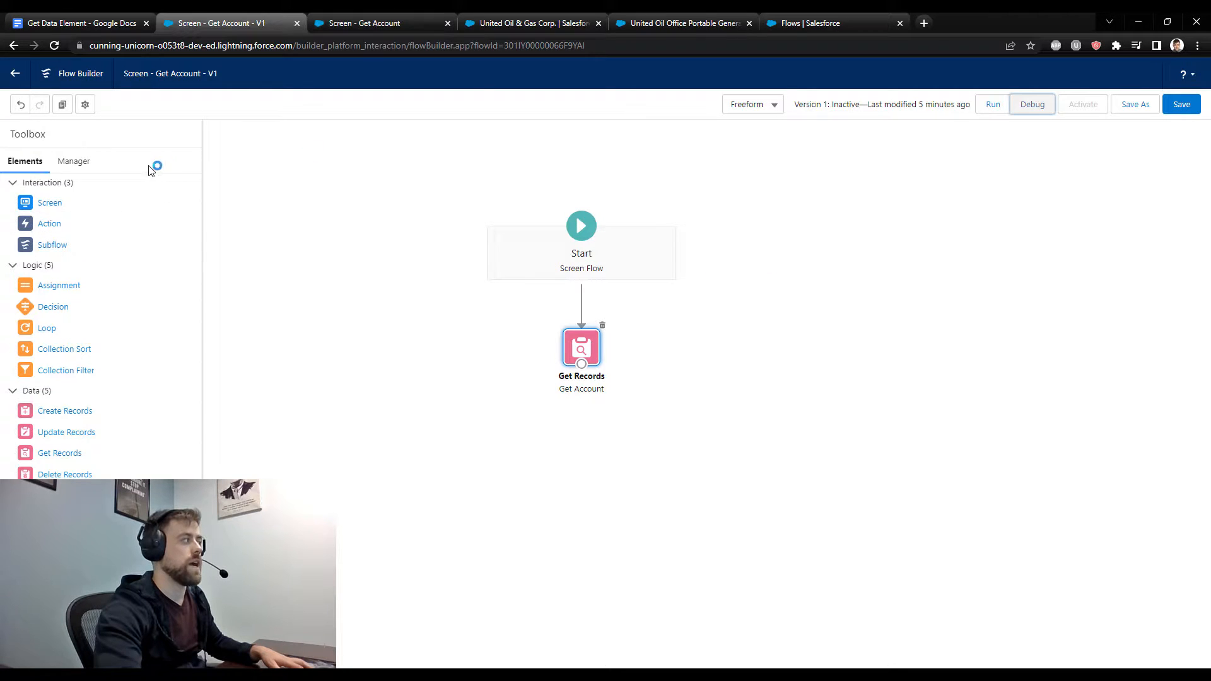
Recheck the Get Account filter, then run the debug with the account's record Id
click(1033, 104)
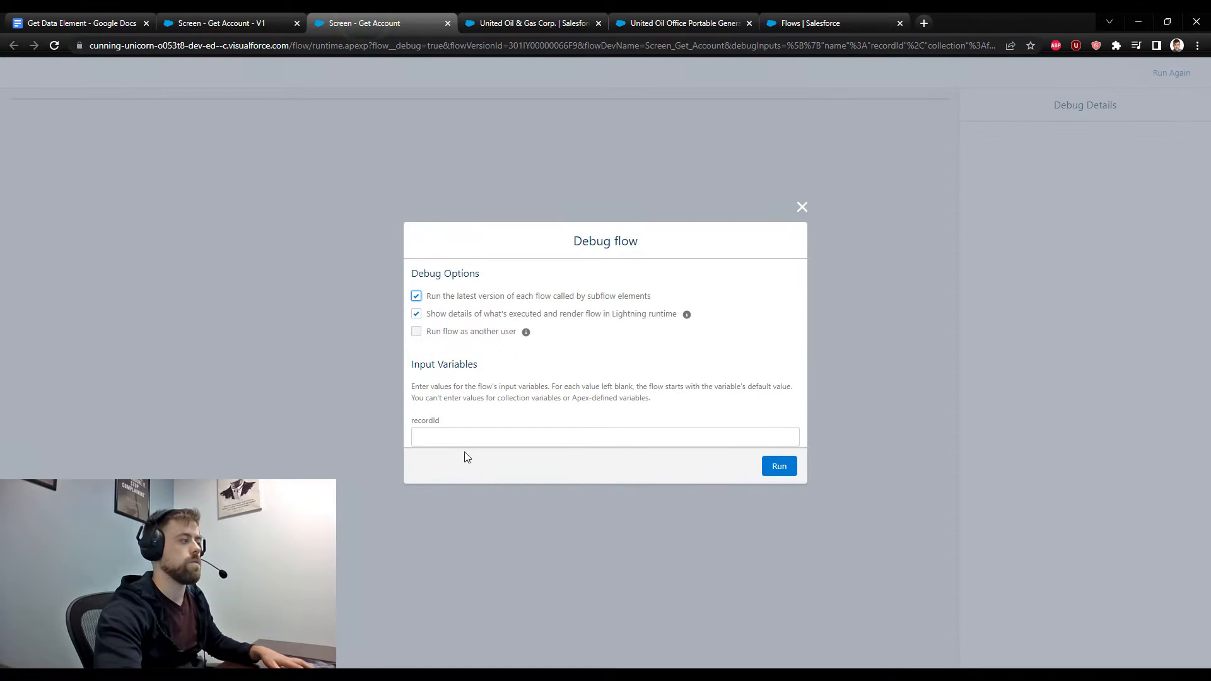
click(605, 438)
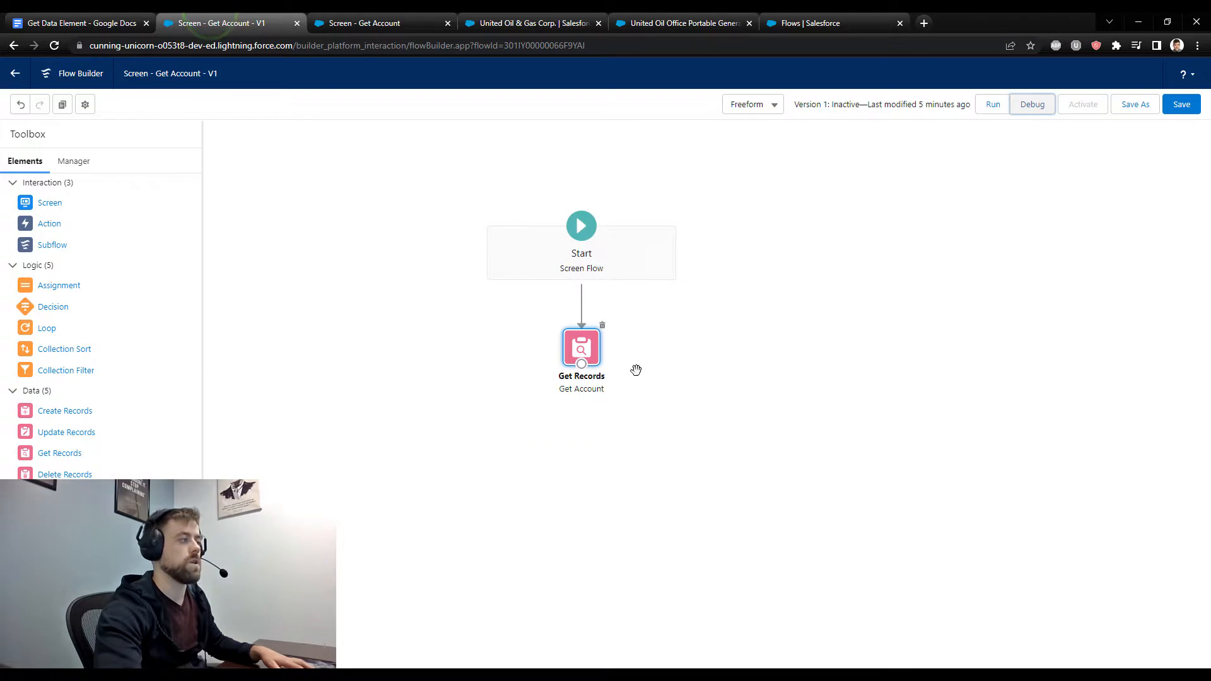
double_click(581, 346)
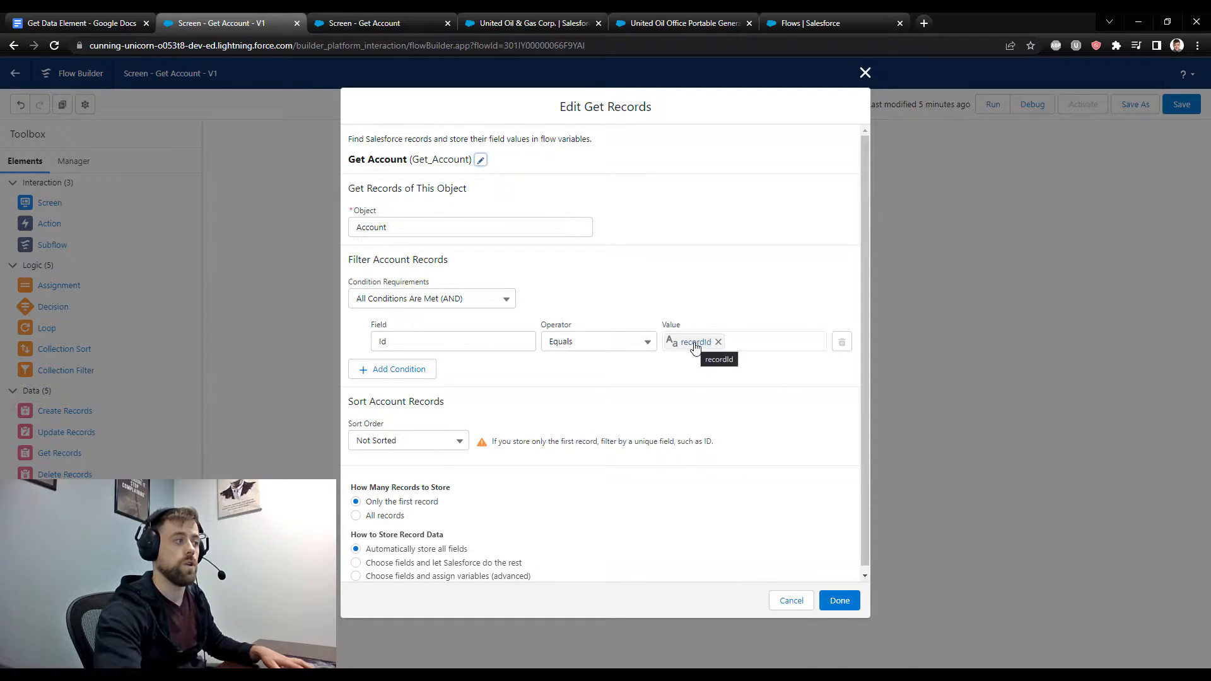
mouse_move(385, 361)
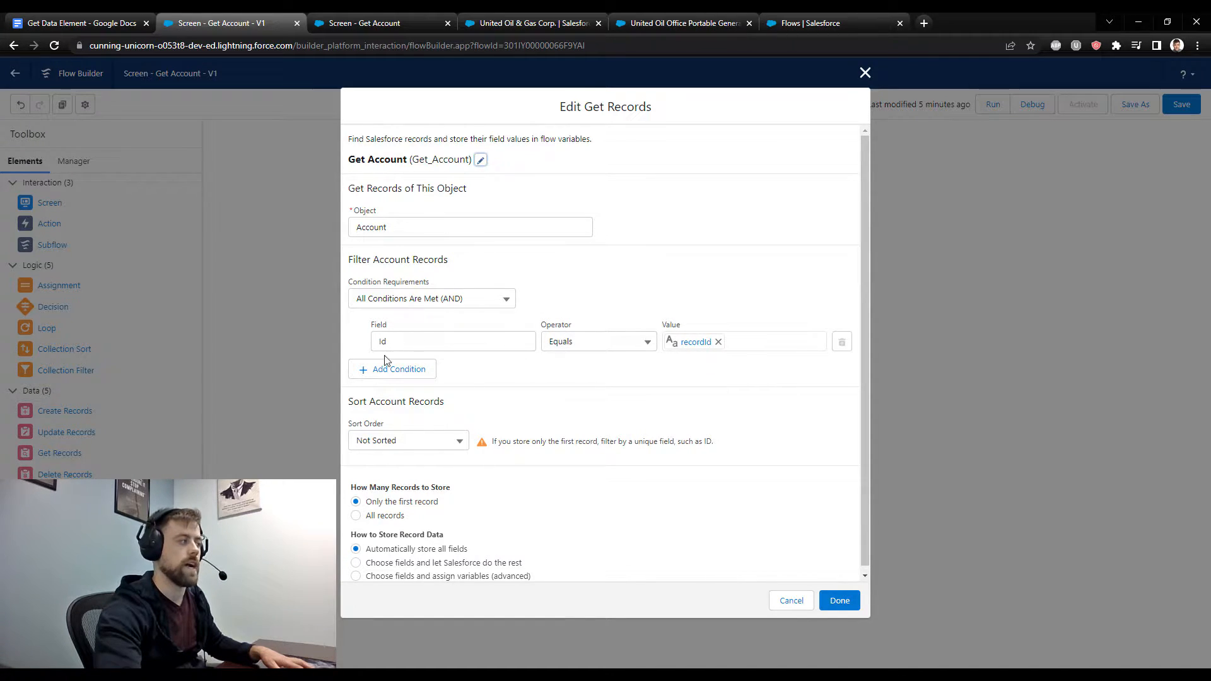
mouse_move(368, 92)
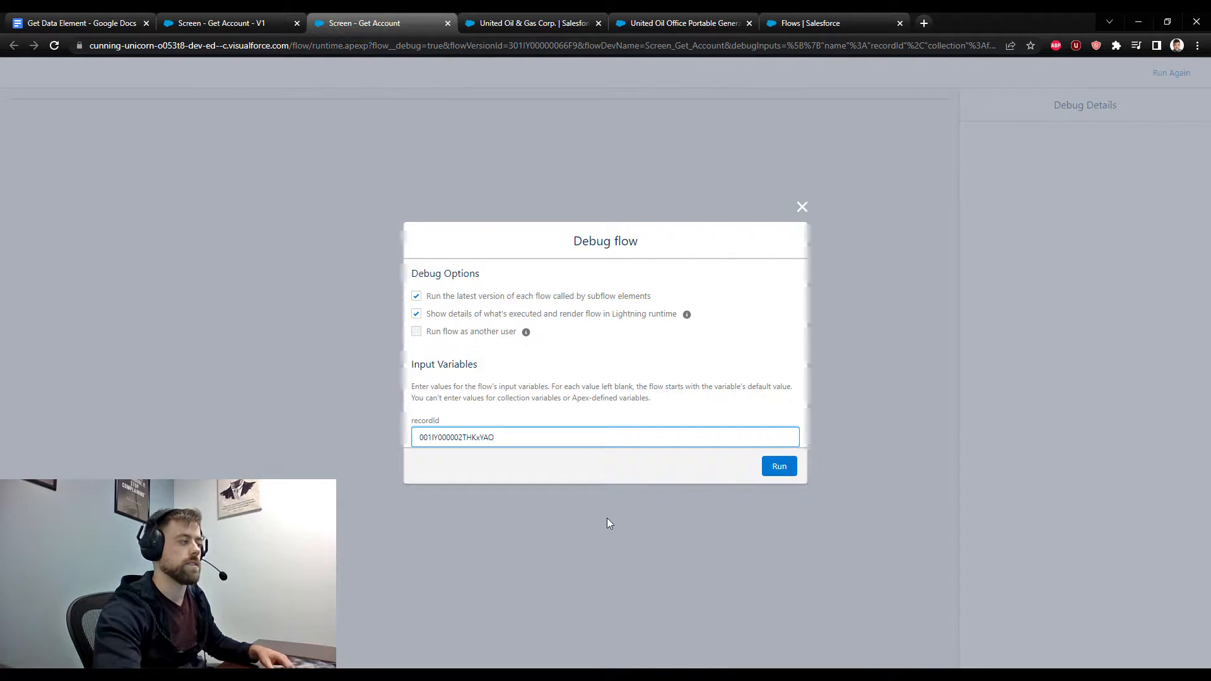
click(779, 467)
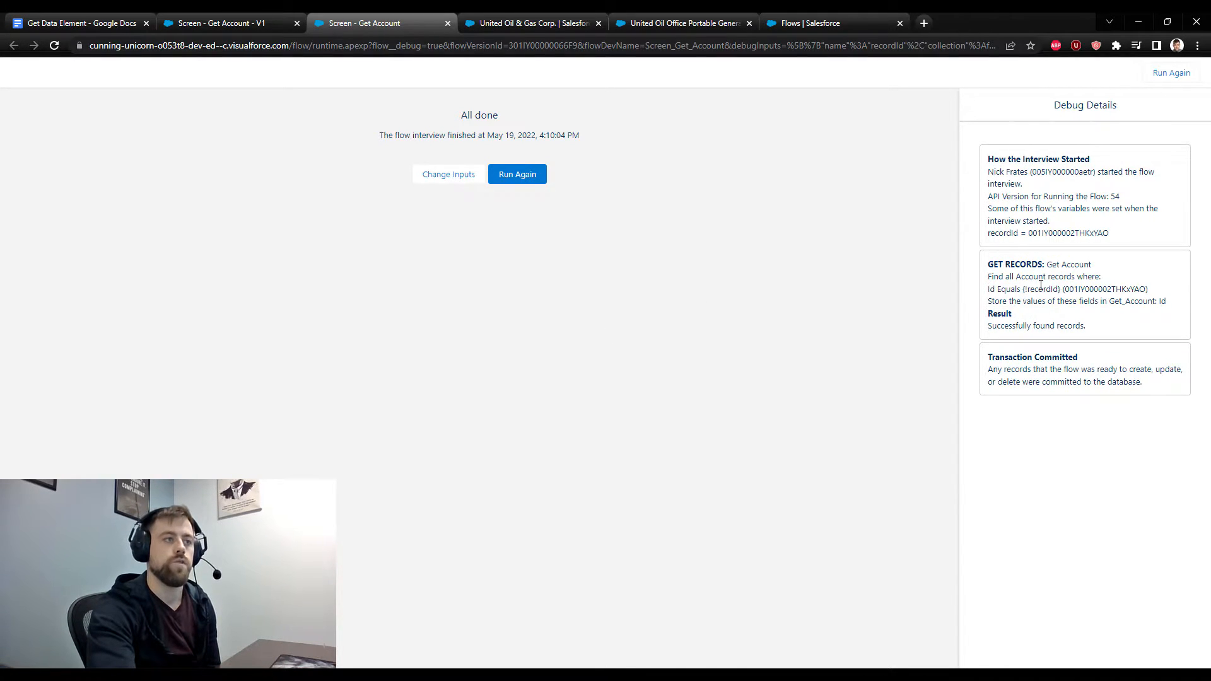
mouse_move(1107, 184)
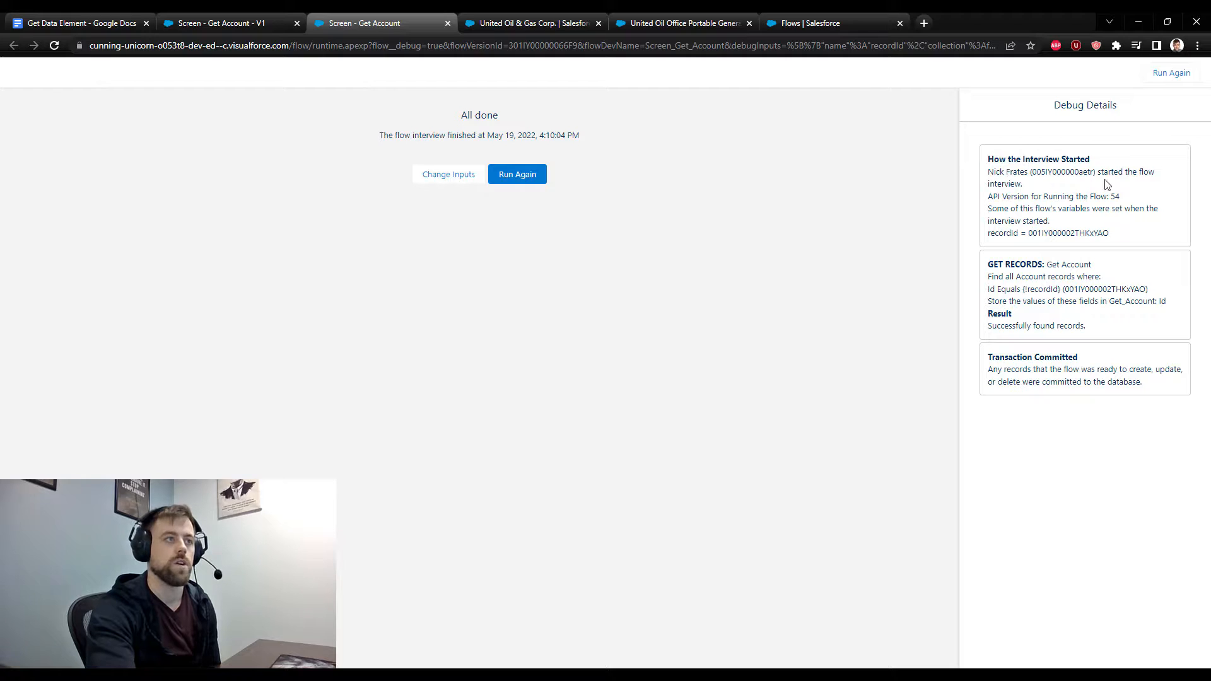
mouse_move(1097, 256)
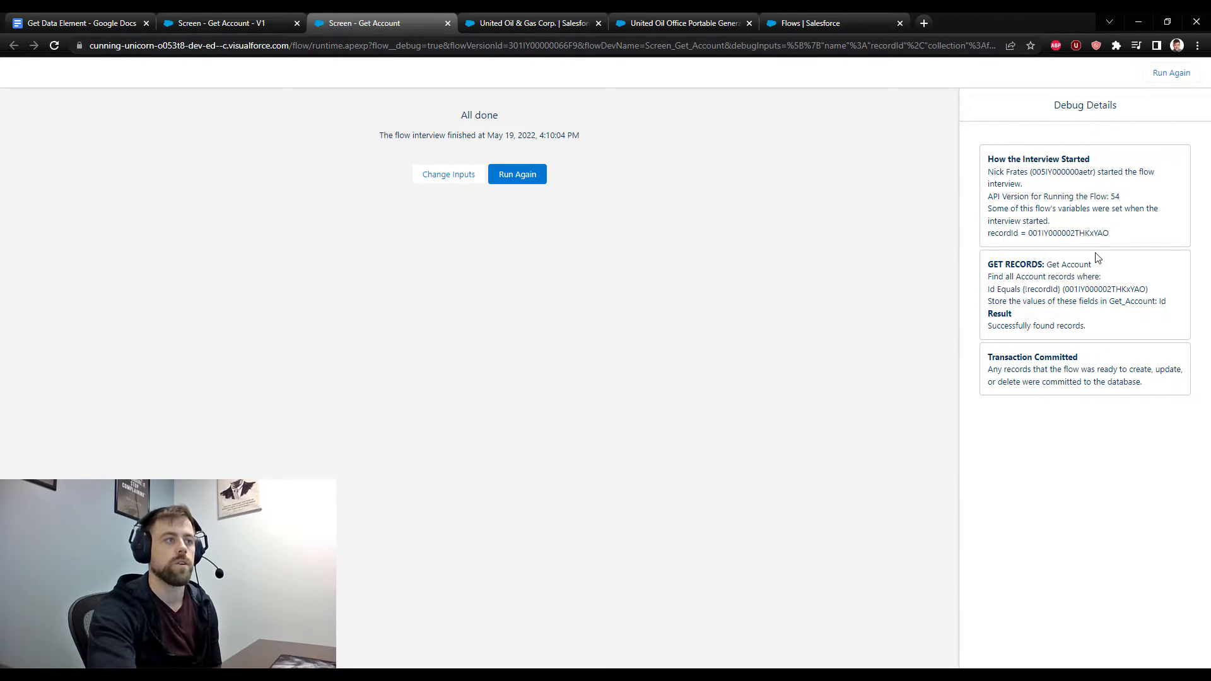
mouse_move(1017, 310)
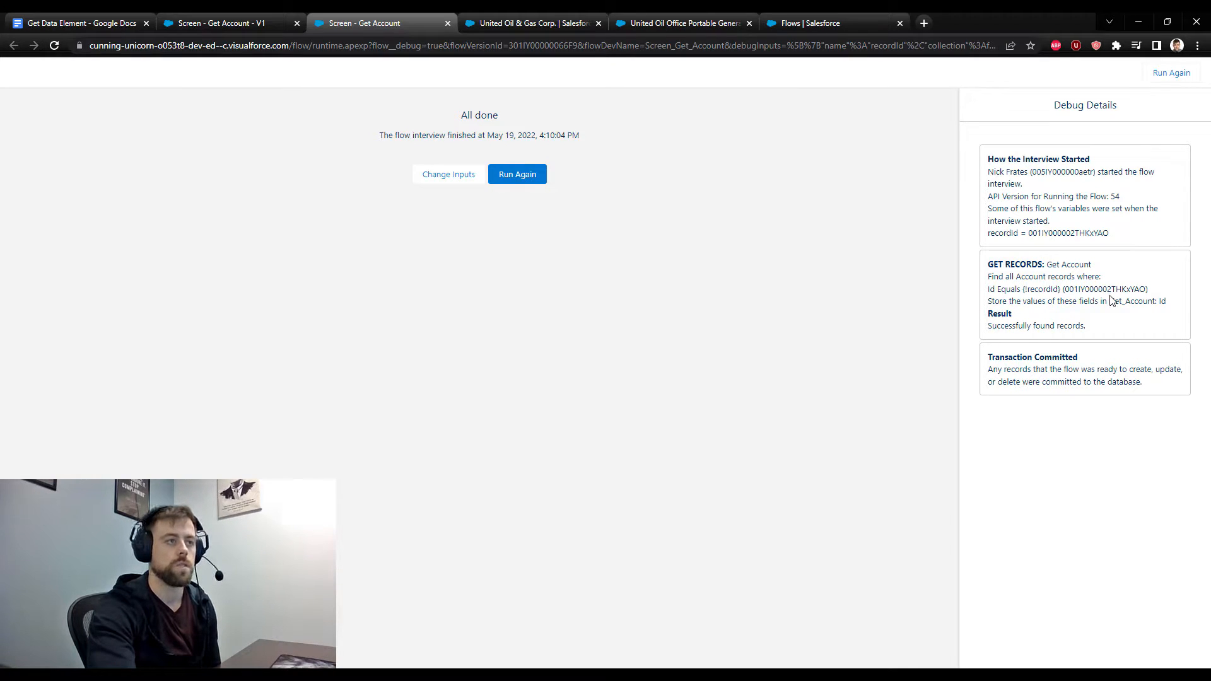
mouse_move(1068, 302)
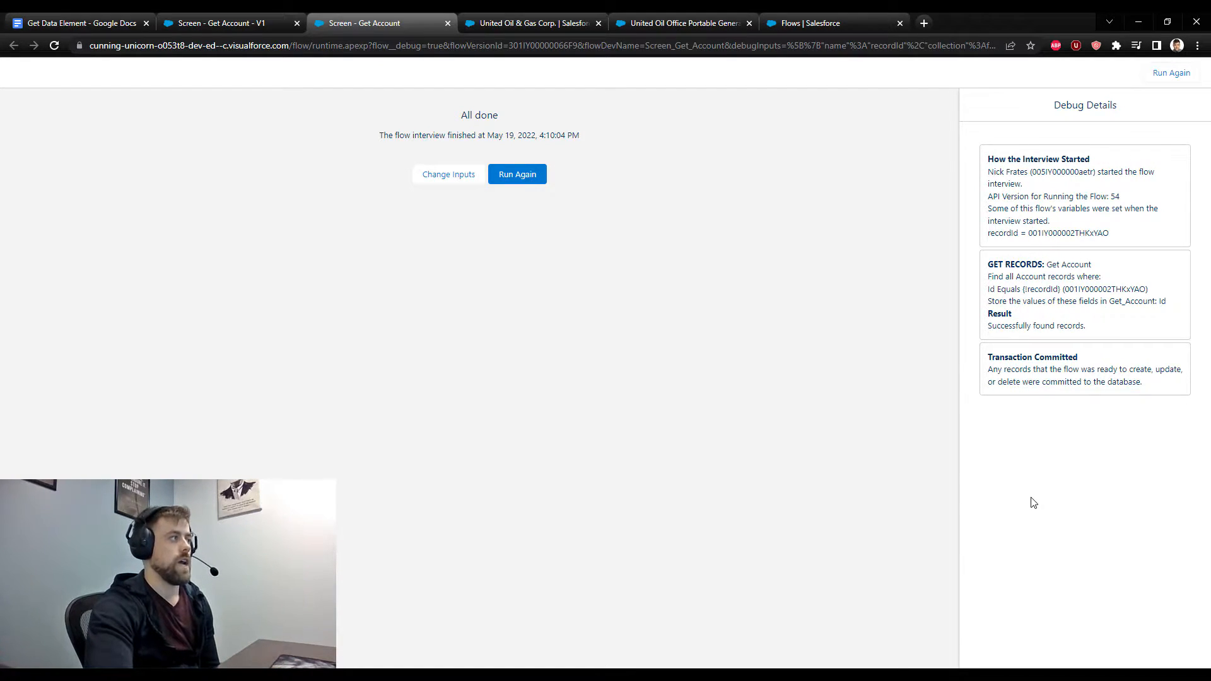
mouse_move(1108, 358)
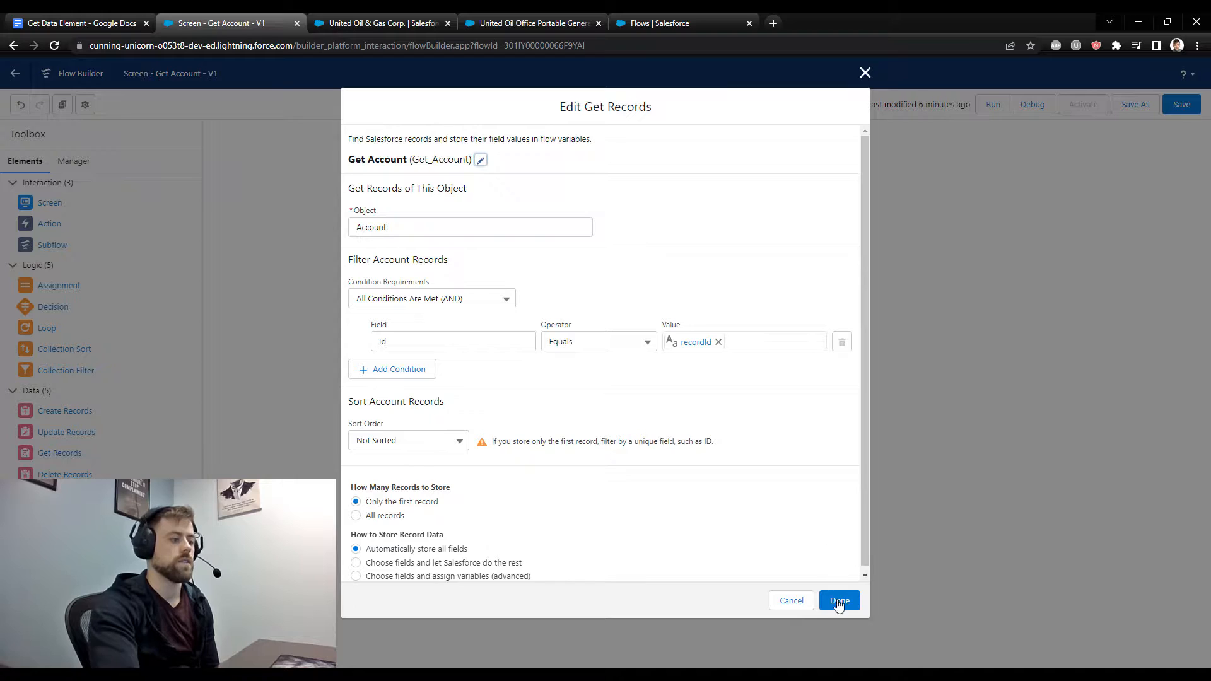
Create a Get Records element 'Get Opportunities' that queries the Opportunity object
click(840, 601)
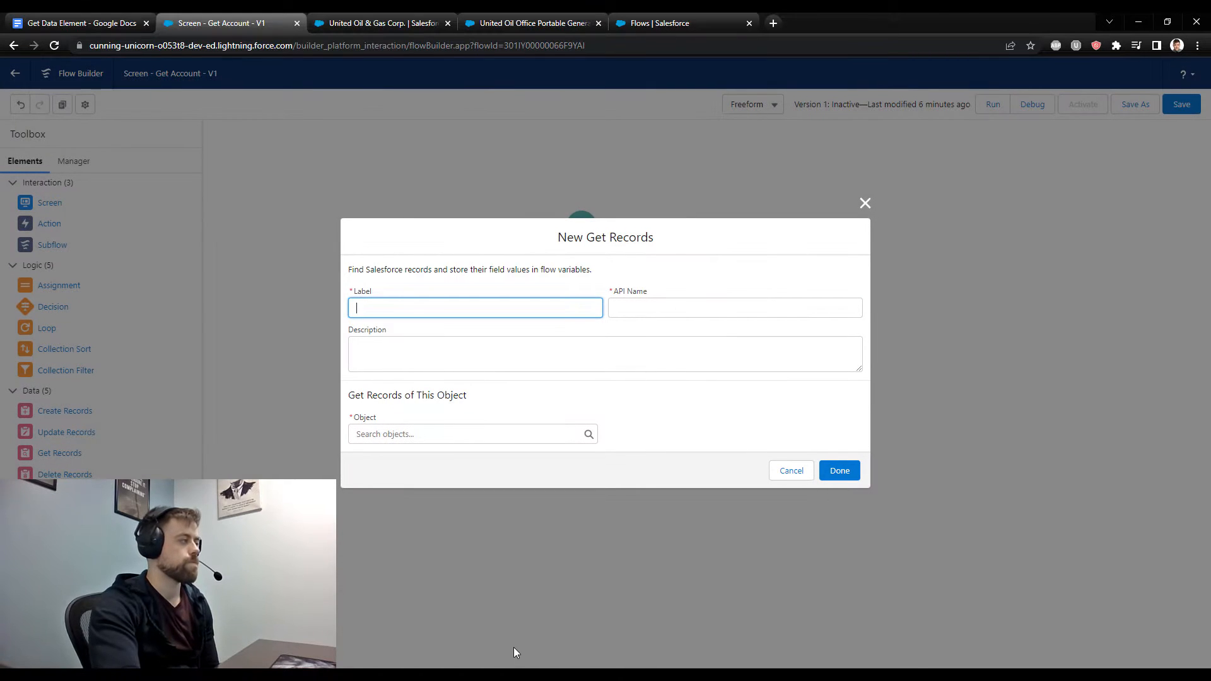
text(Get Opportunities)
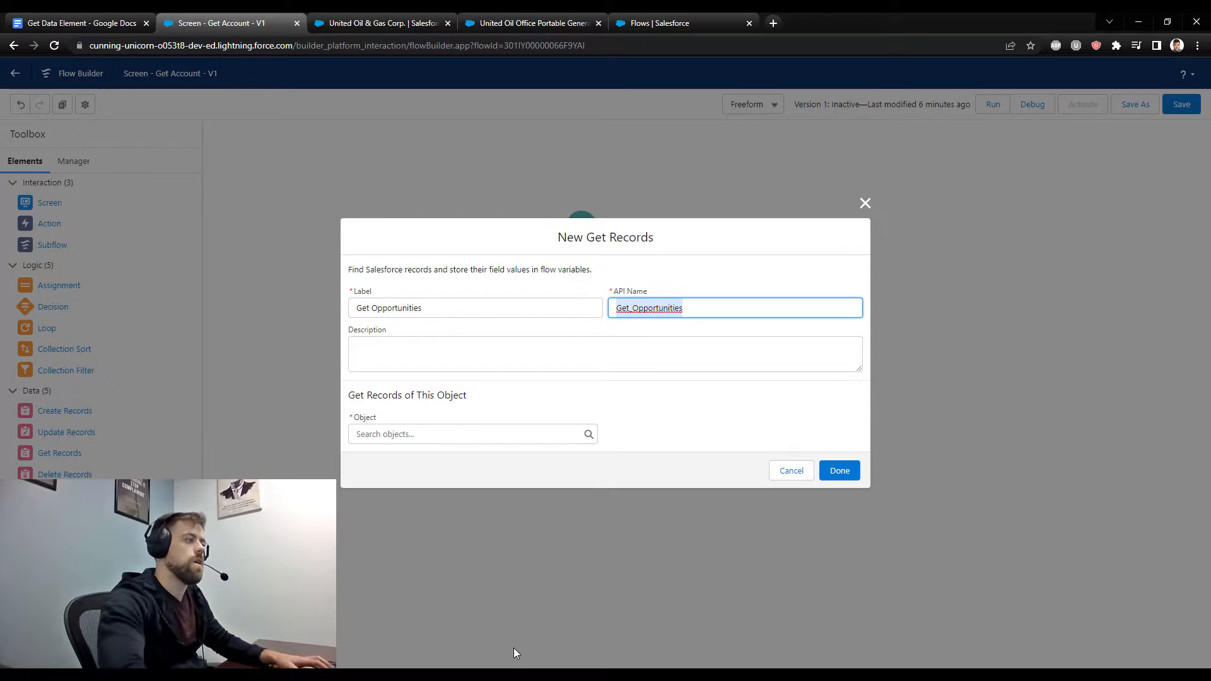
mouse_move(358, 500)
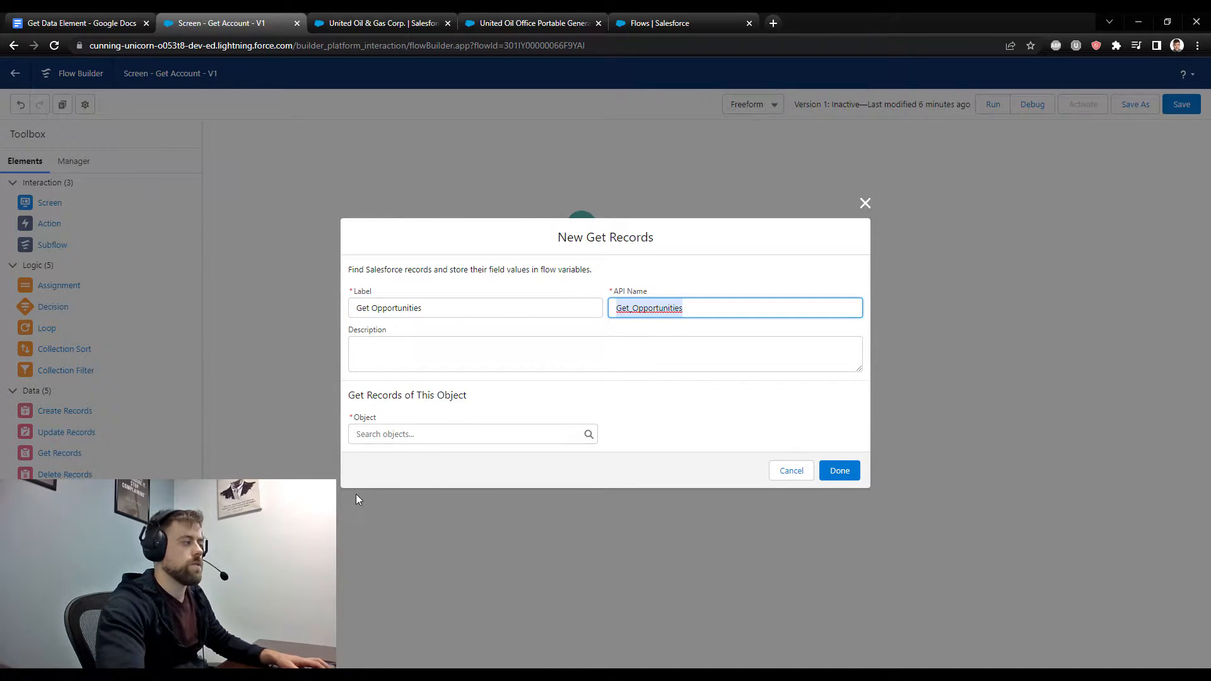
click(472, 434)
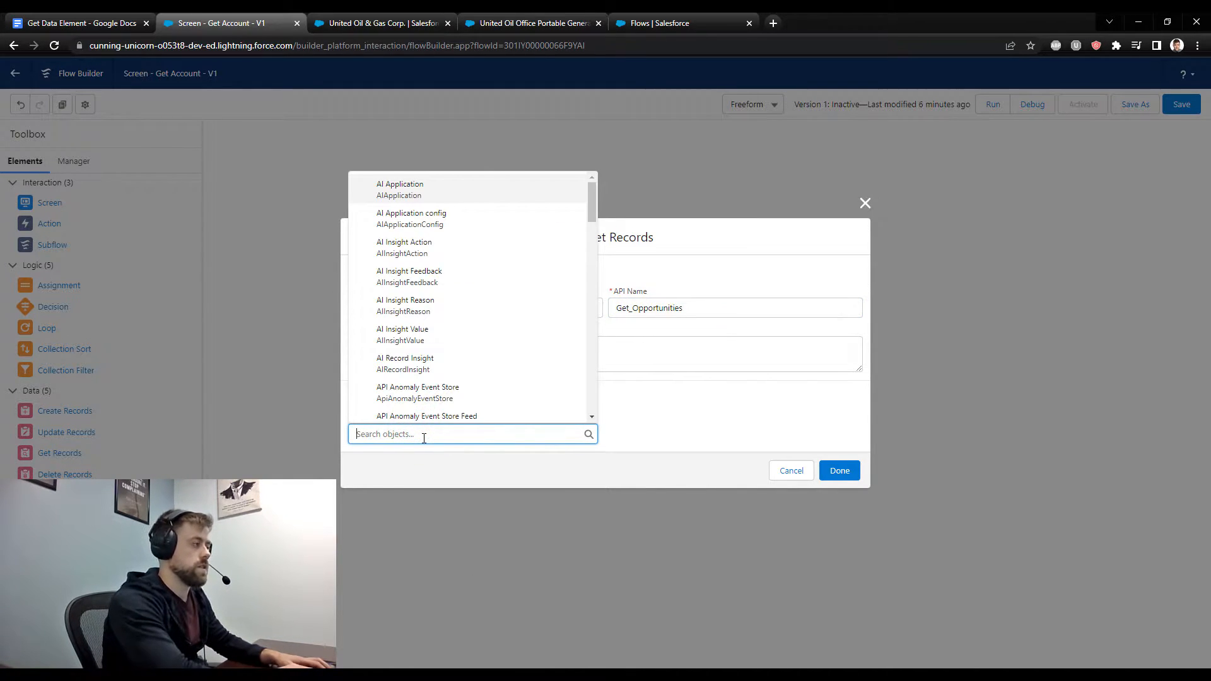
text(oppo)
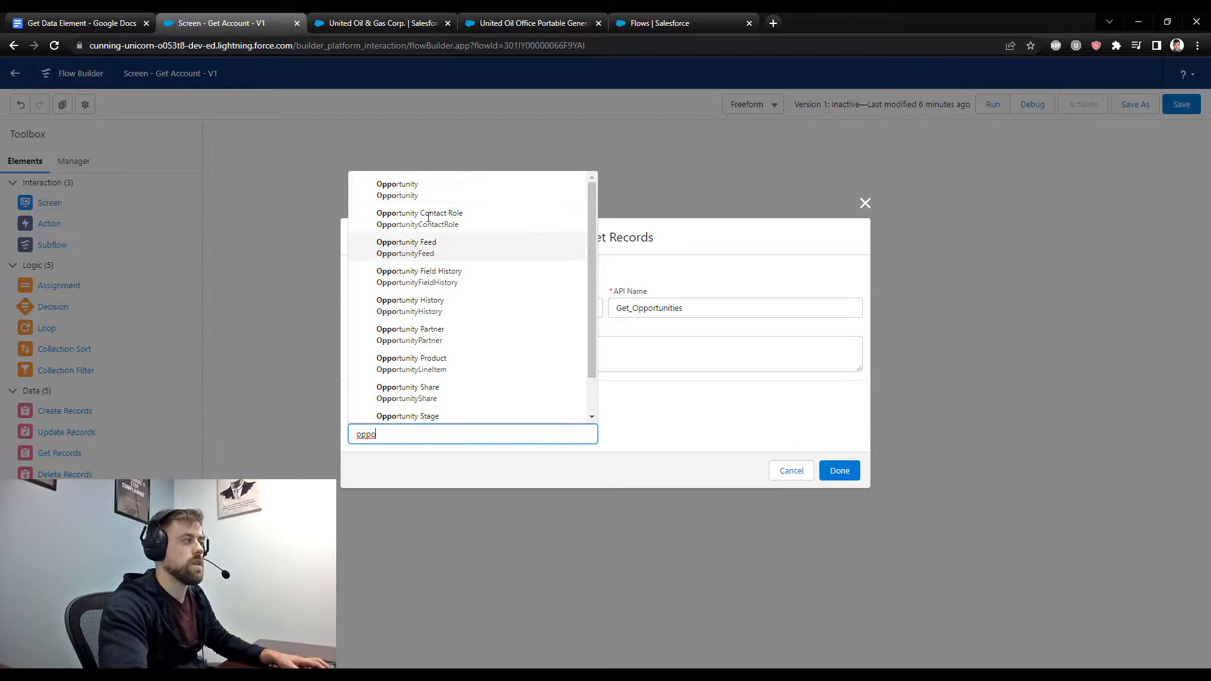
mouse_move(455, 203)
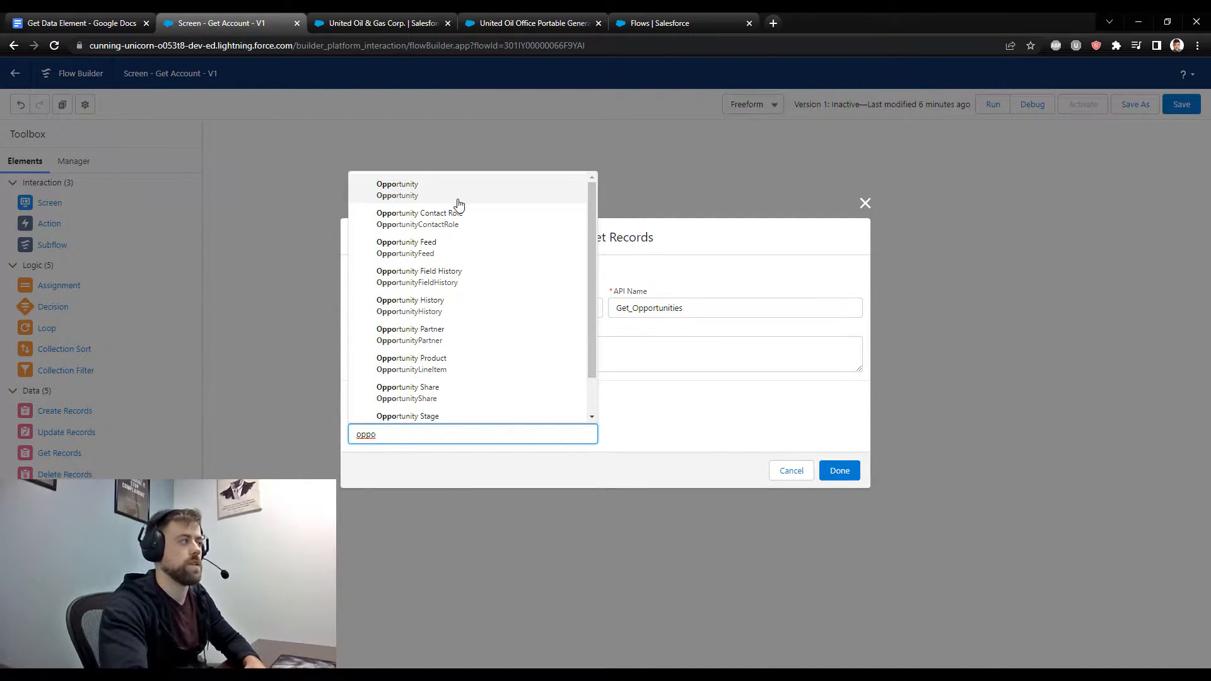
click(397, 189)
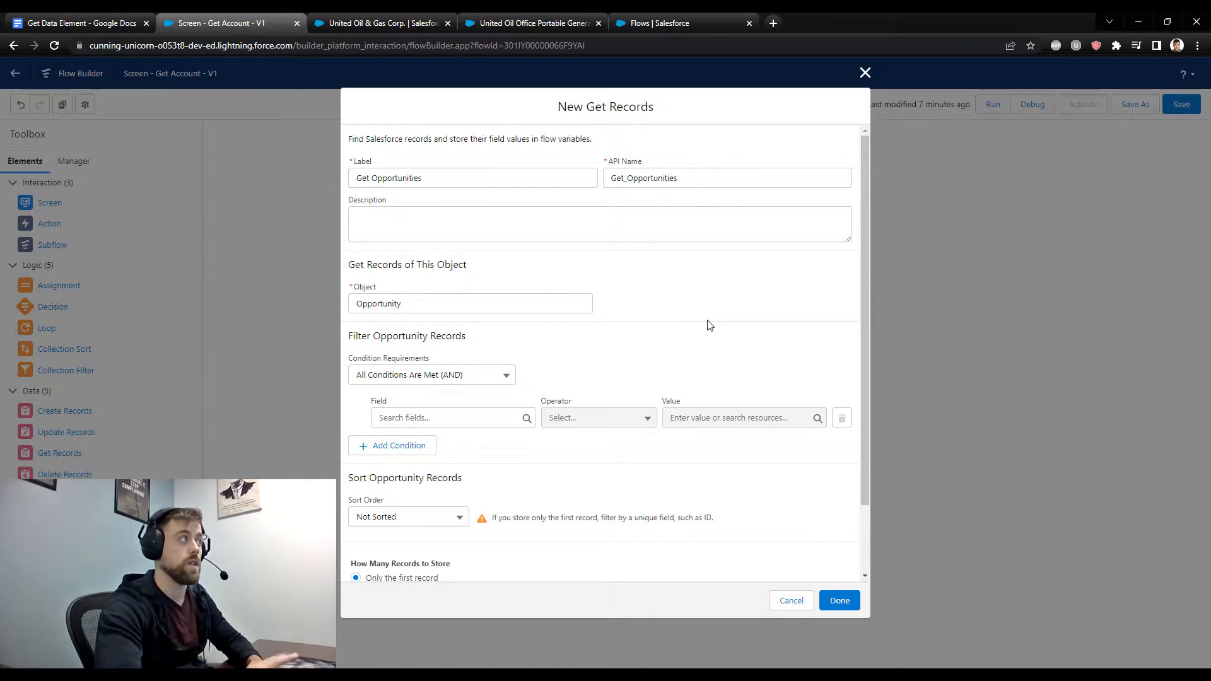
mouse_move(602, 346)
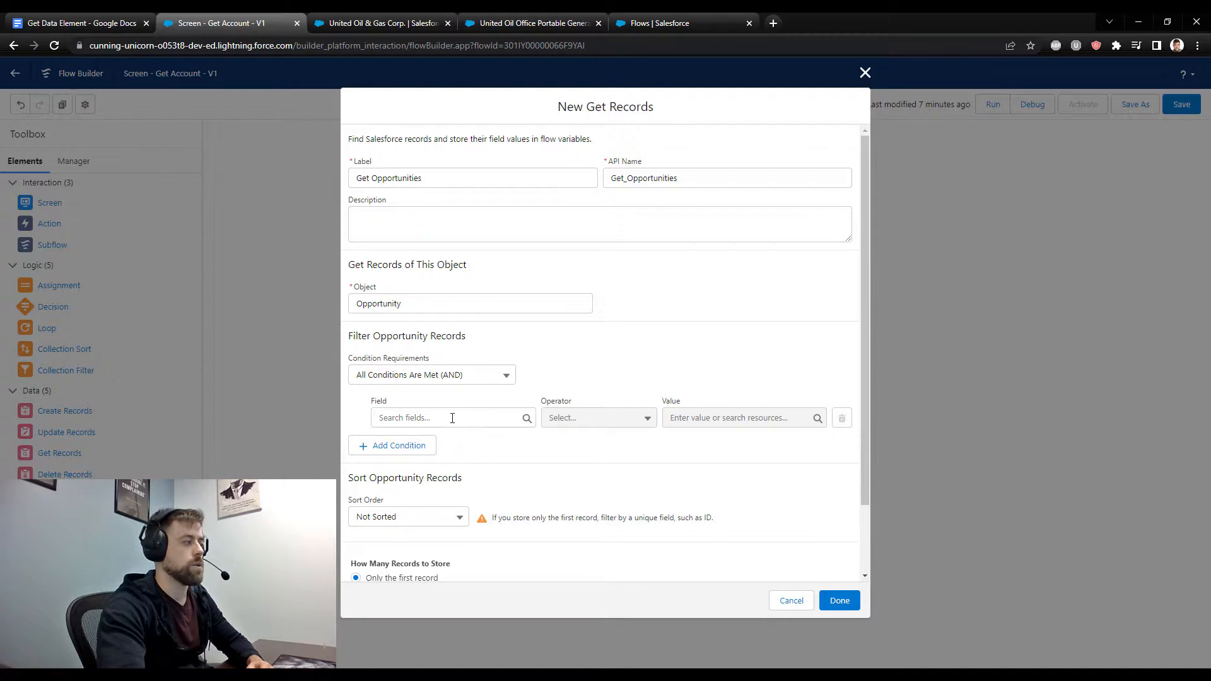
Filter Get Opportunities on AccountId Equals {!Get_Account.Id}
text(account)
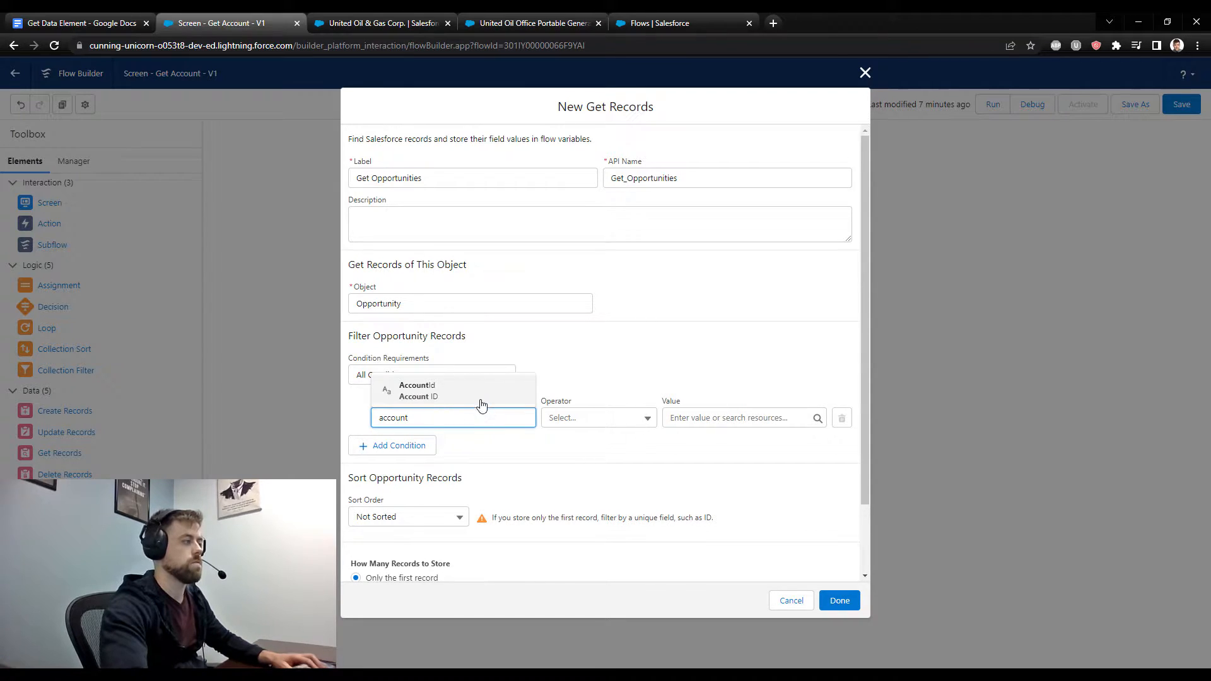
click(417, 388)
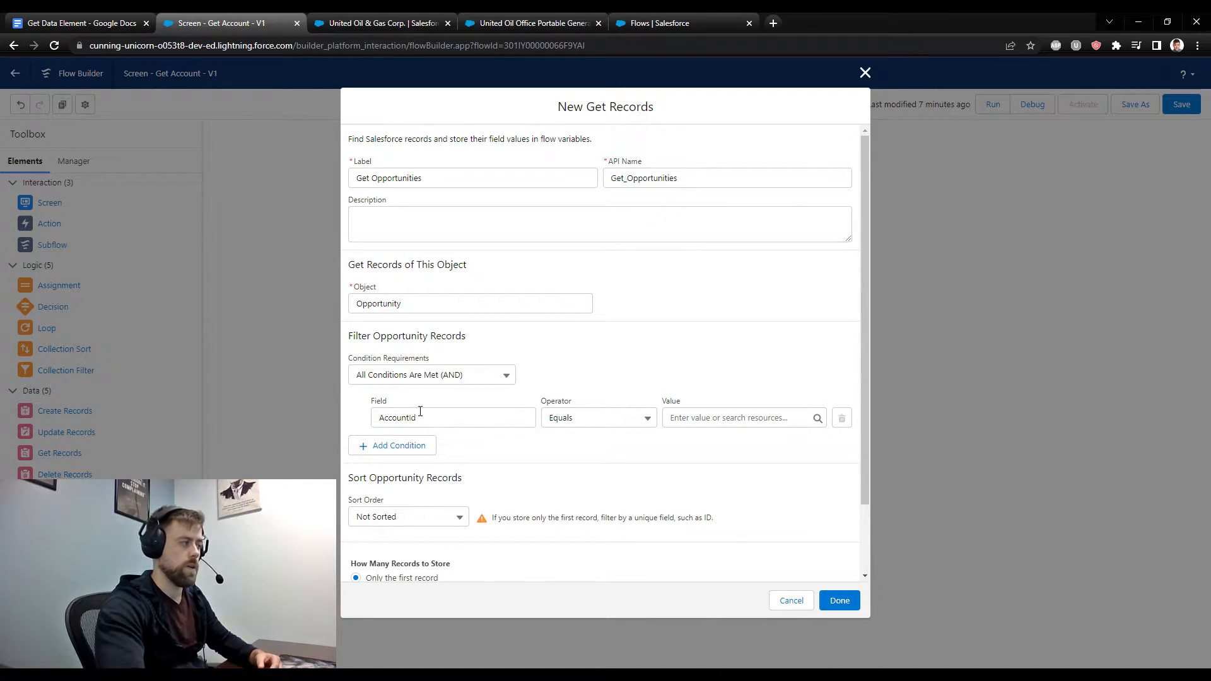
mouse_move(687, 432)
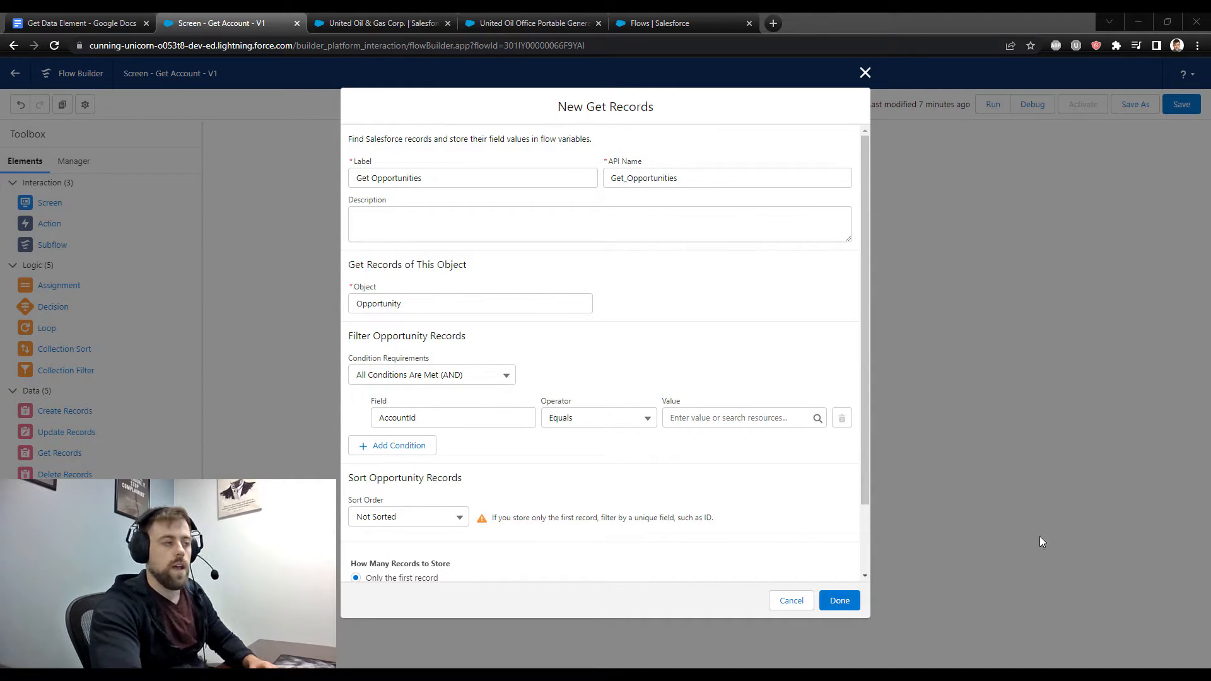
click(738, 418)
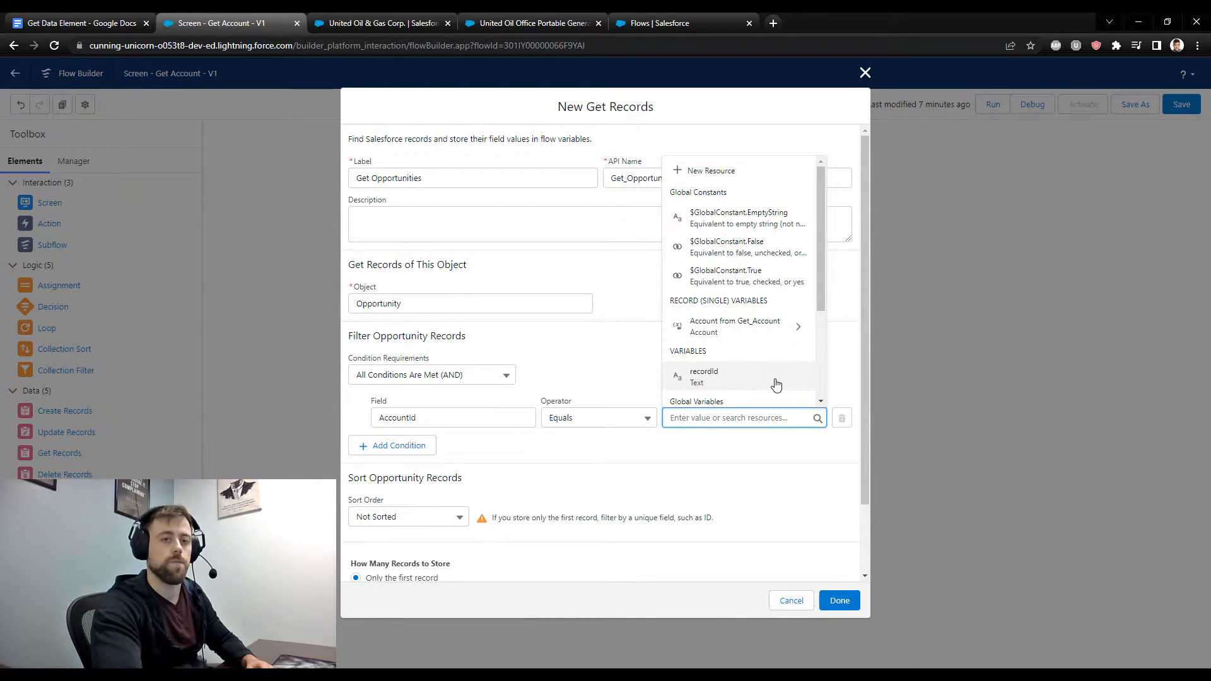
mouse_move(753, 348)
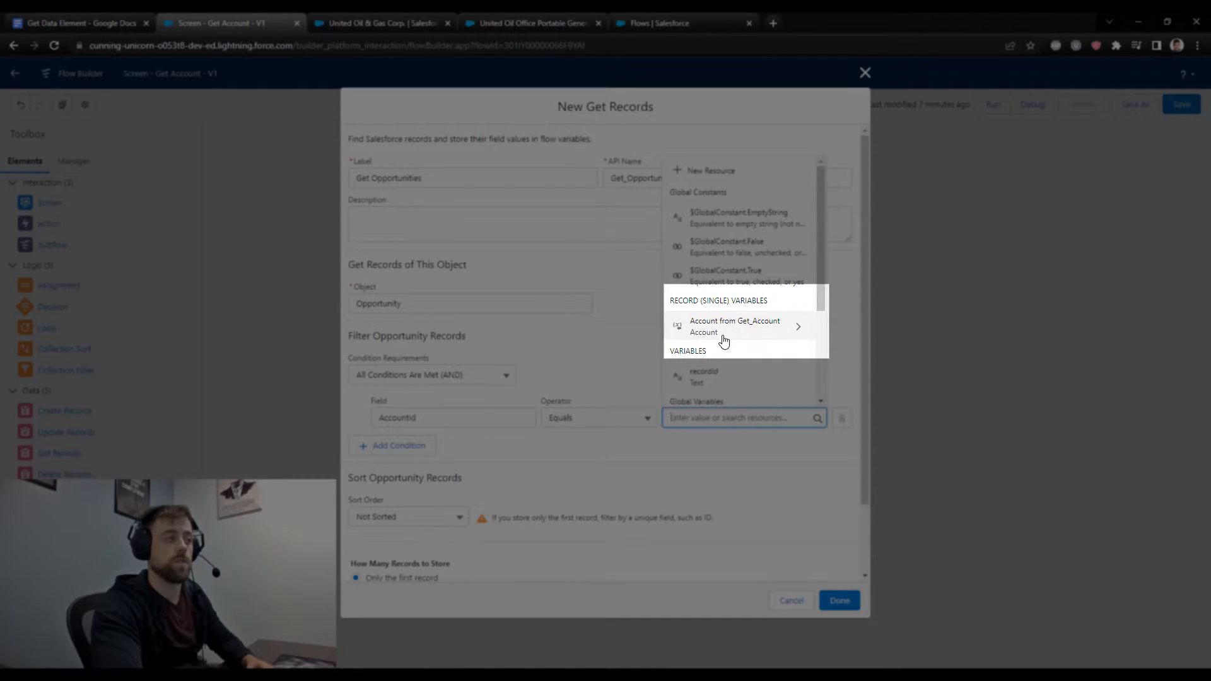
mouse_move(684, 313)
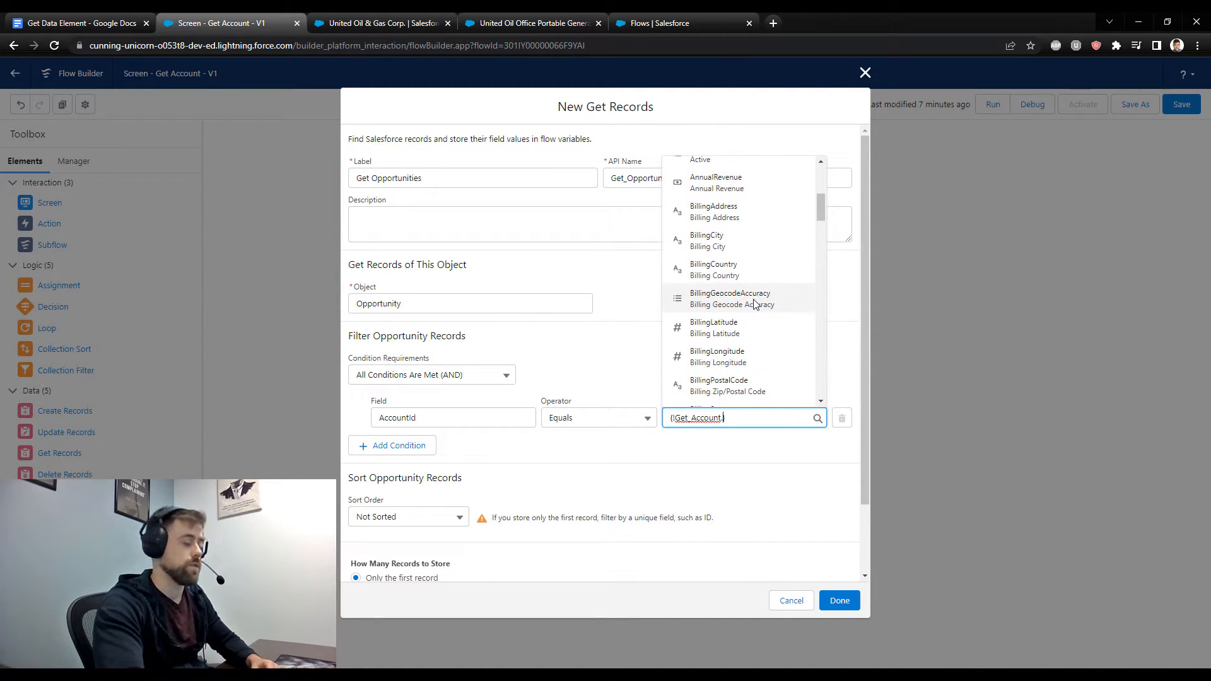
scroll(down, 3)
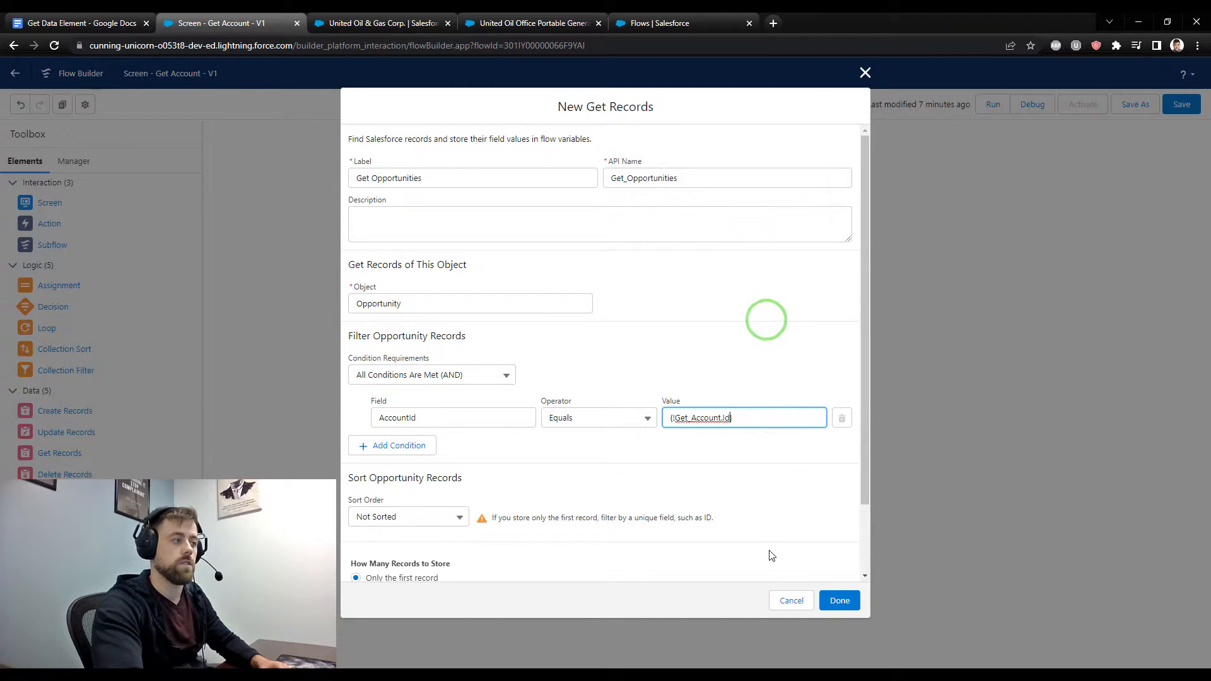
click(738, 417)
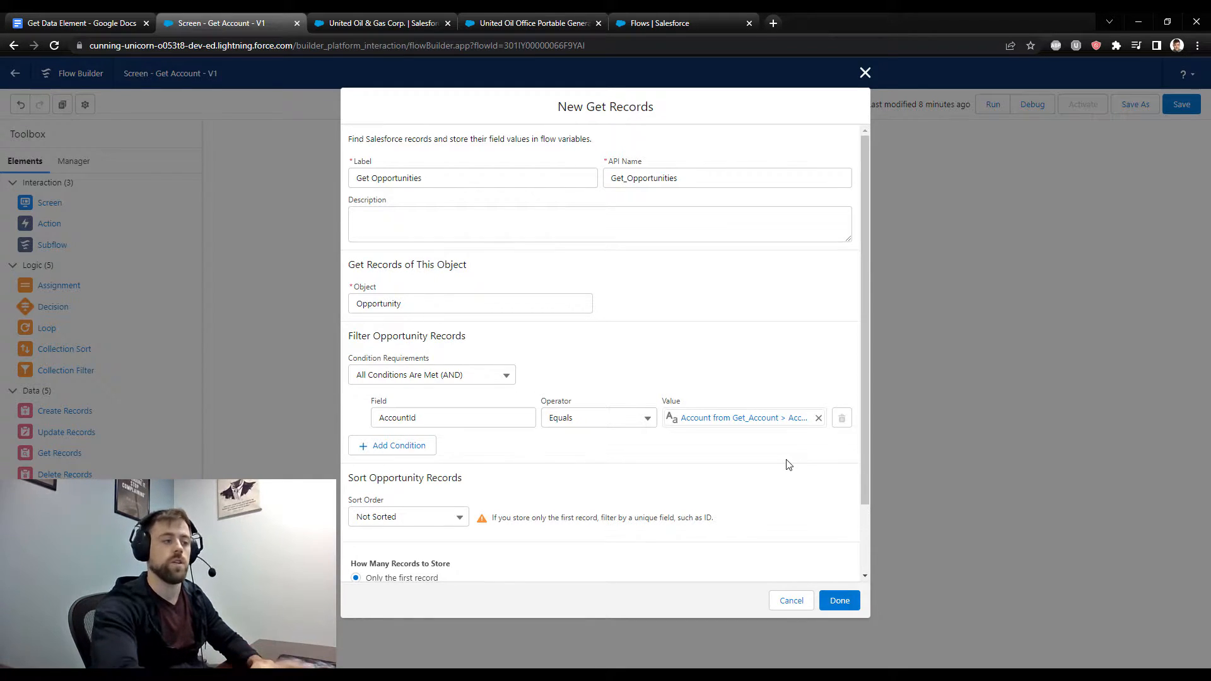
scroll(down, 3)
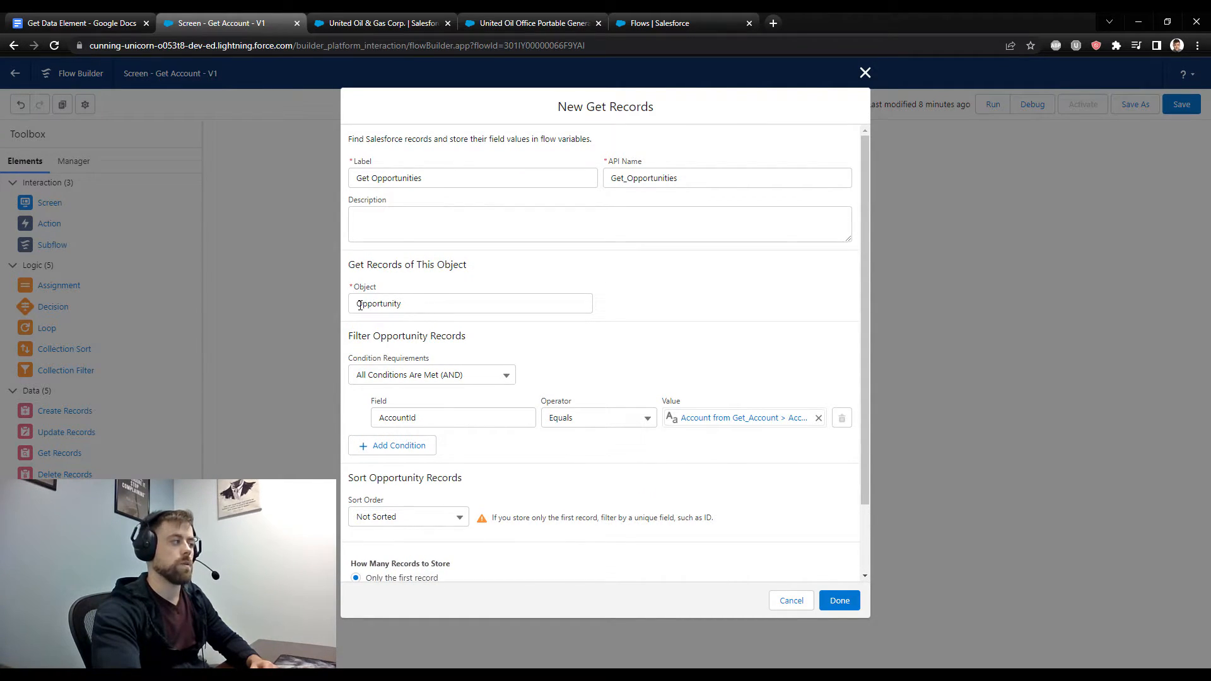
scroll(down, 3)
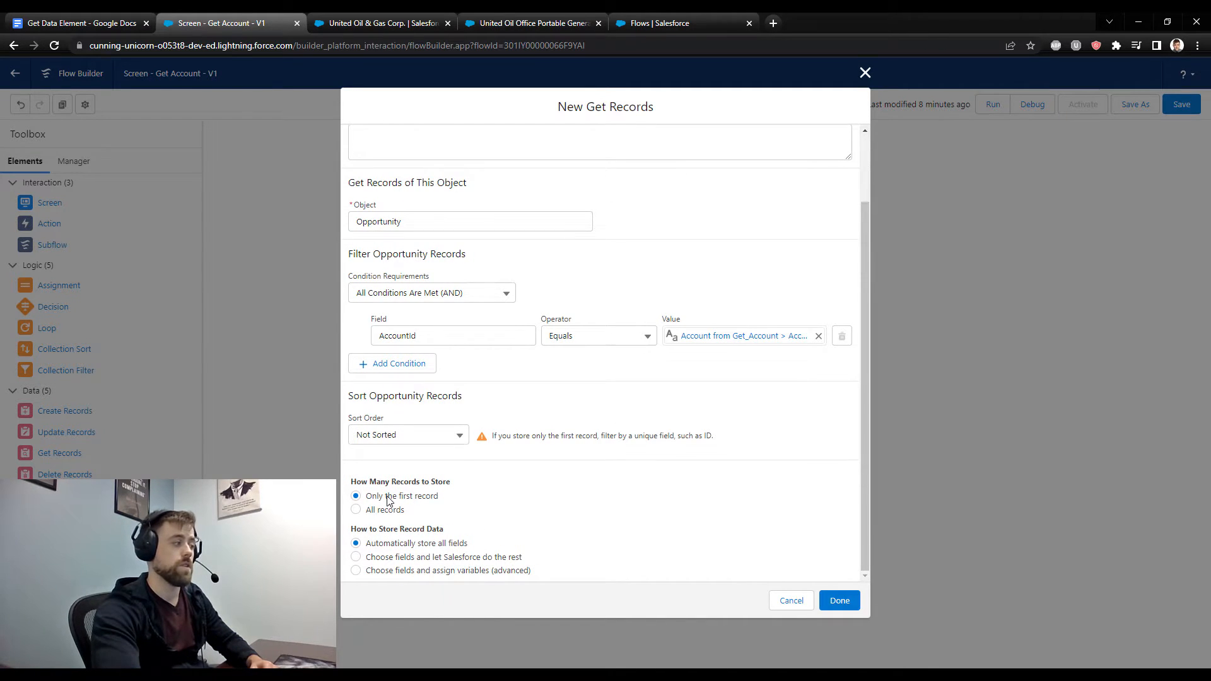
Store all matching opportunities, review both Get Records elements, and save the flow
click(357, 510)
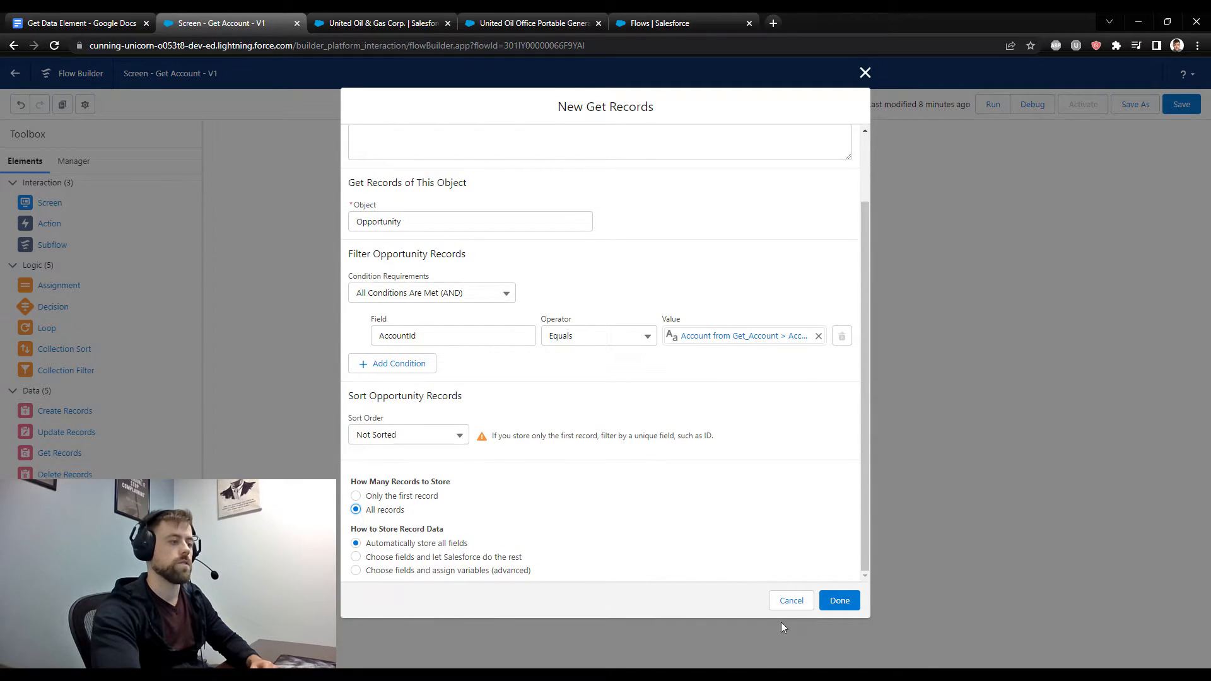
click(839, 601)
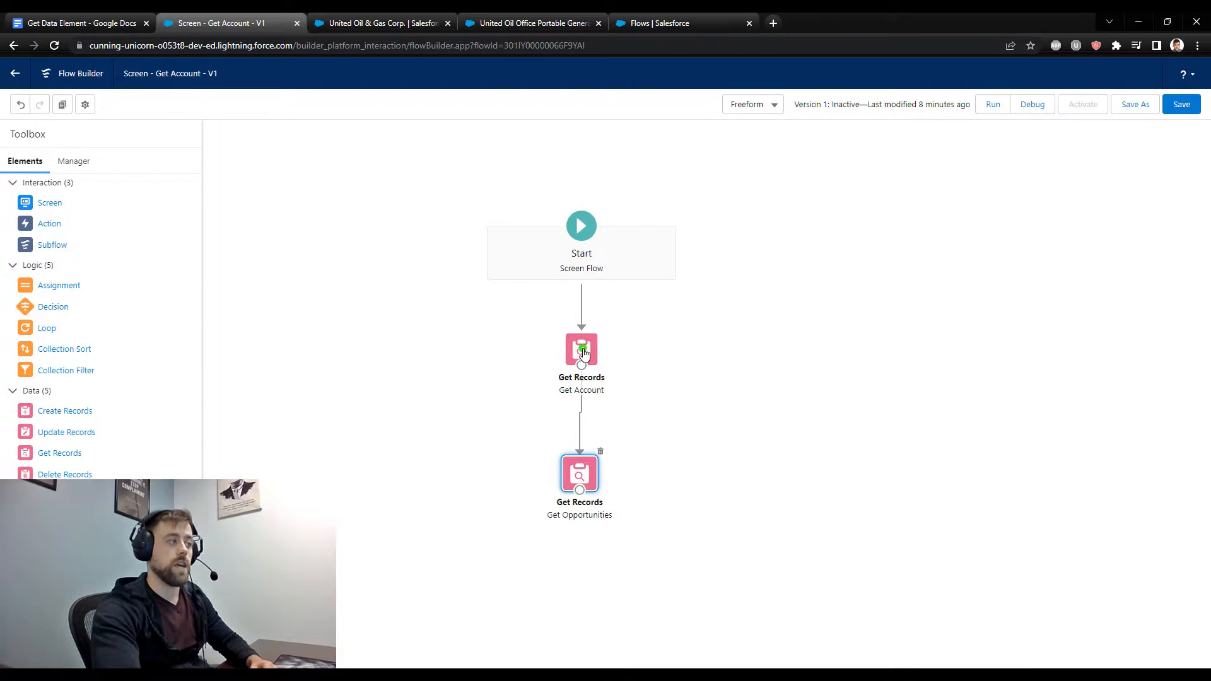
double_click(581, 350)
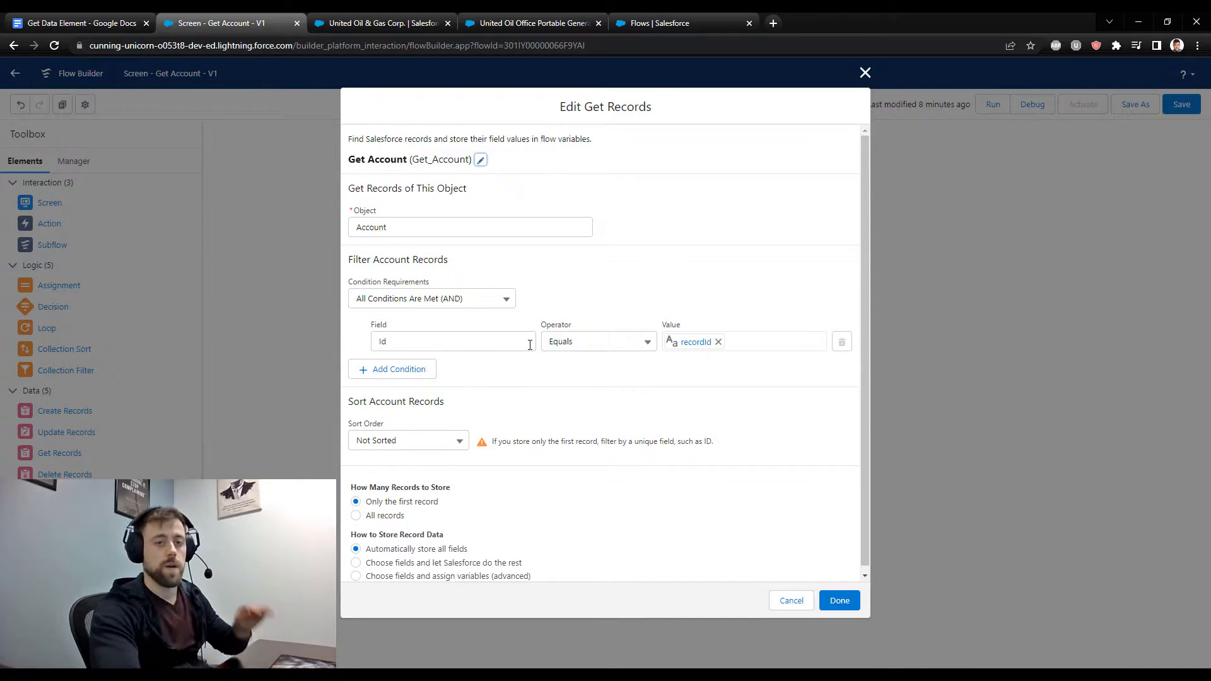
click(839, 601)
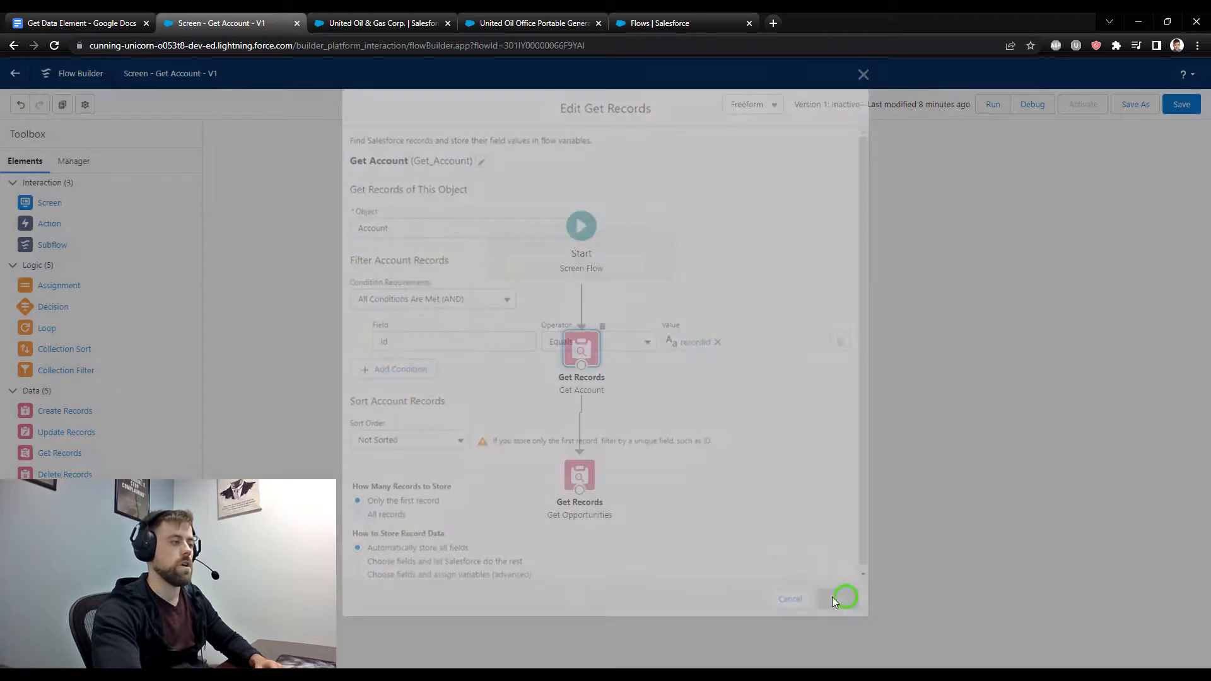
click(842, 598)
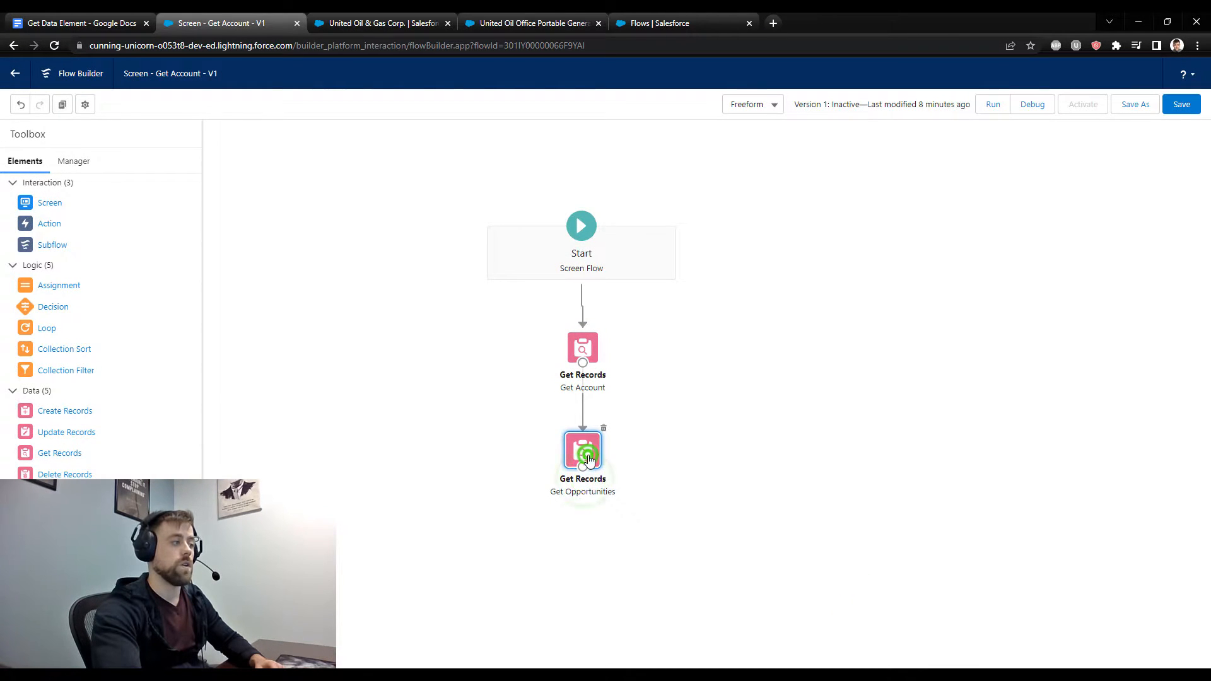
double_click(583, 450)
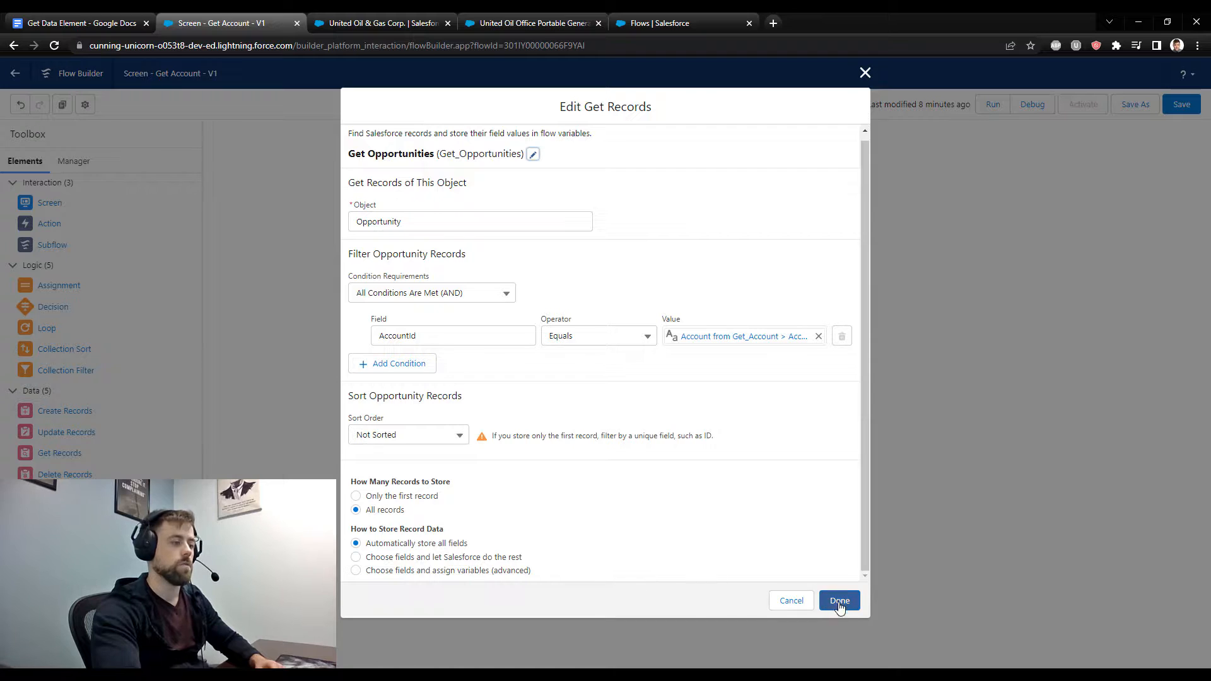
click(840, 600)
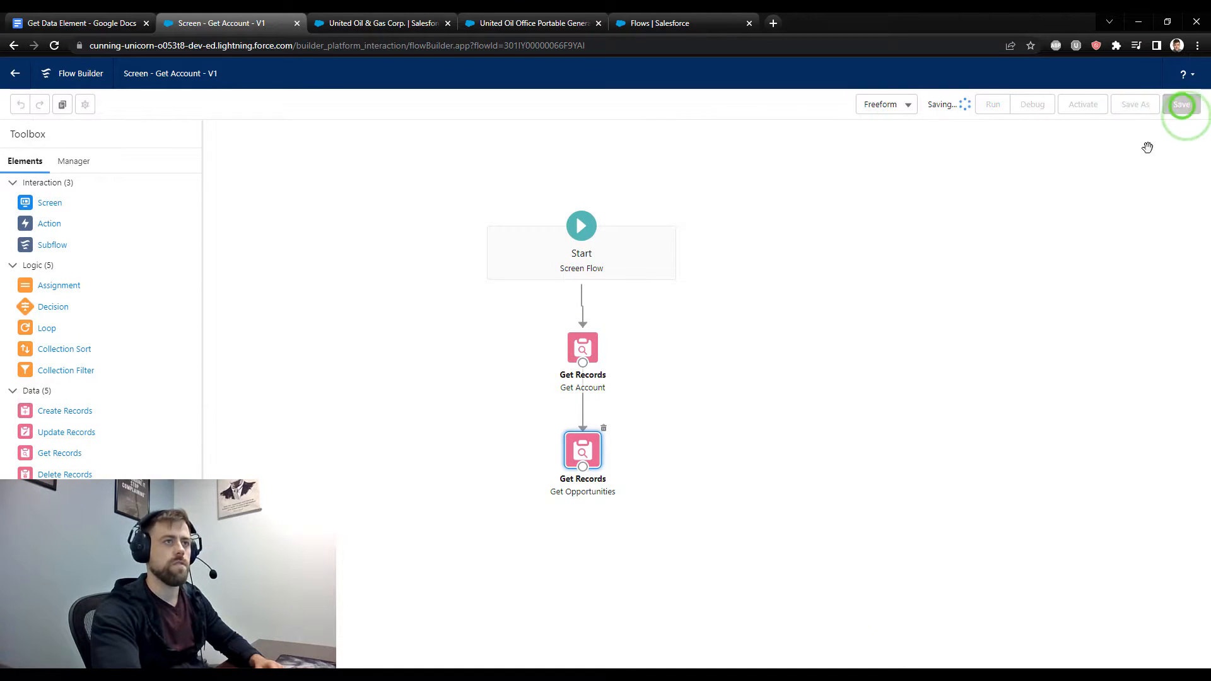
click(1182, 104)
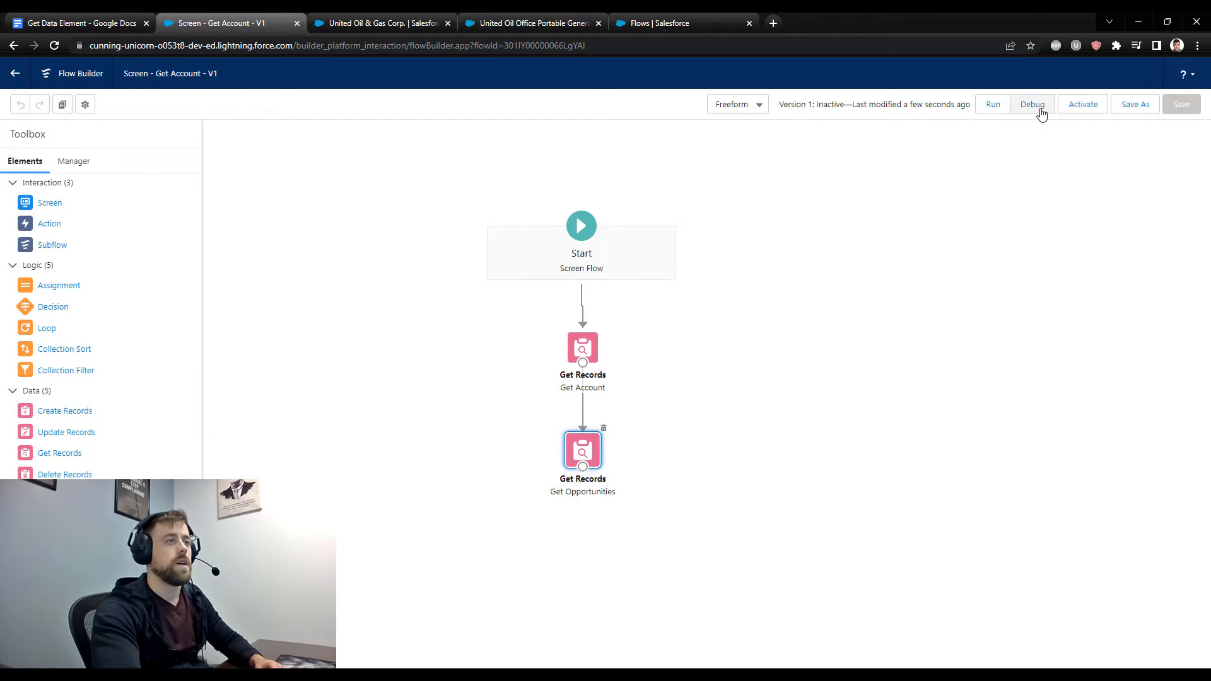
Debug the flow with recordId 001IY000002THKxYAO and confirm both lookups return records
click(1033, 104)
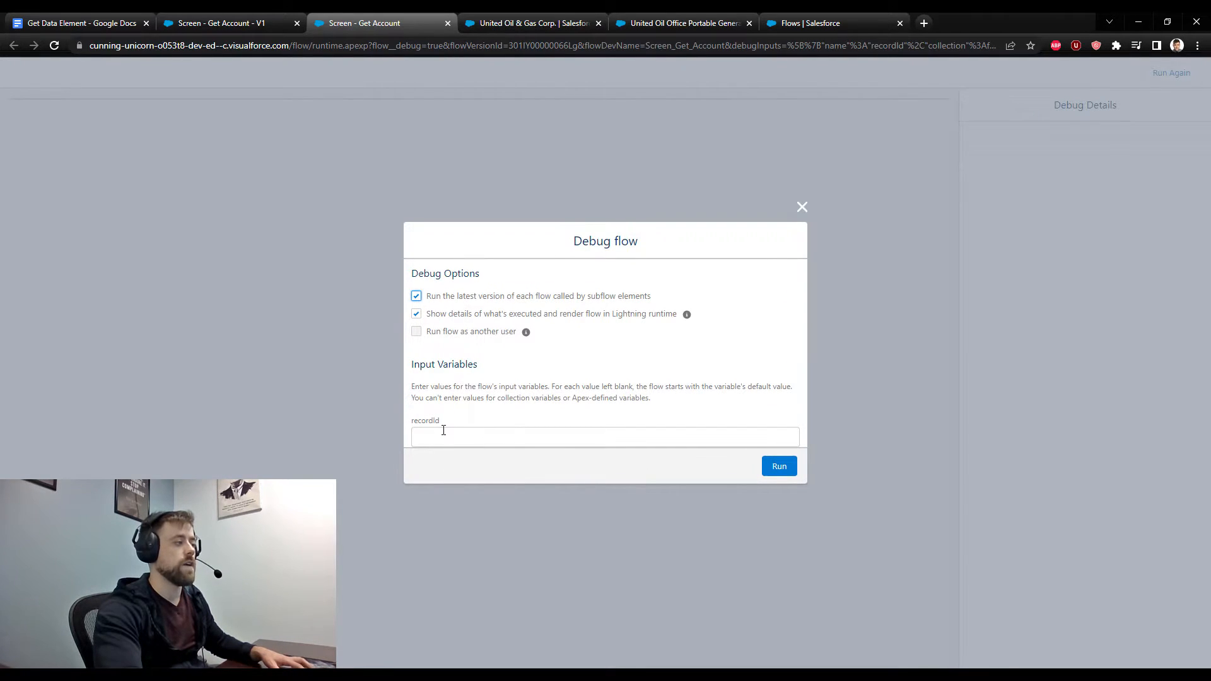
text(001IY000002THKxYAO/view)
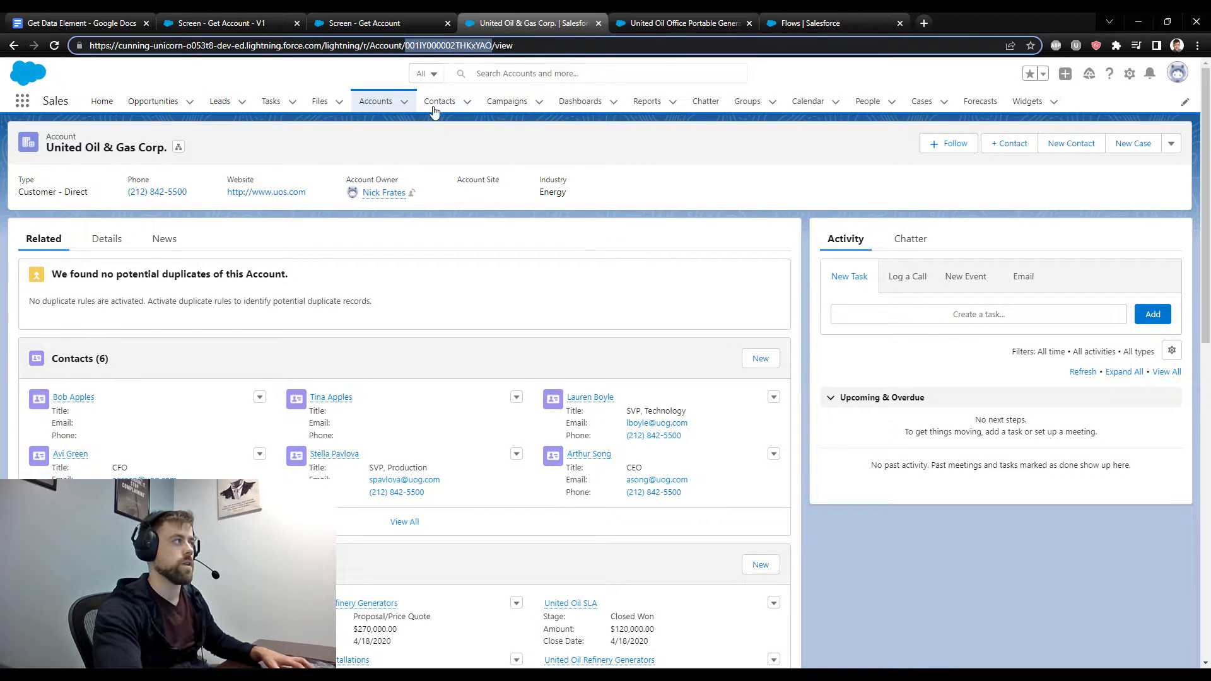
click(371, 23)
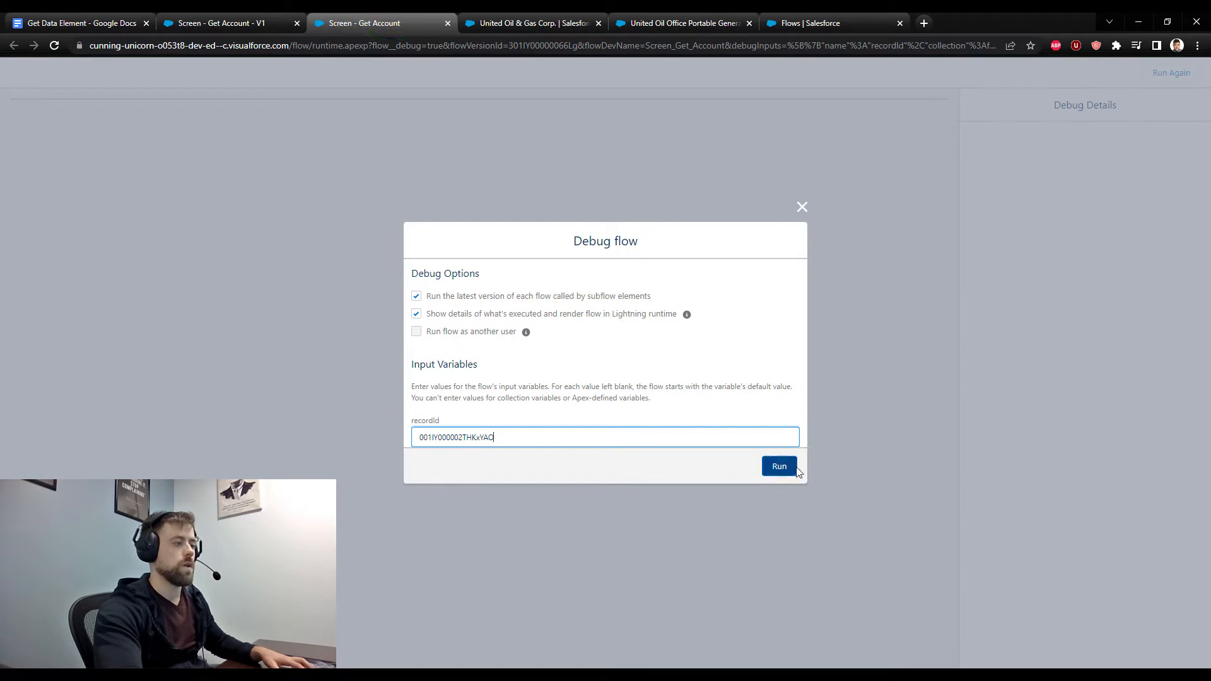
click(779, 466)
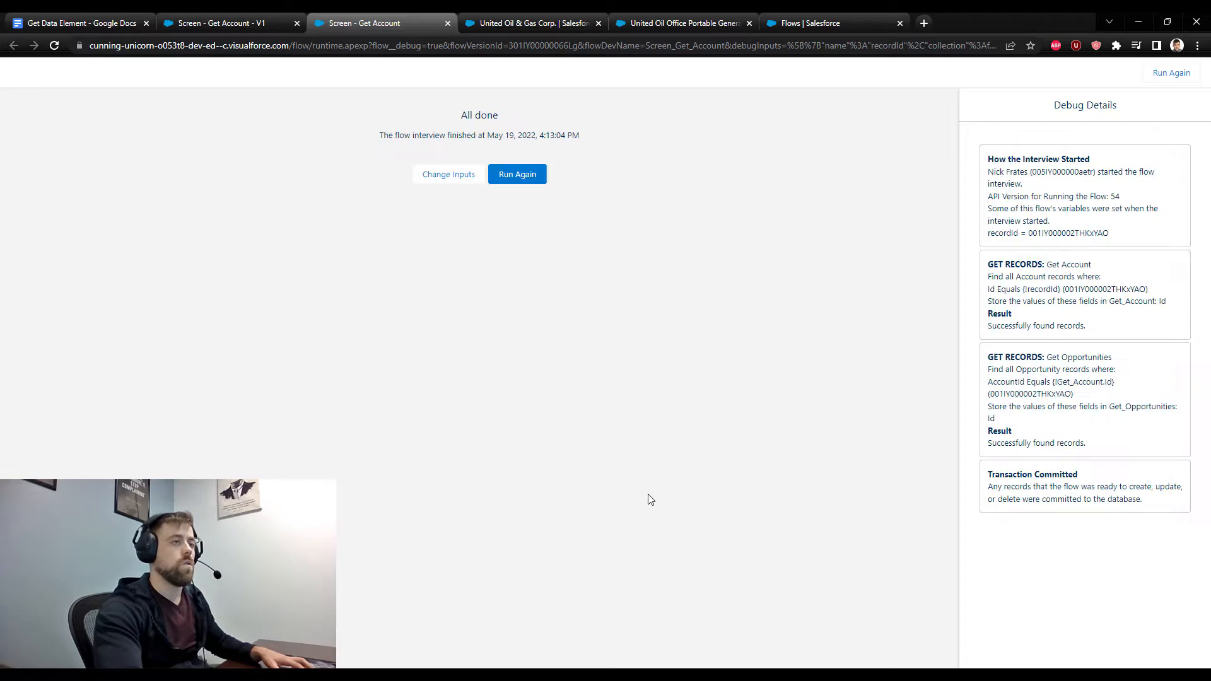
mouse_move(917, 578)
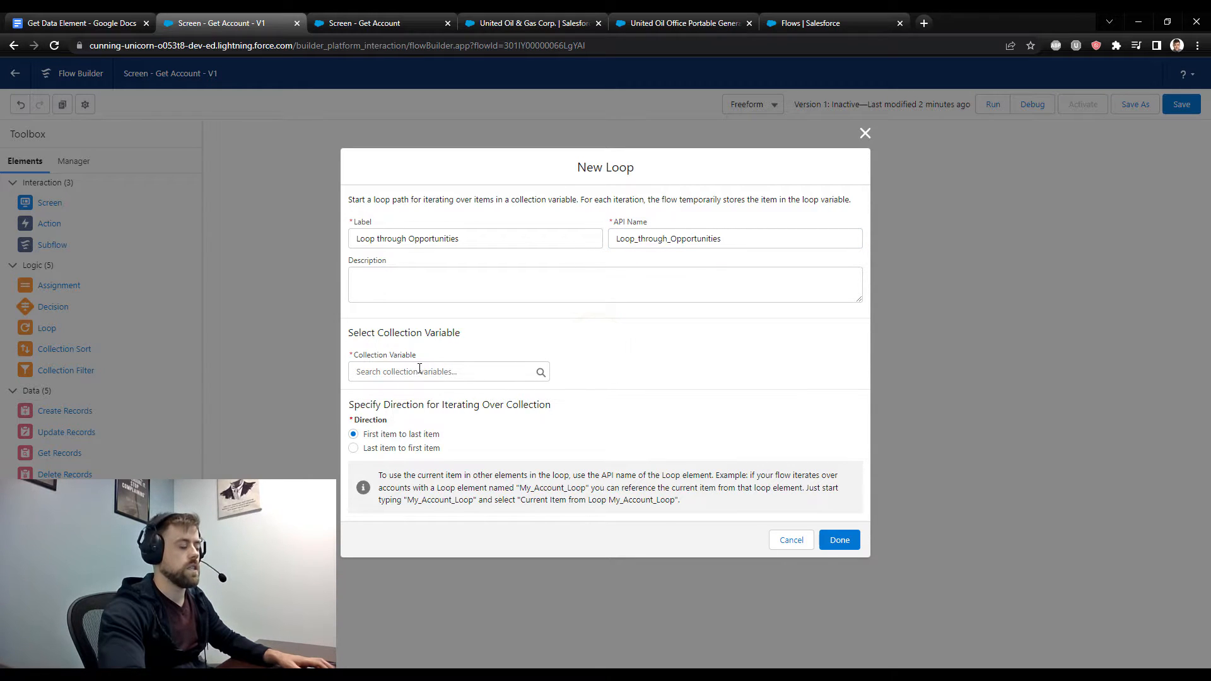
Set the loop's collection to Opportunities from Get_Opportunities and confirm it
click(449, 372)
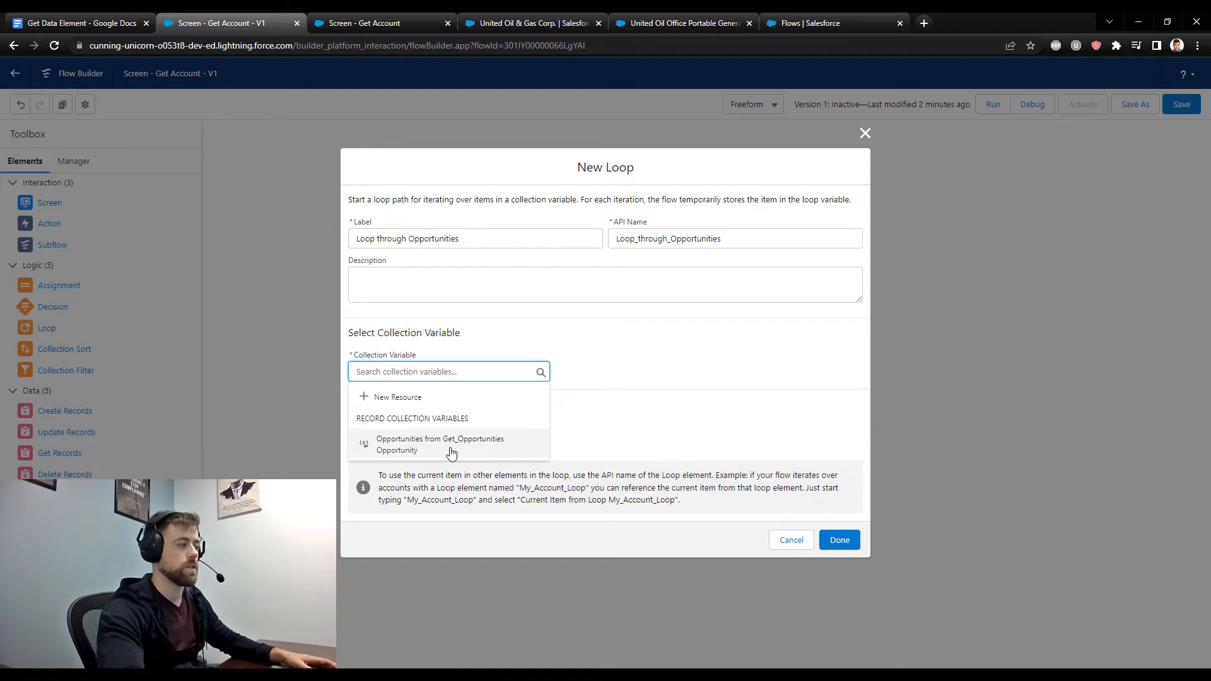
click(439, 444)
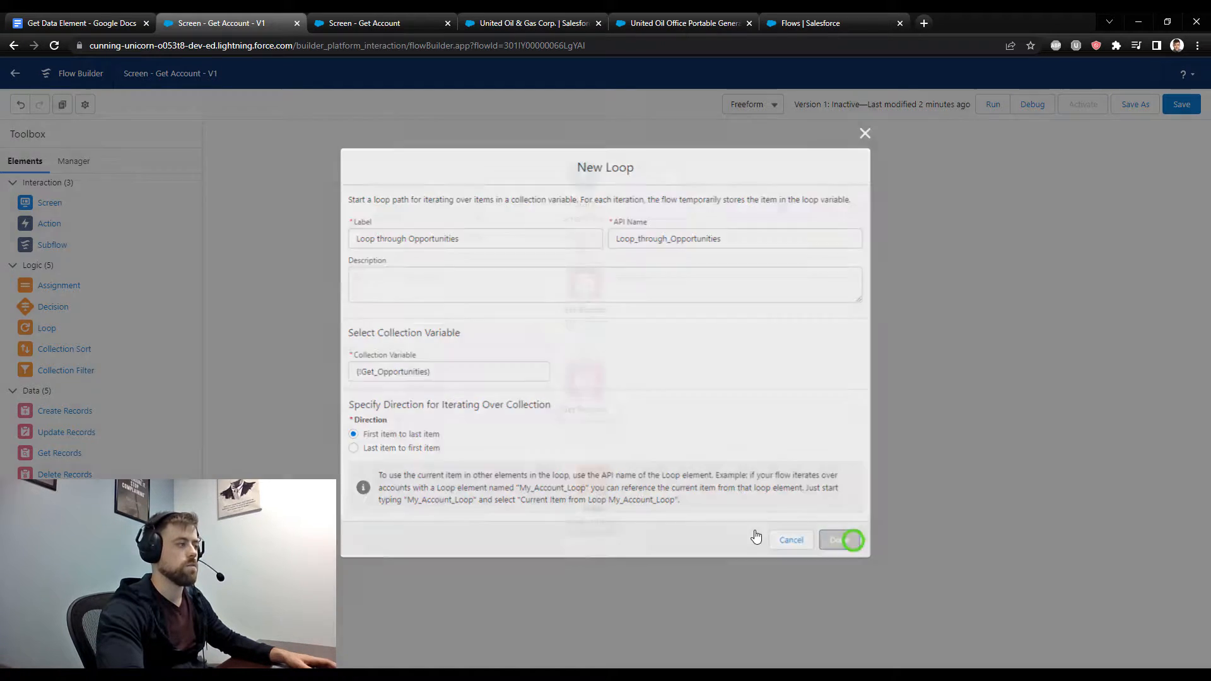
click(843, 540)
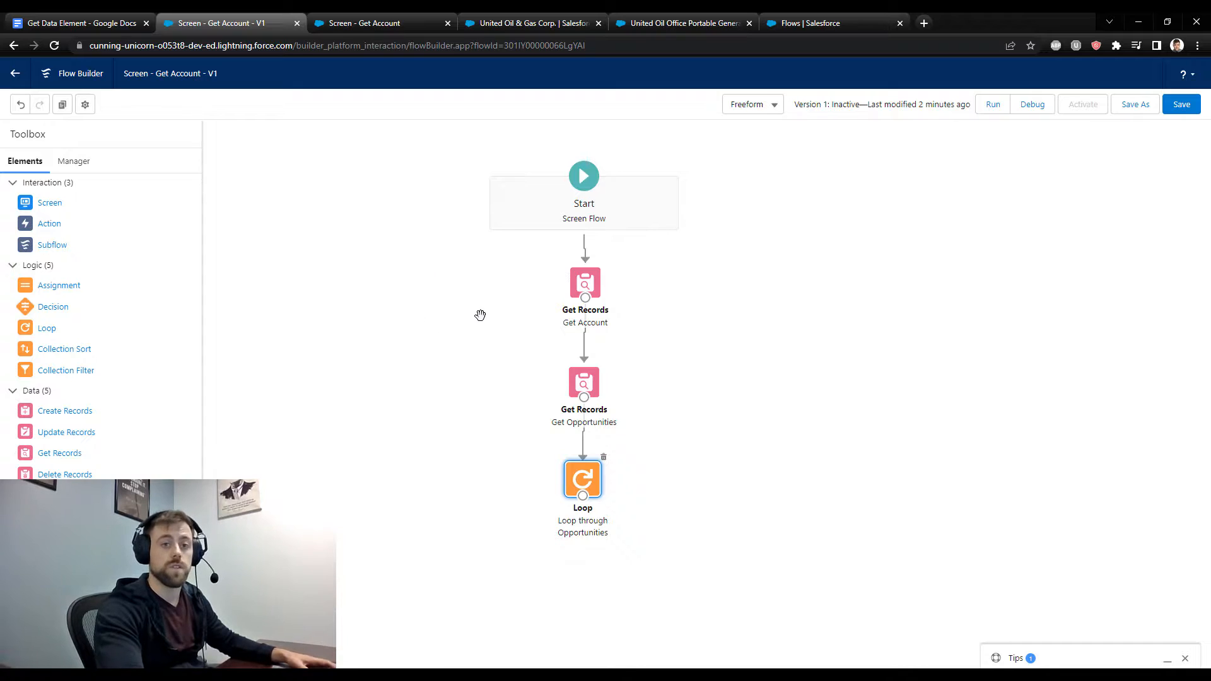
mouse_move(57, 291)
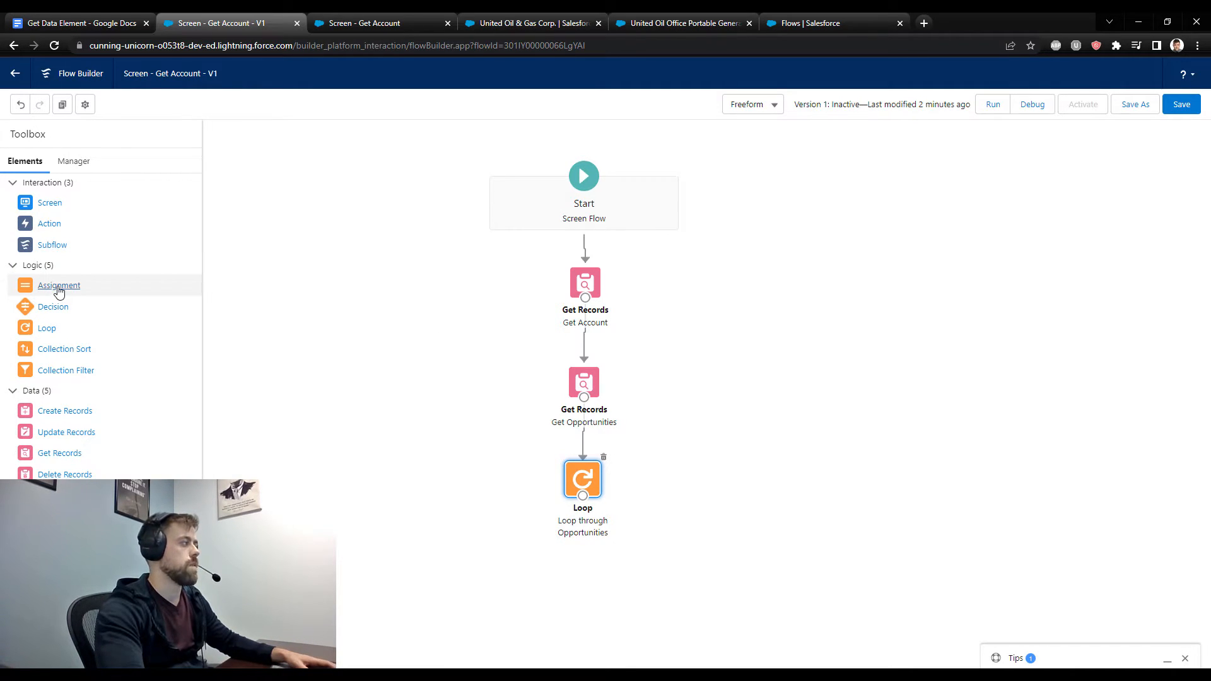
Add an assignment element labelled 'Count Amount'
click(59, 286)
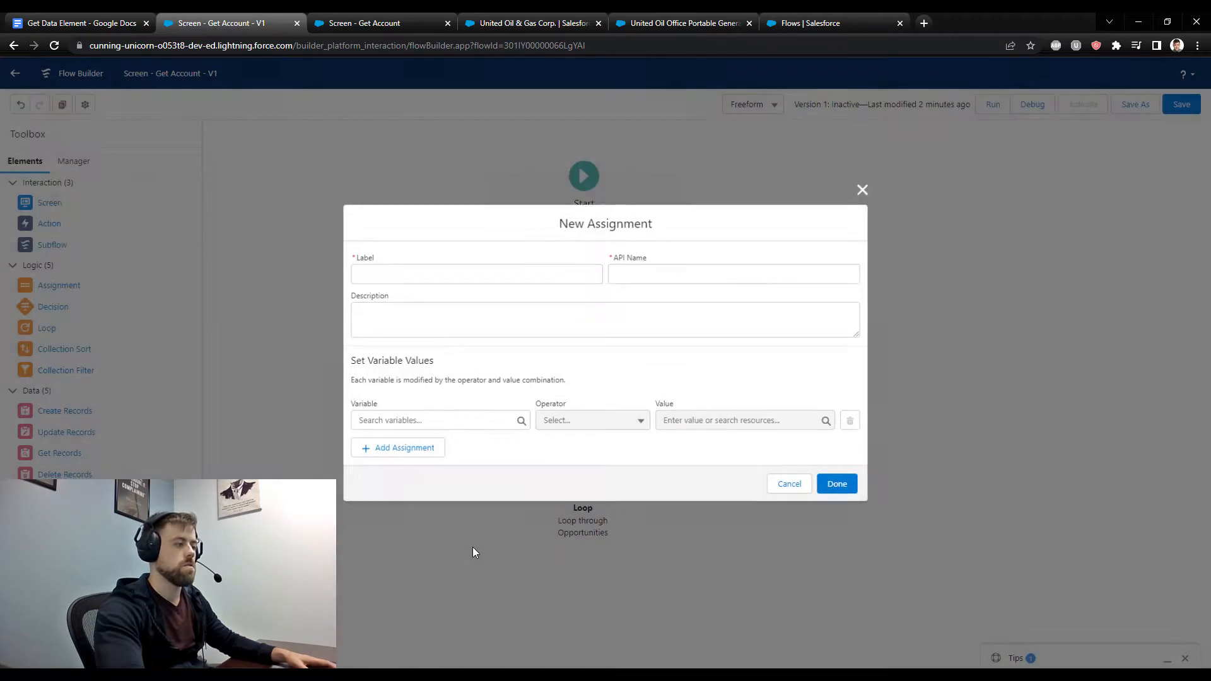
click(474, 273)
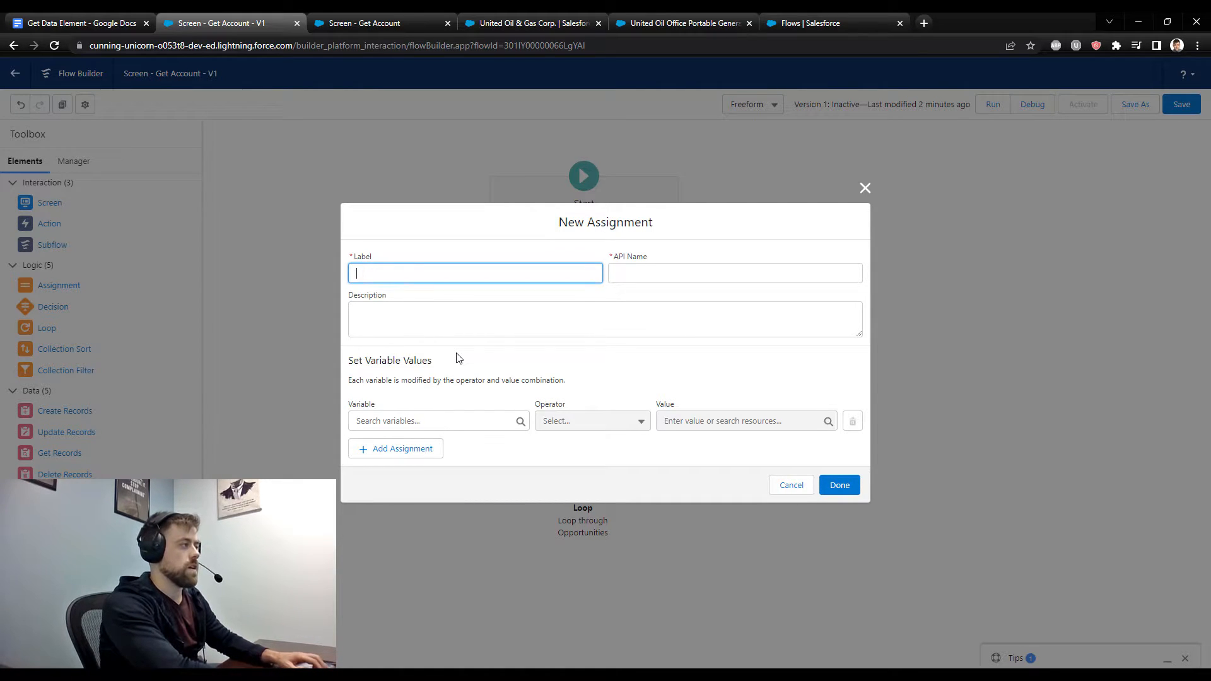
text(Count Amount)
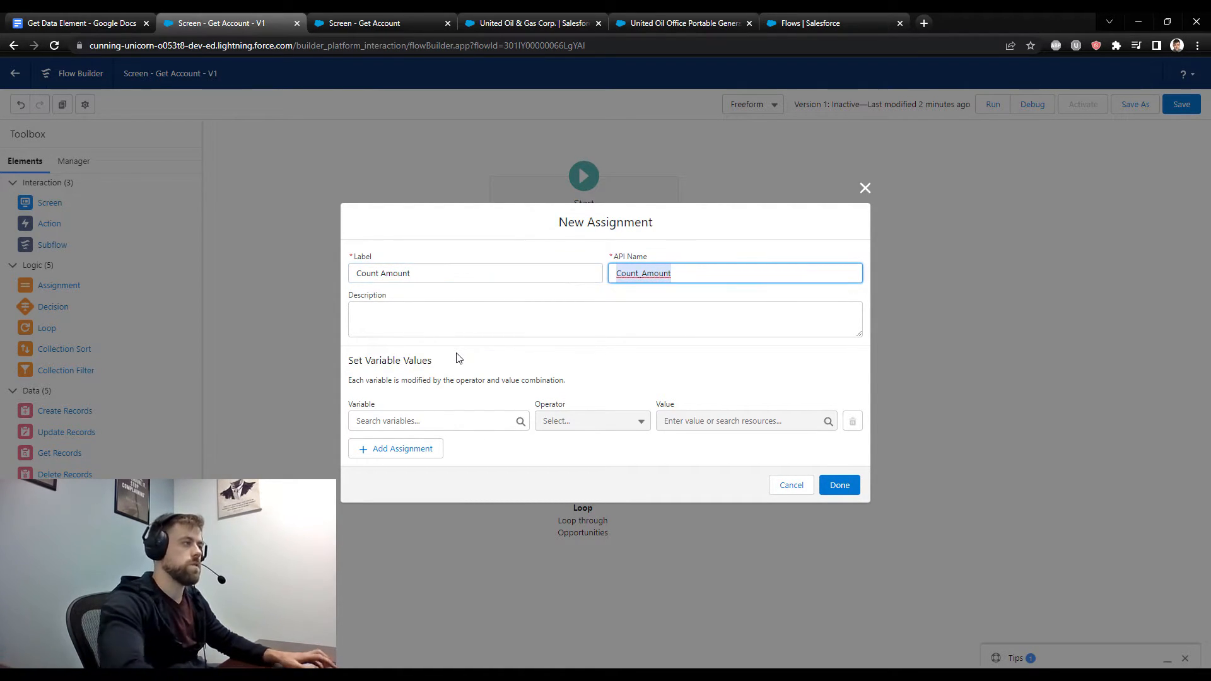
Target a new variable OpportunityAmount with default 0, then save the assignment
click(433, 421)
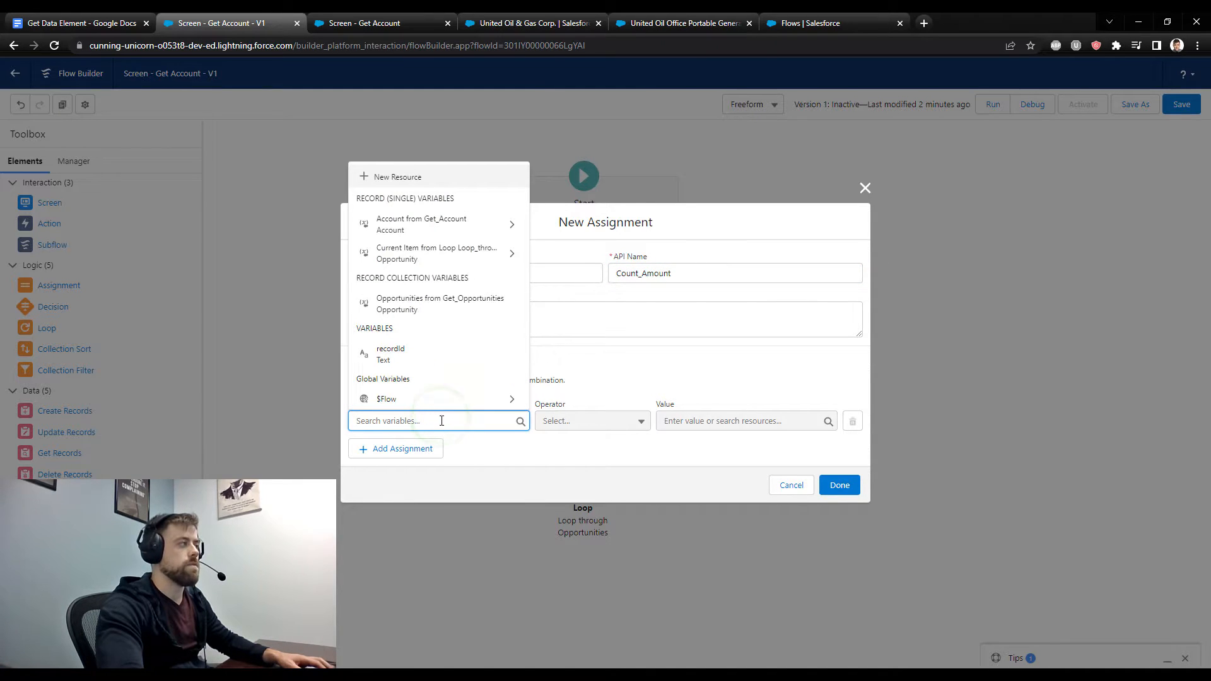
click(396, 176)
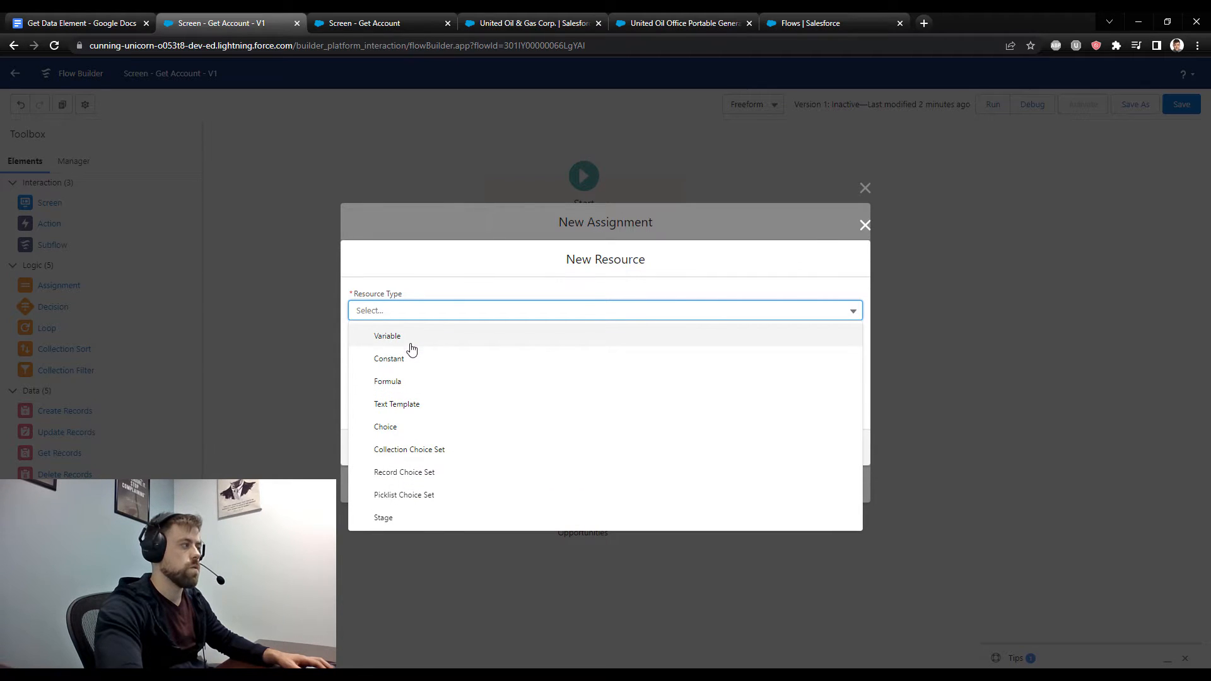
click(387, 336)
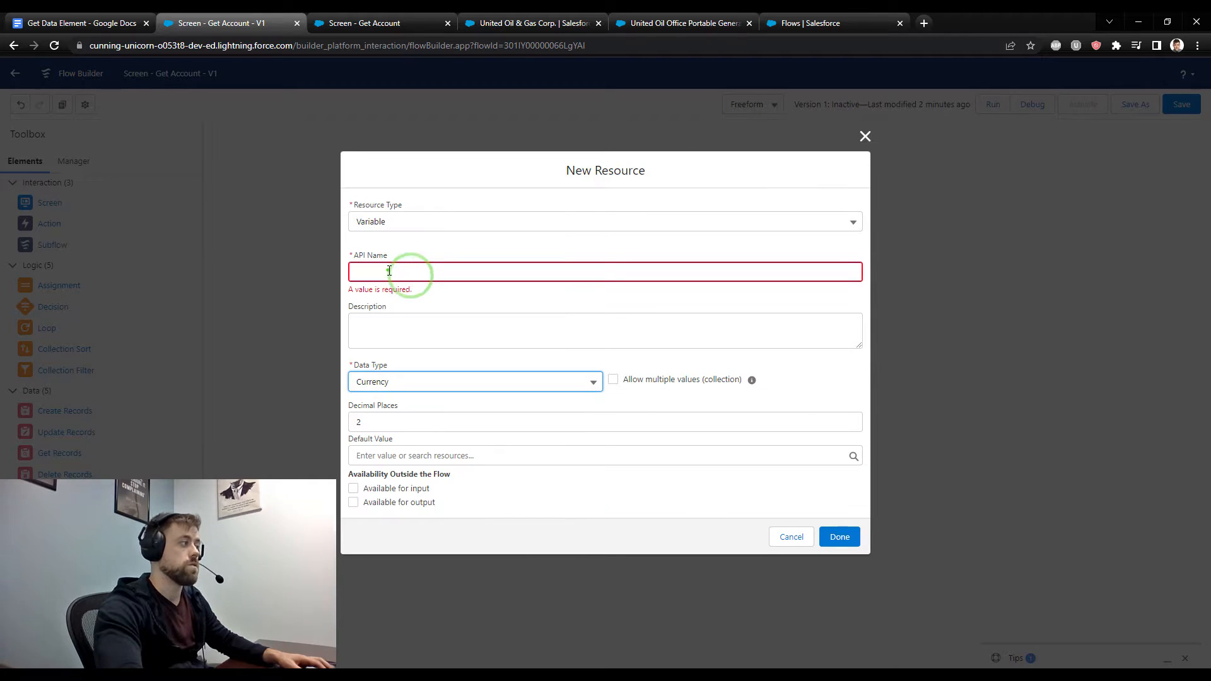
text(OpportunityAmount)
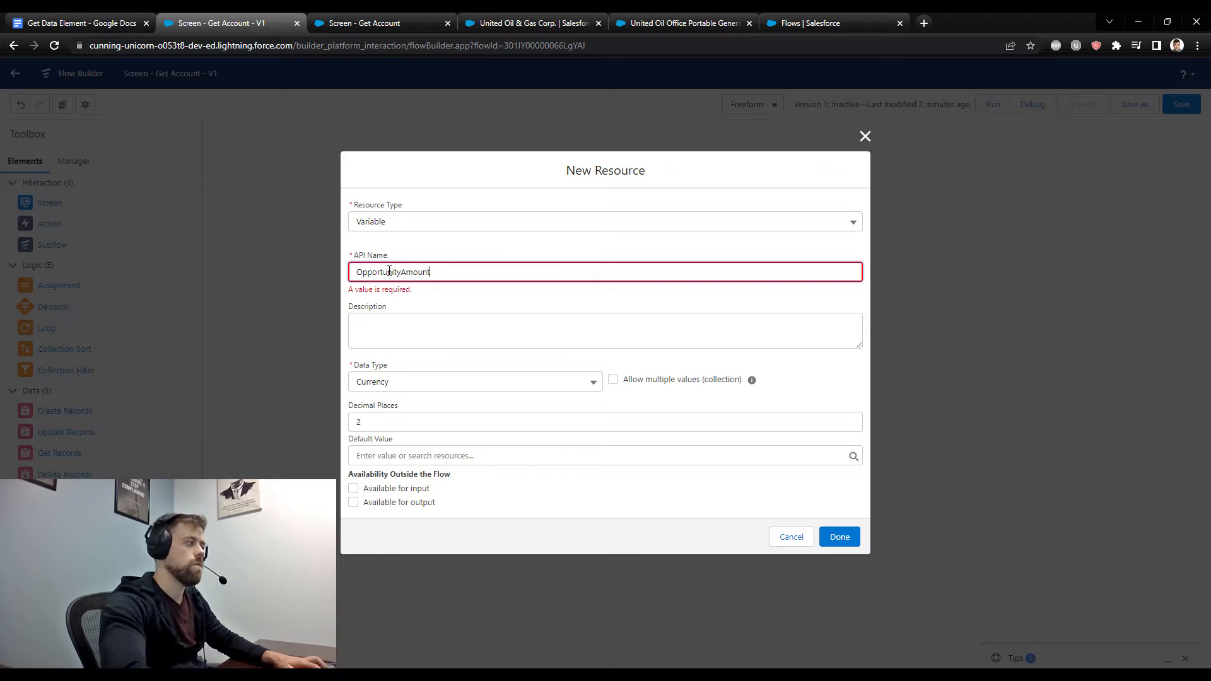
text(0)
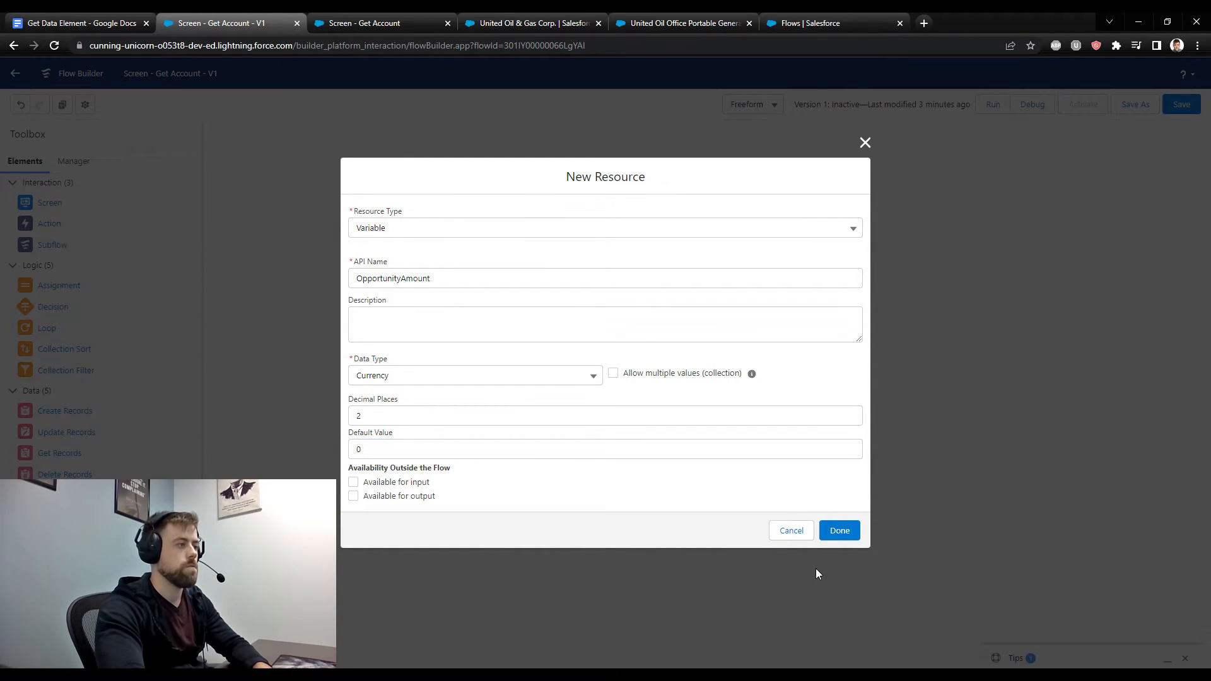
click(839, 530)
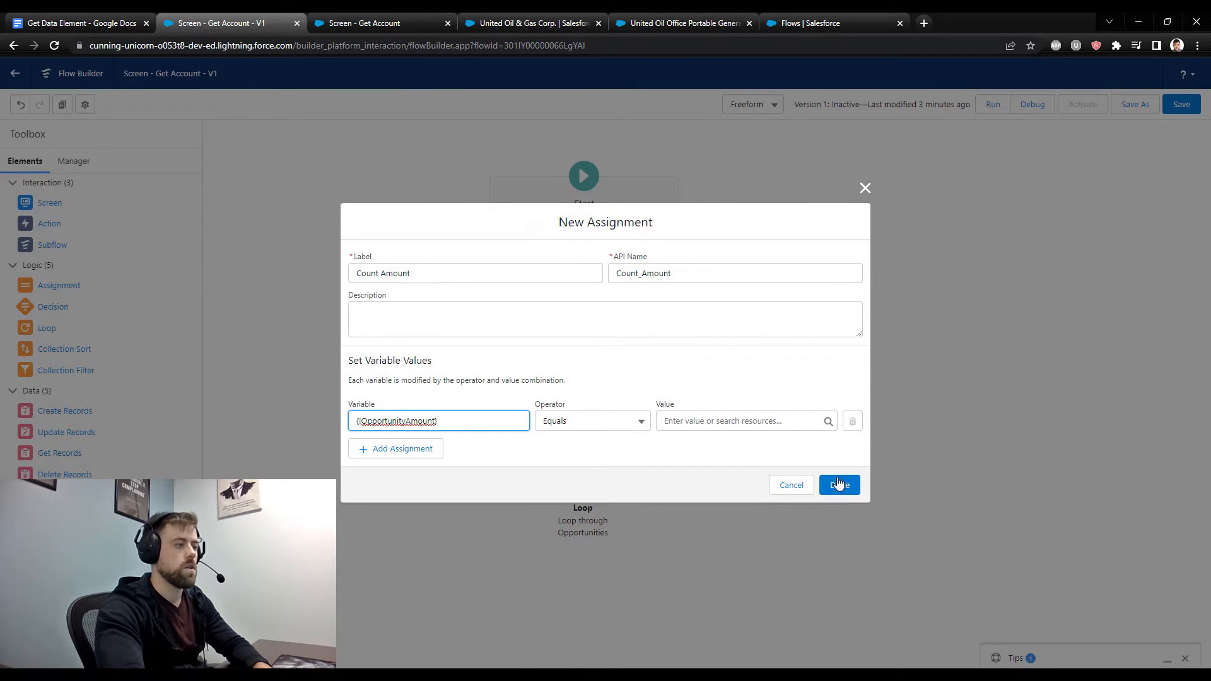
click(839, 486)
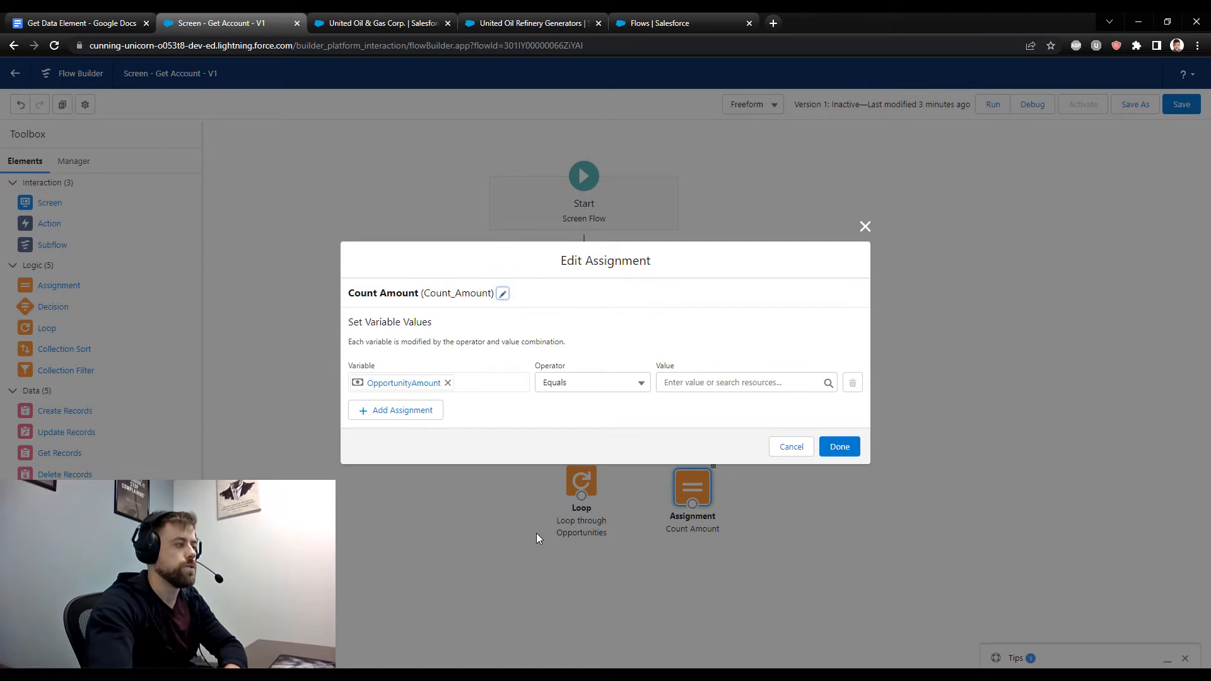
mouse_move(465, 481)
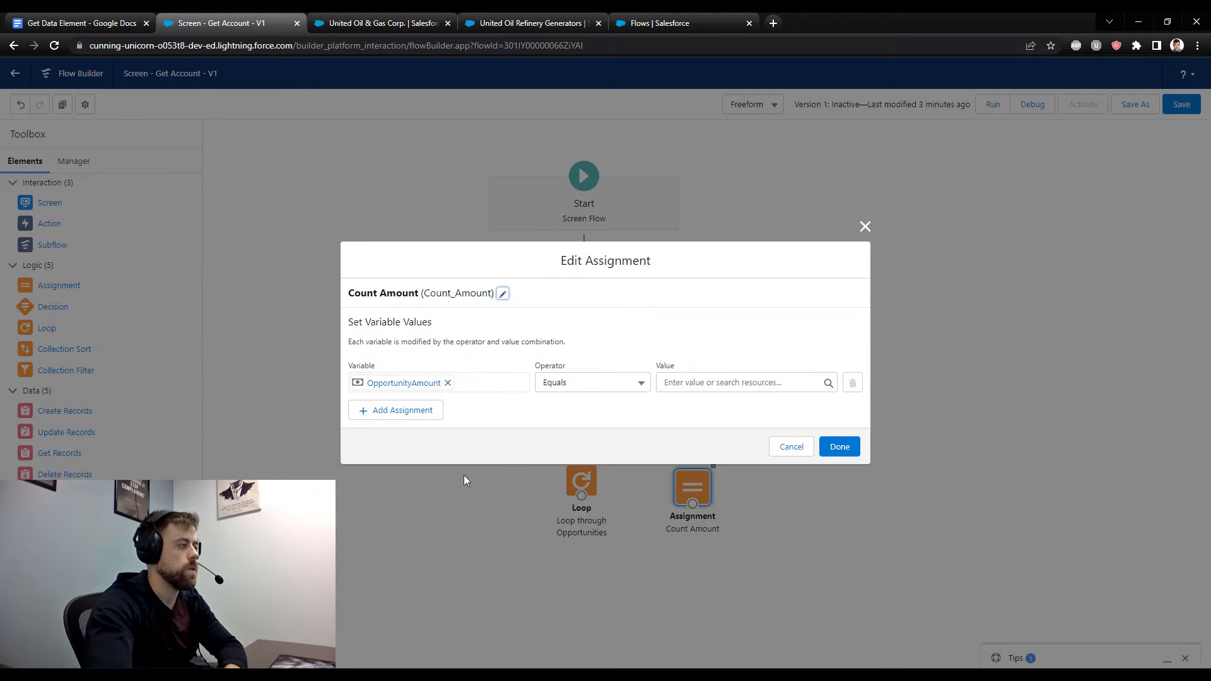
mouse_move(378, 394)
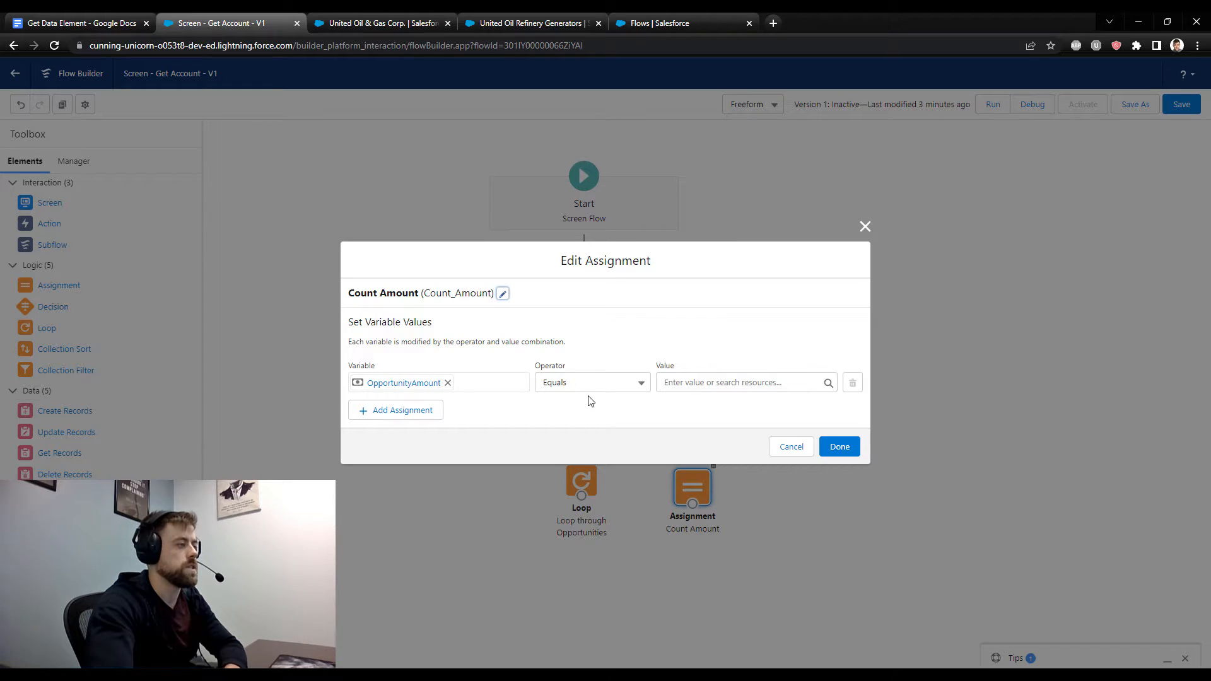
Make Count Amount add the current loop opportunity's Amount to OpportunityAmount
click(593, 382)
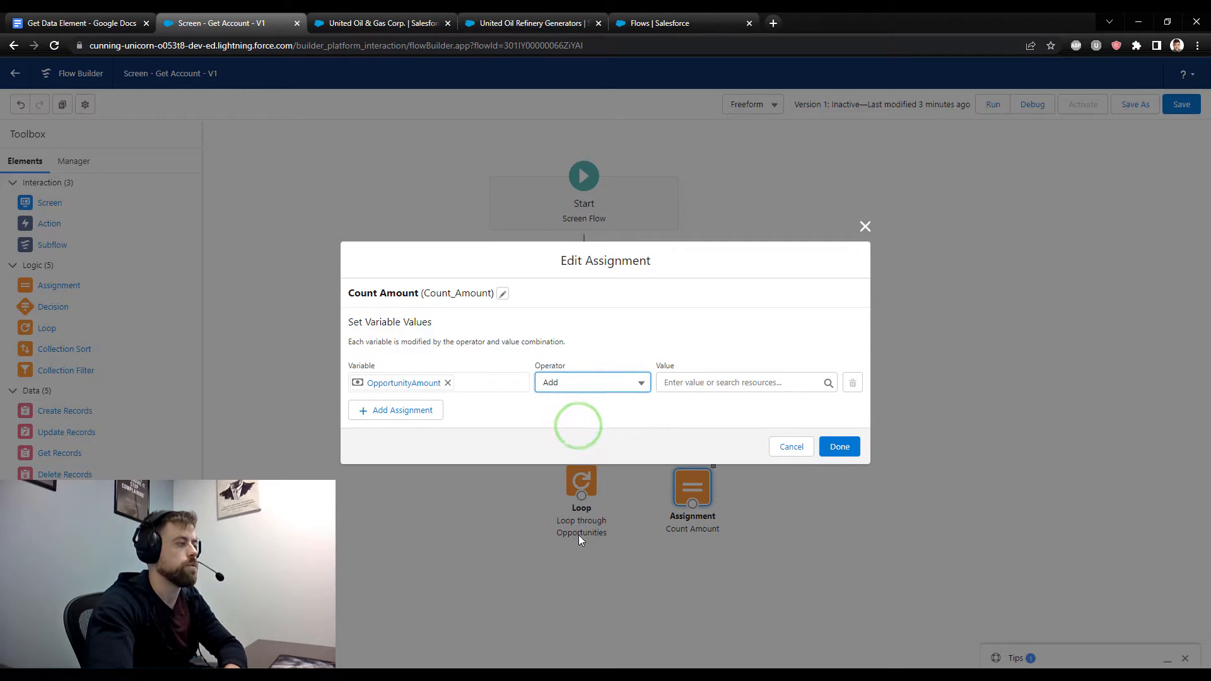
click(742, 383)
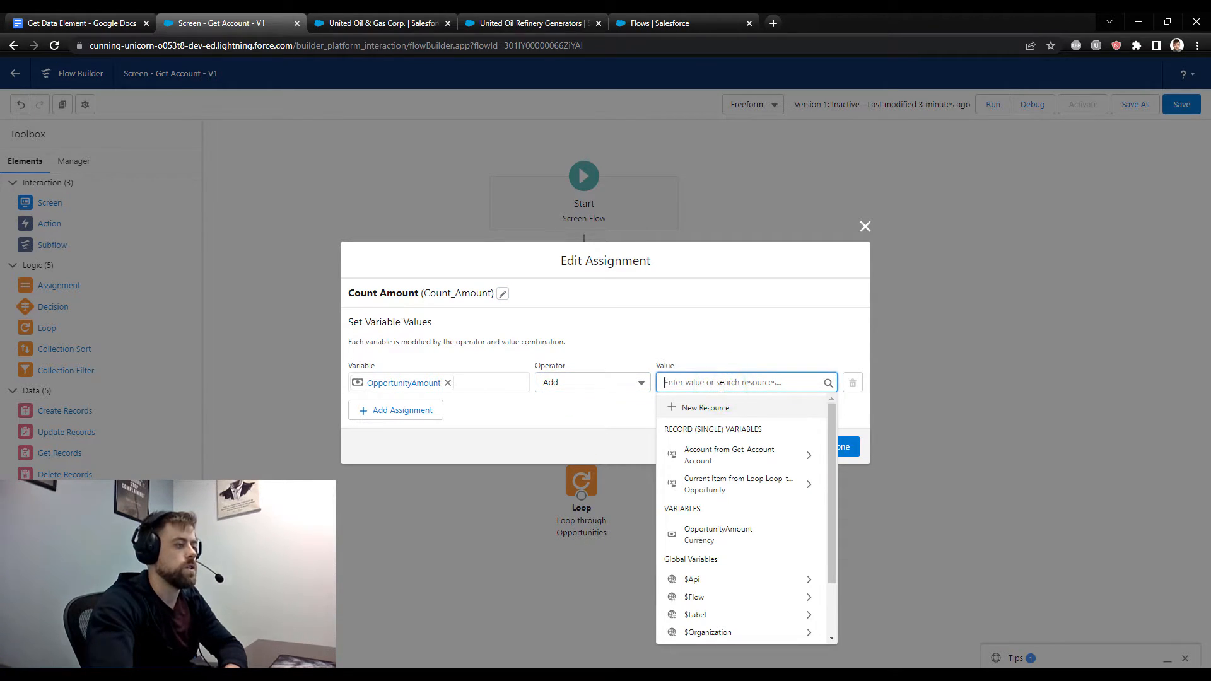
mouse_move(739, 501)
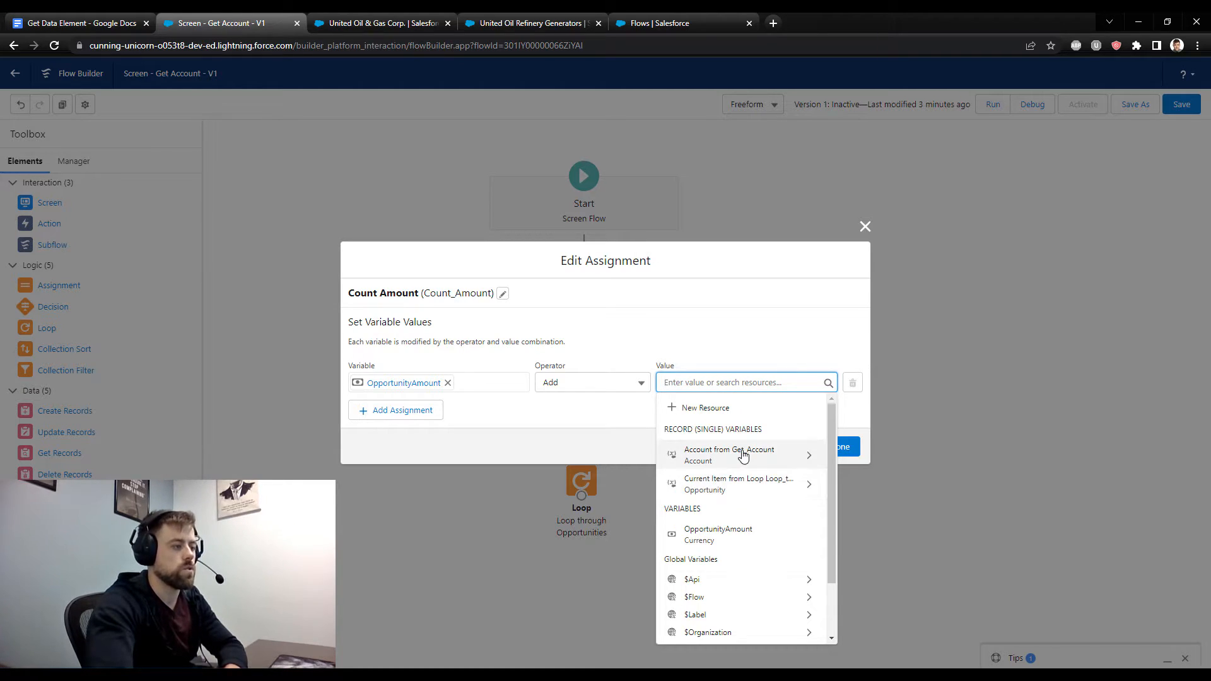
mouse_move(733, 463)
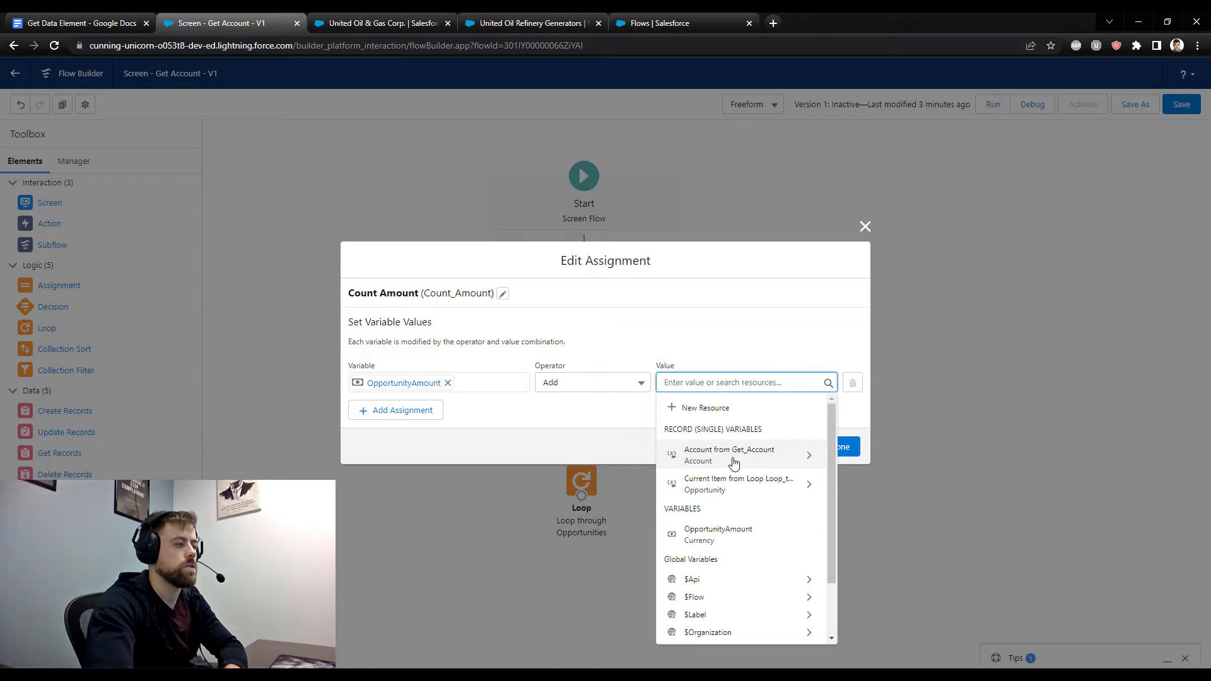
mouse_move(739, 466)
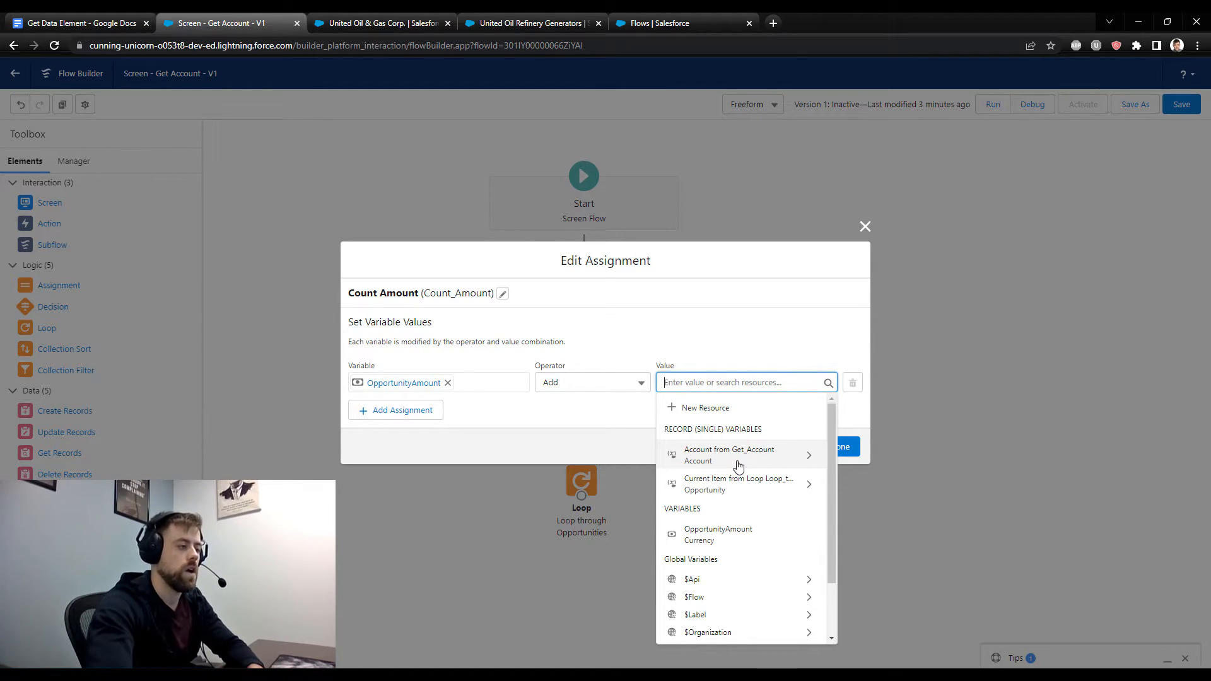
mouse_move(747, 495)
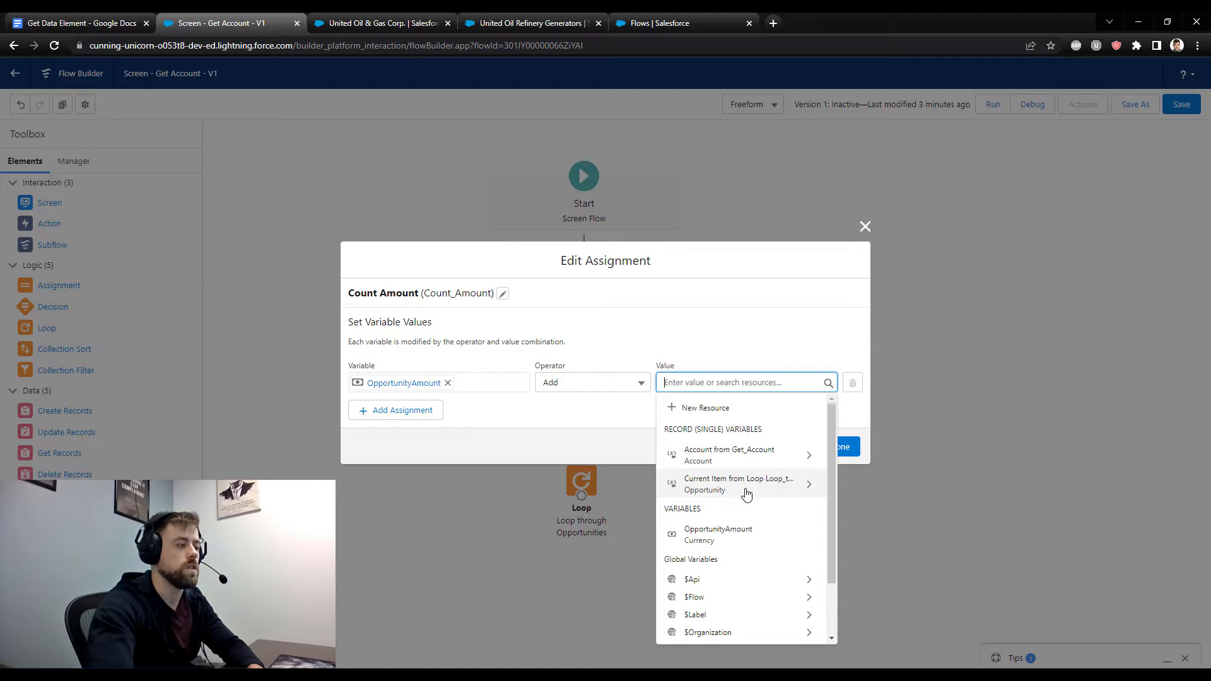
mouse_move(728, 502)
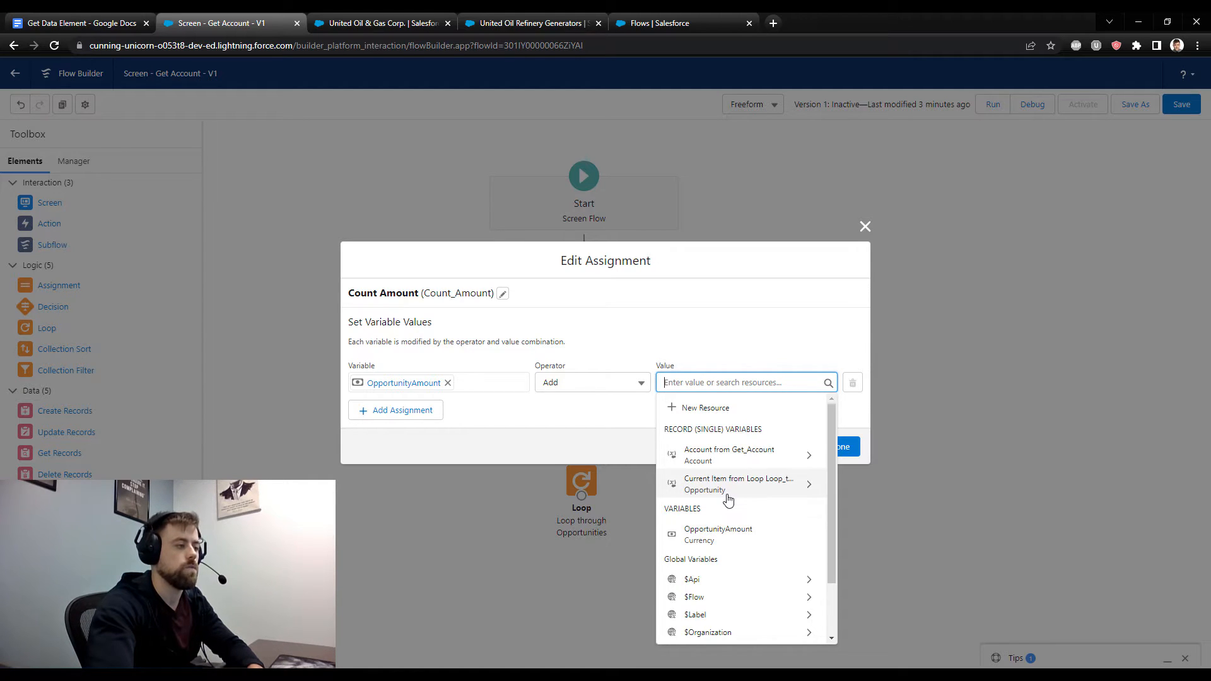
click(742, 483)
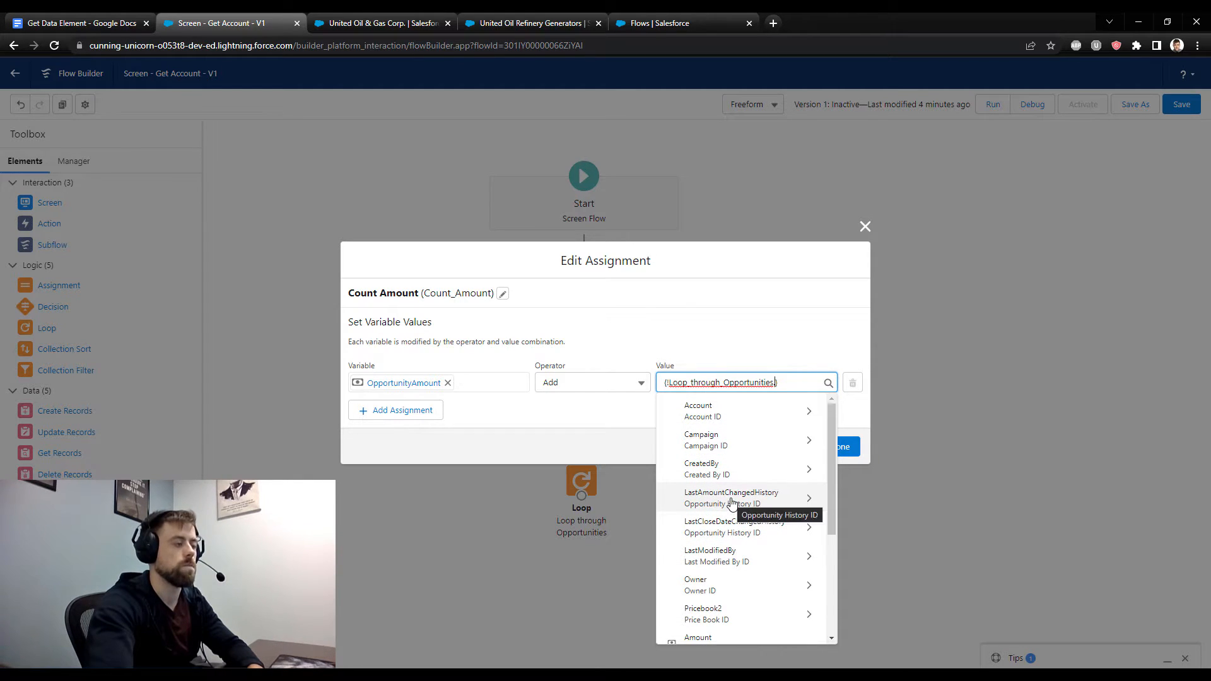
scroll(down, 3)
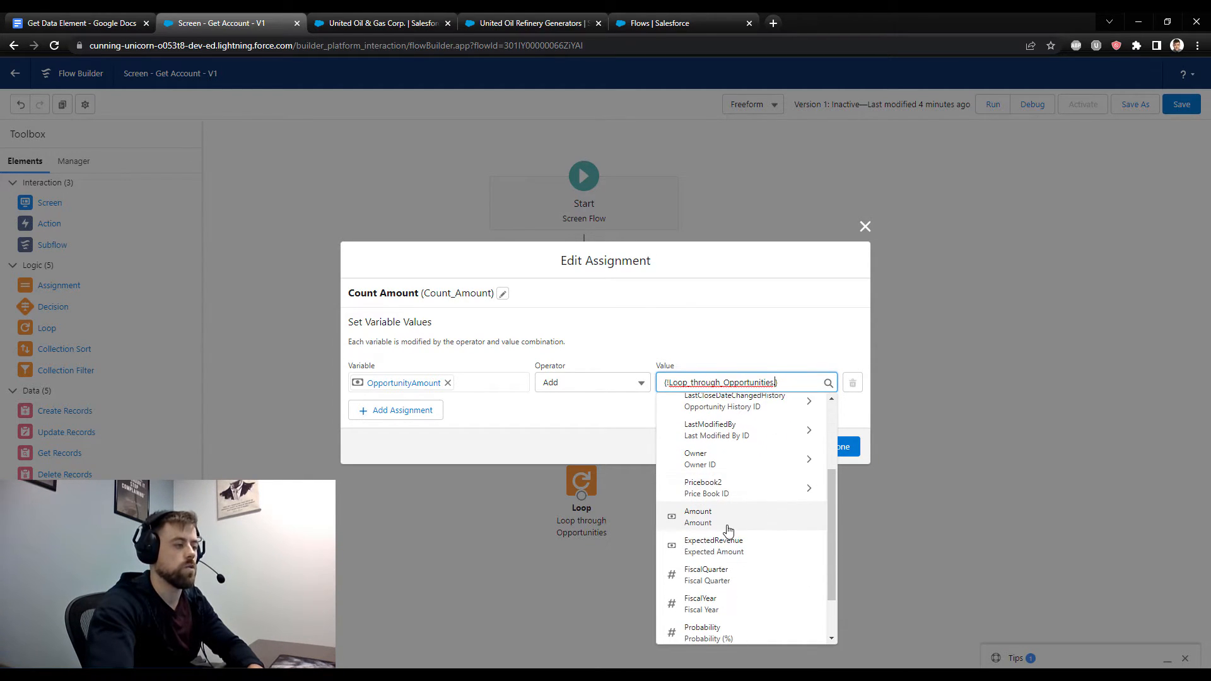
click(729, 517)
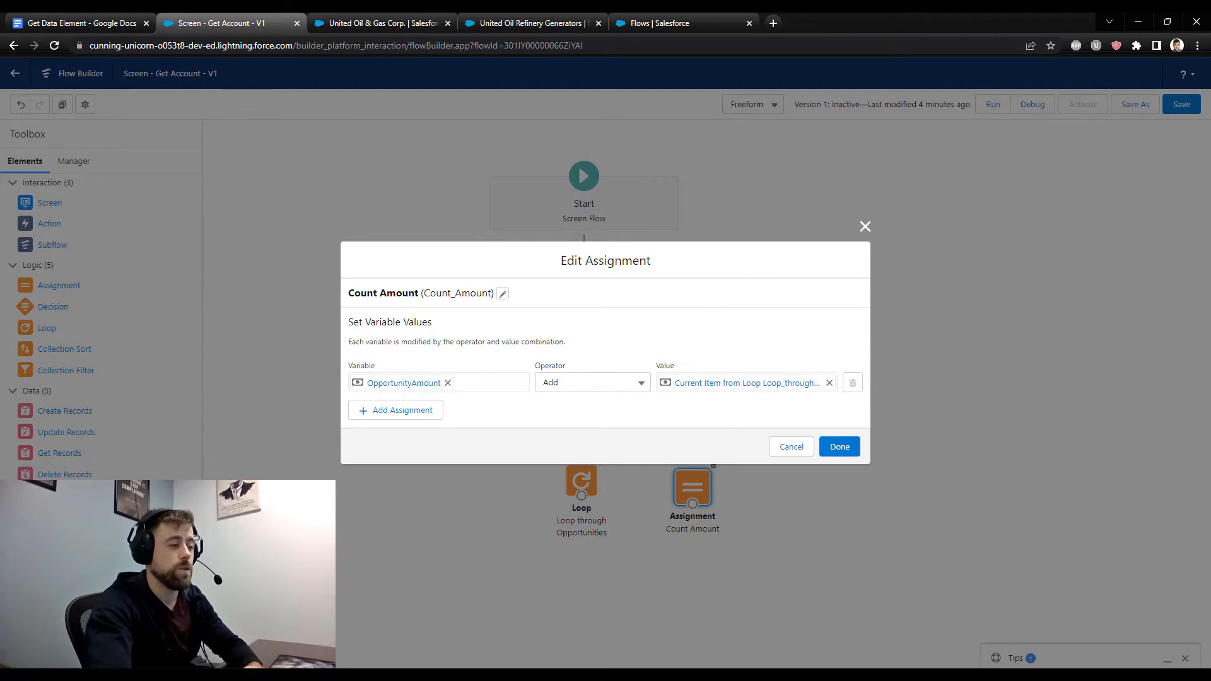
click(838, 447)
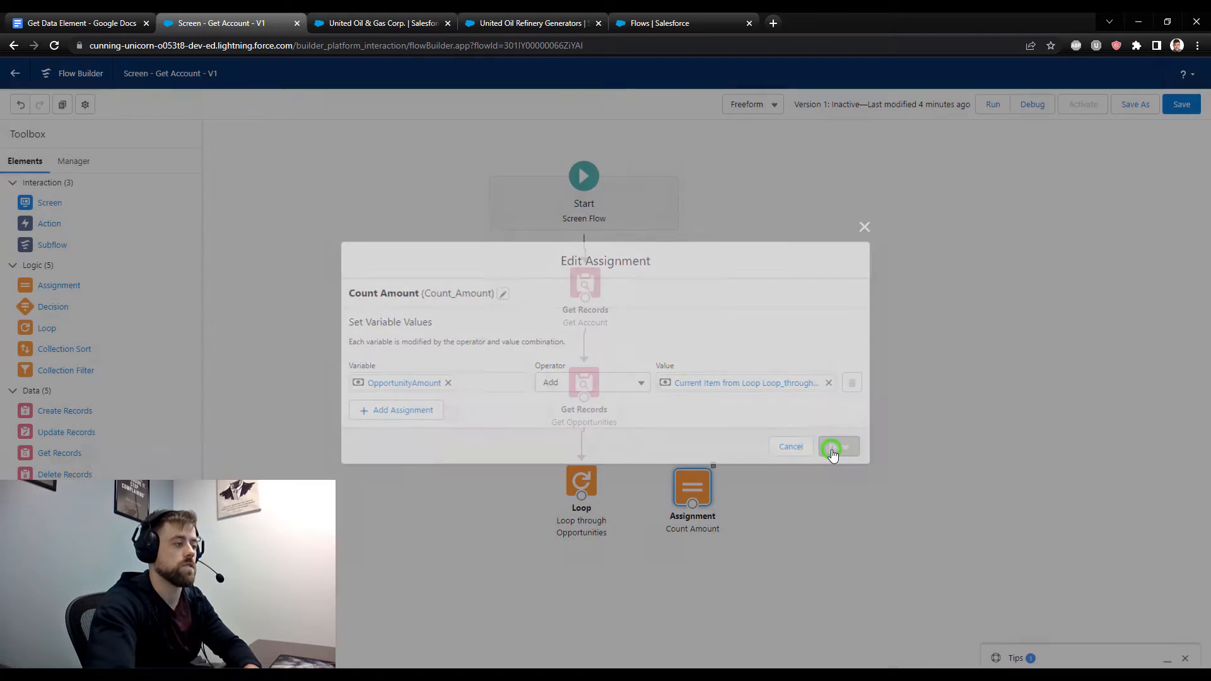
Connect the loop to Count Amount for each collection item, save, and reopen Get Account
click(833, 447)
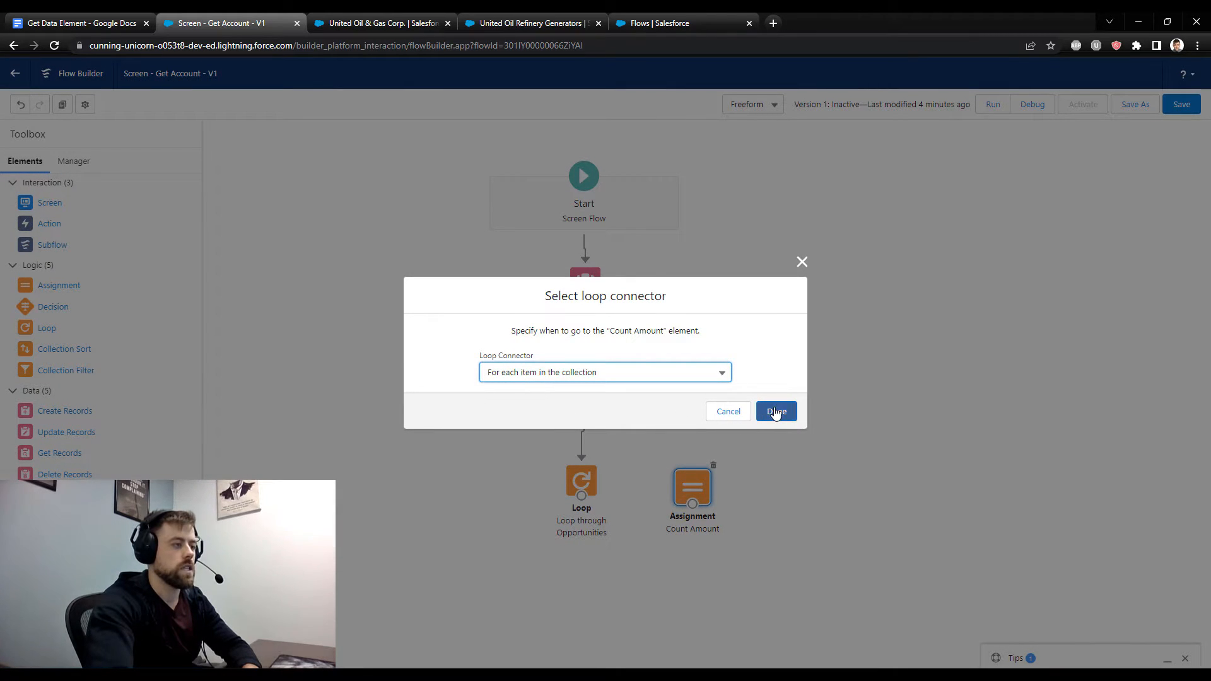
click(776, 411)
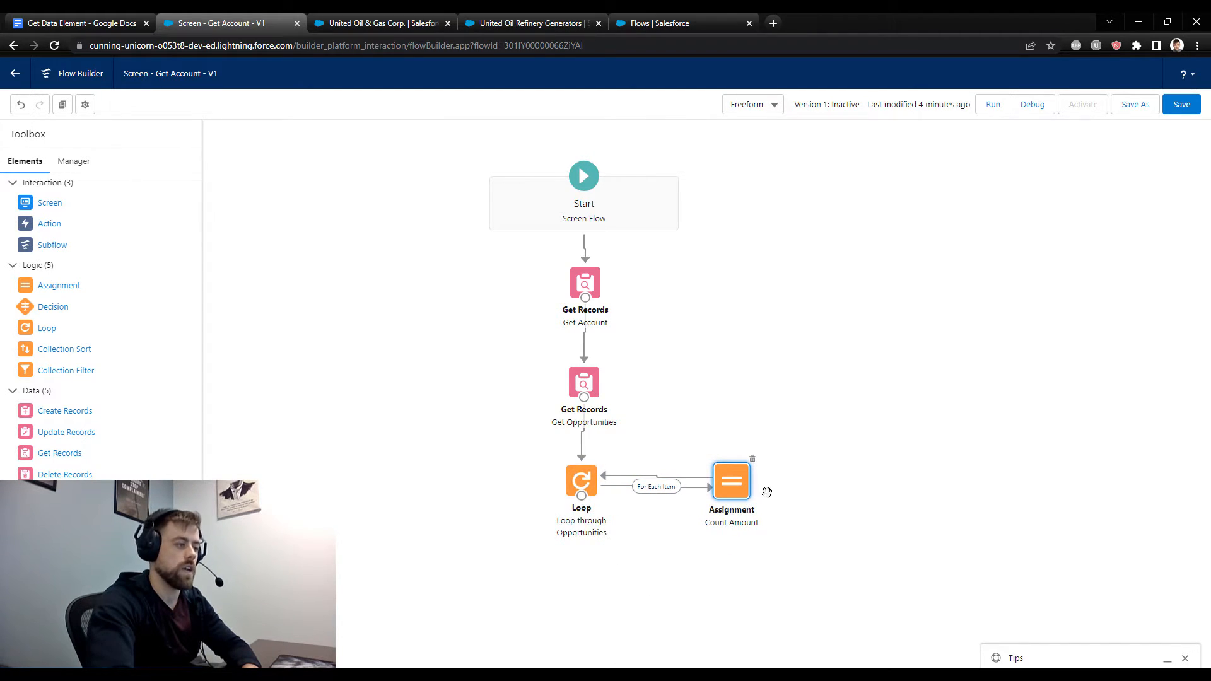
mouse_move(850, 556)
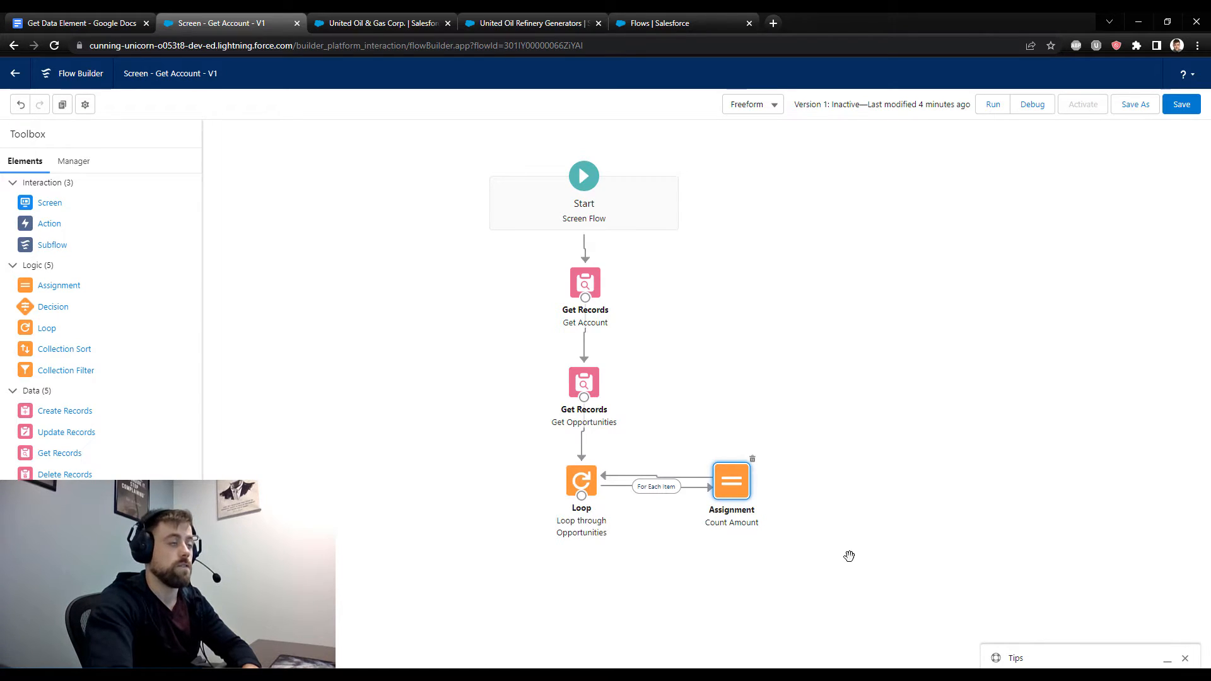
mouse_move(1169, 122)
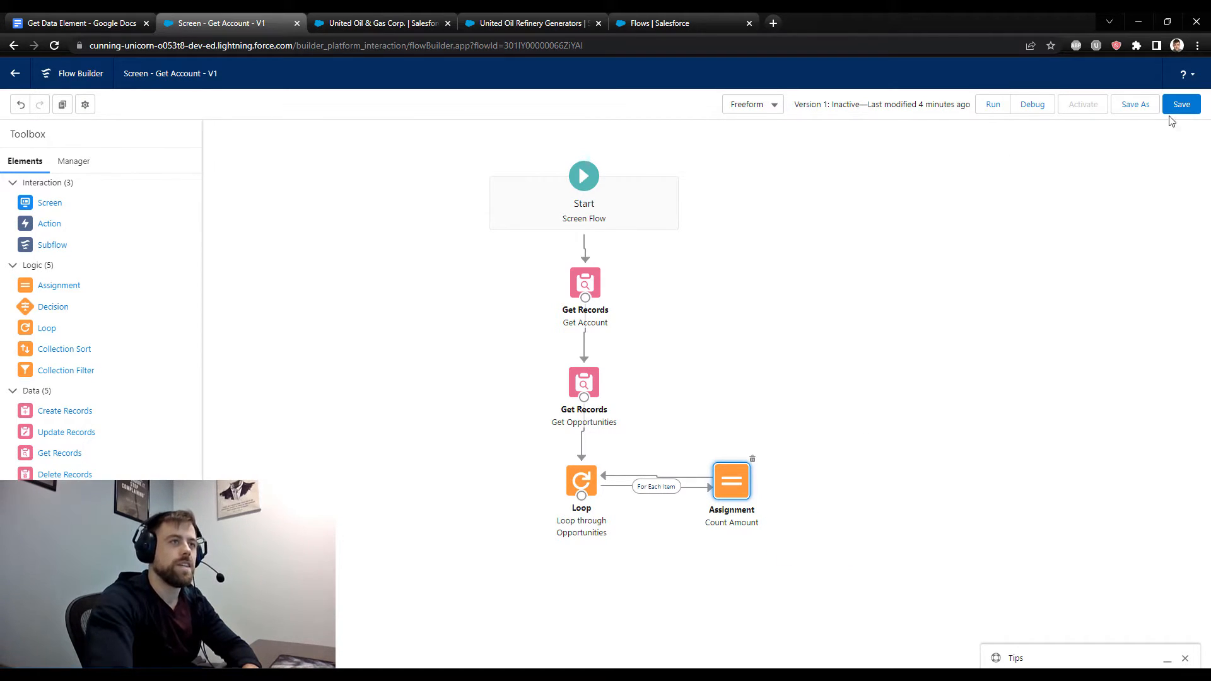
click(1181, 104)
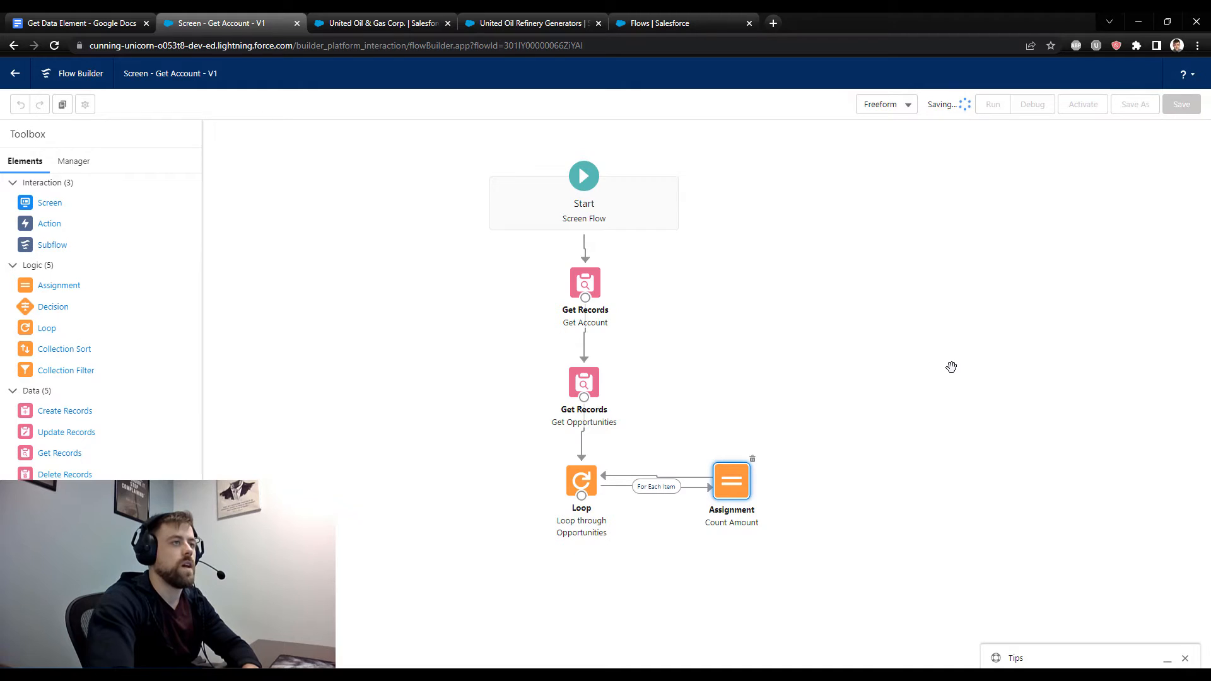
mouse_move(800, 373)
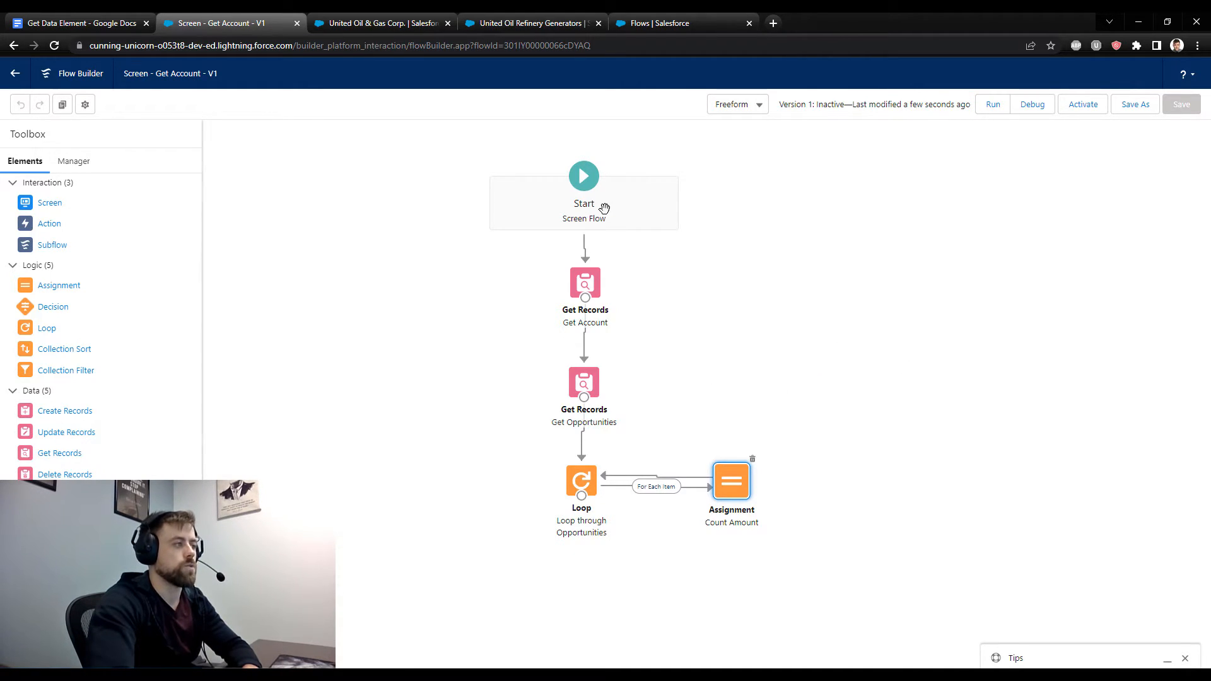
double_click(584, 284)
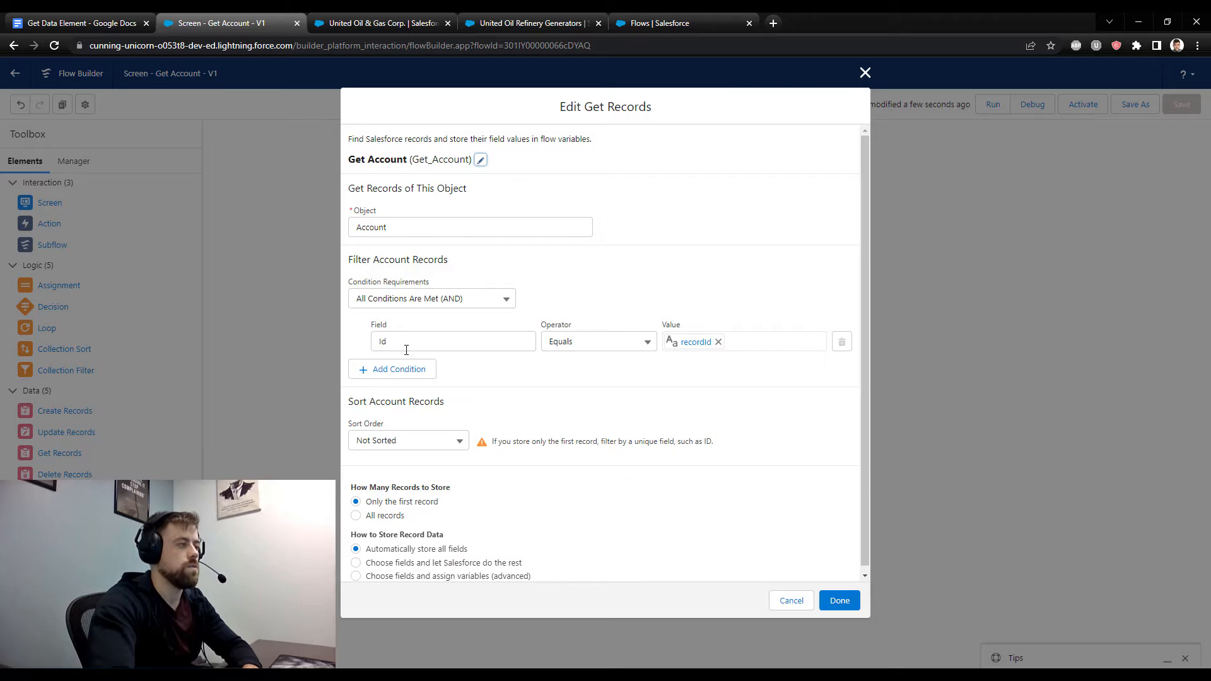
mouse_move(685, 348)
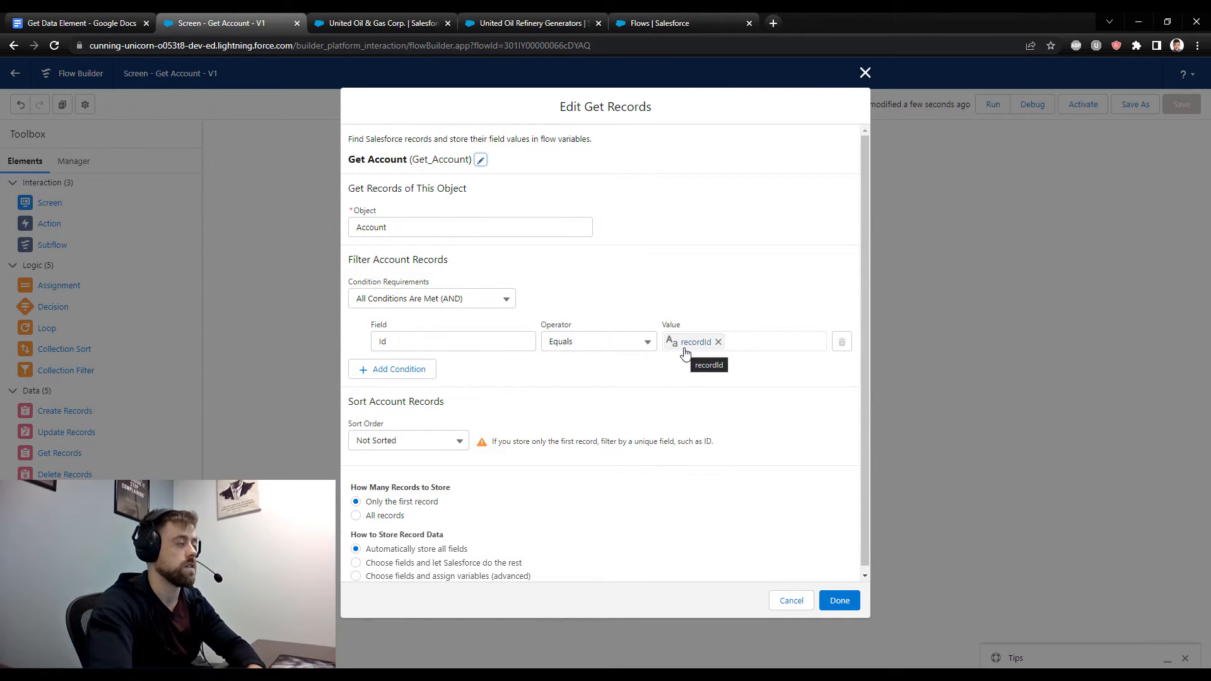
mouse_move(710, 404)
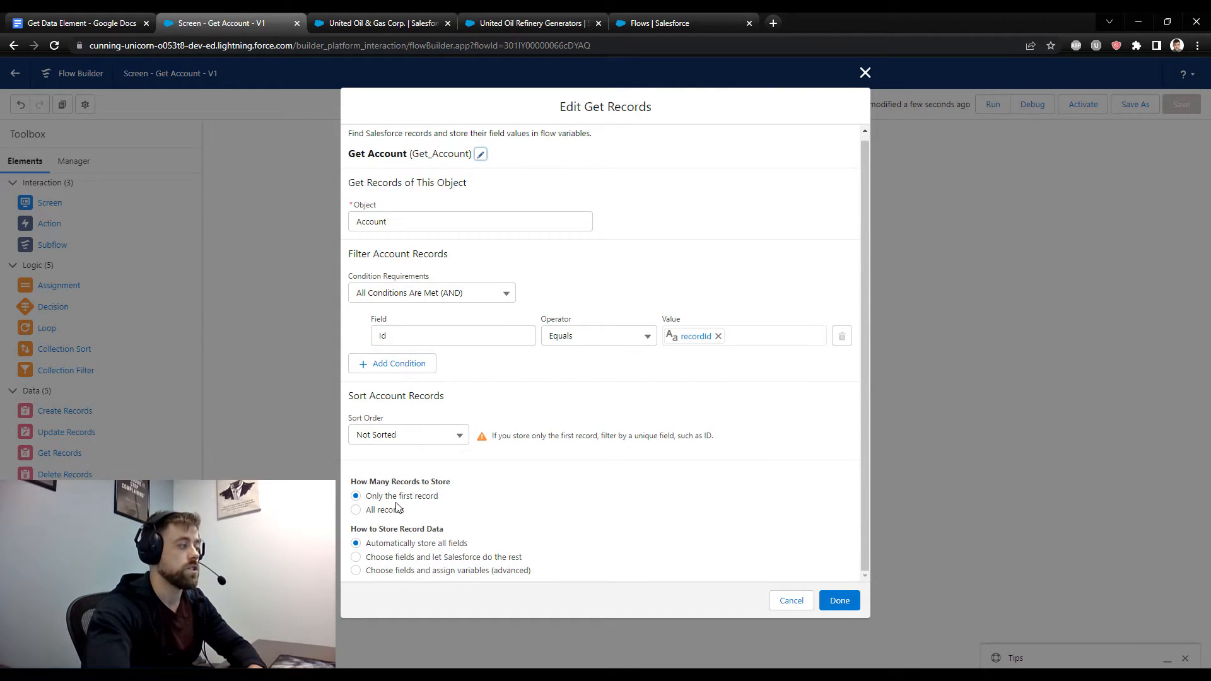
mouse_move(439, 515)
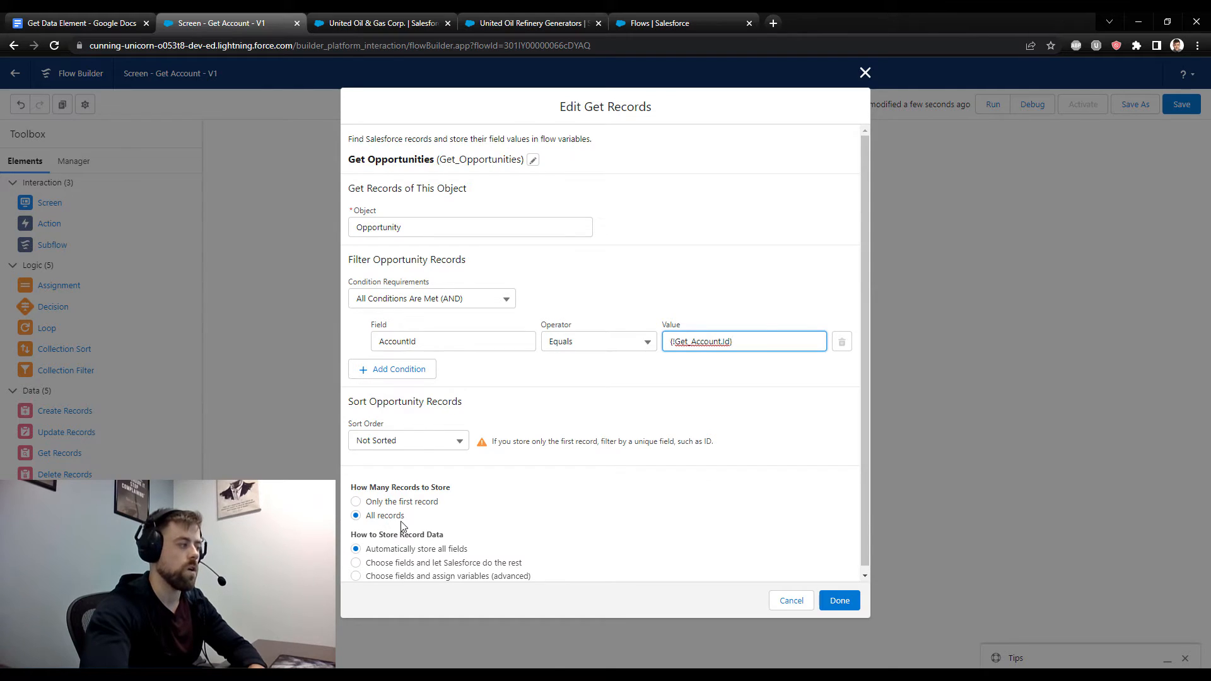
mouse_move(529, 495)
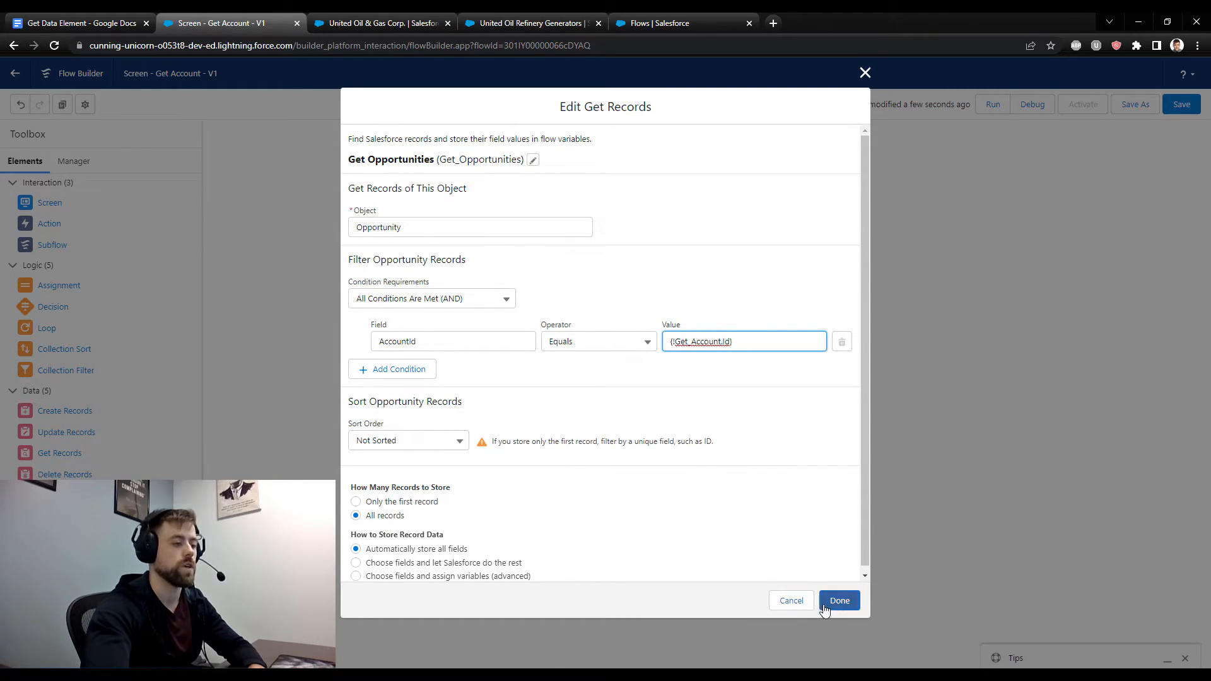
Close Get Opportunities, then review and close the Count Amount assignment without changes
click(840, 601)
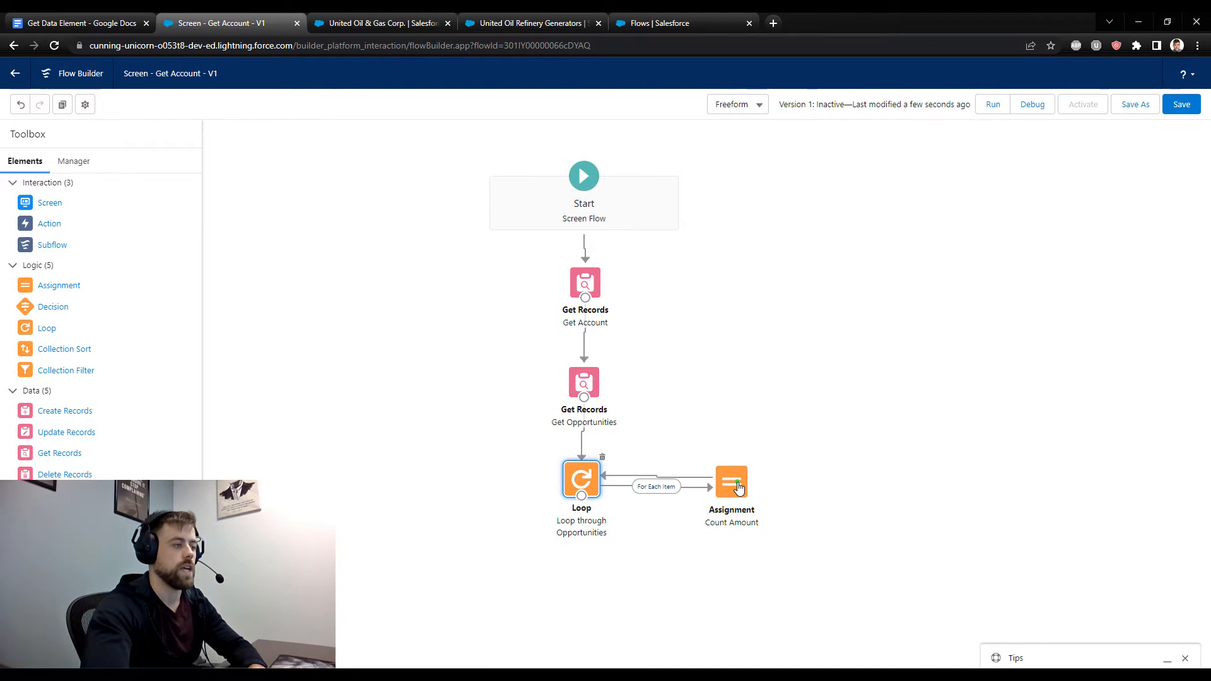
click(732, 481)
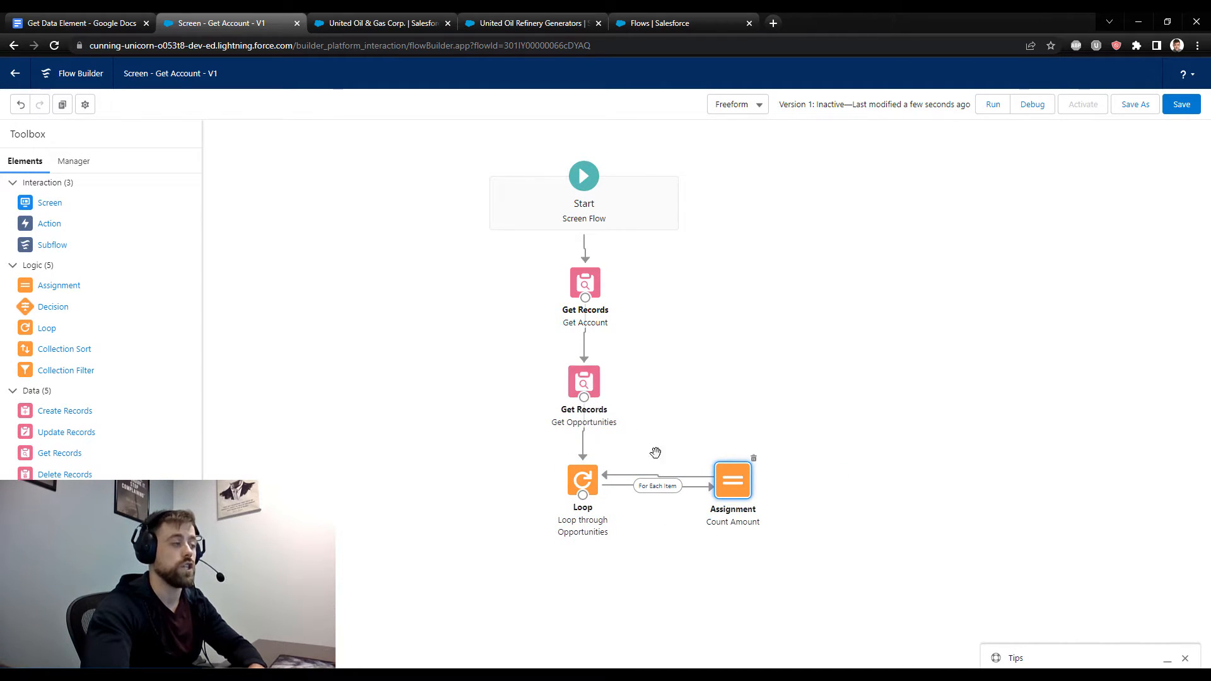
double_click(733, 480)
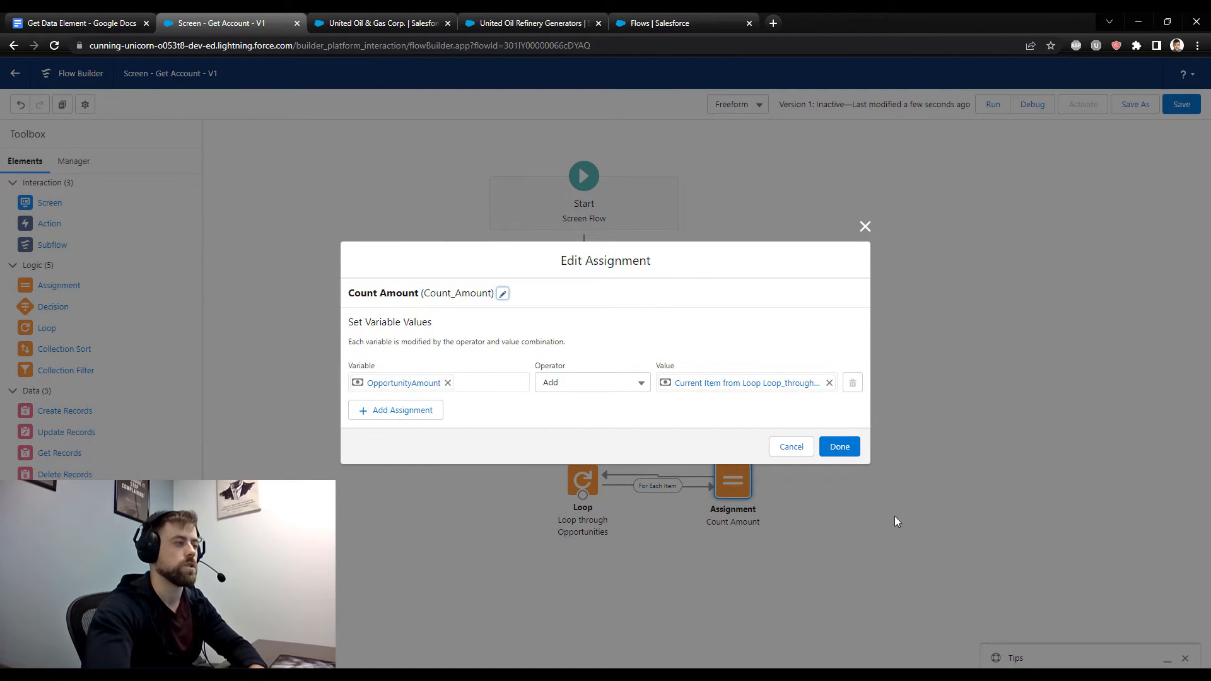
click(839, 447)
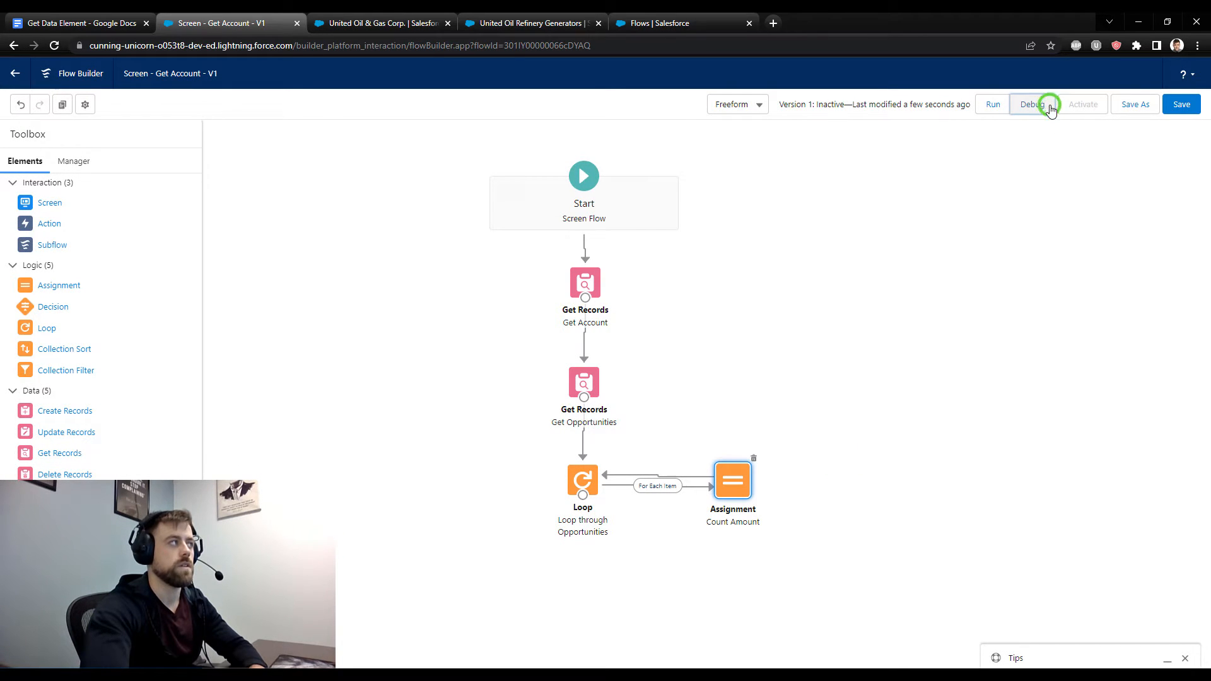
Debug the flow with recordId 001IY000002THKxYAO
click(1029, 105)
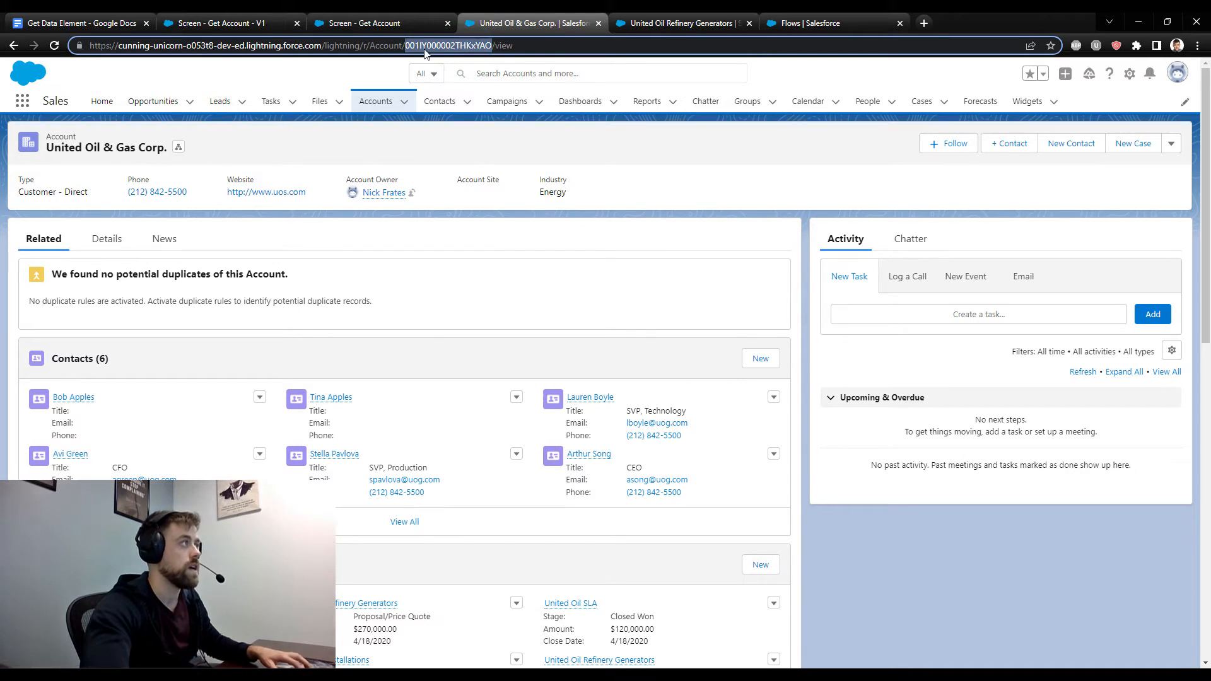
click(460, 438)
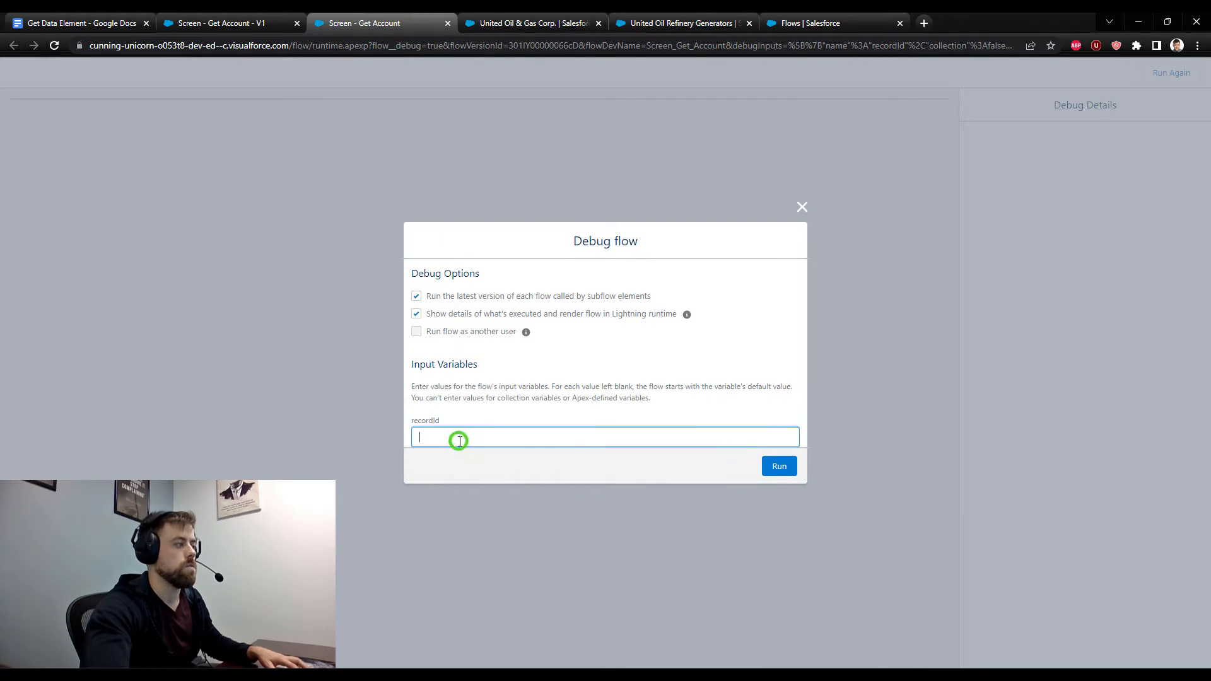
text(001IY000002THKxYAO)
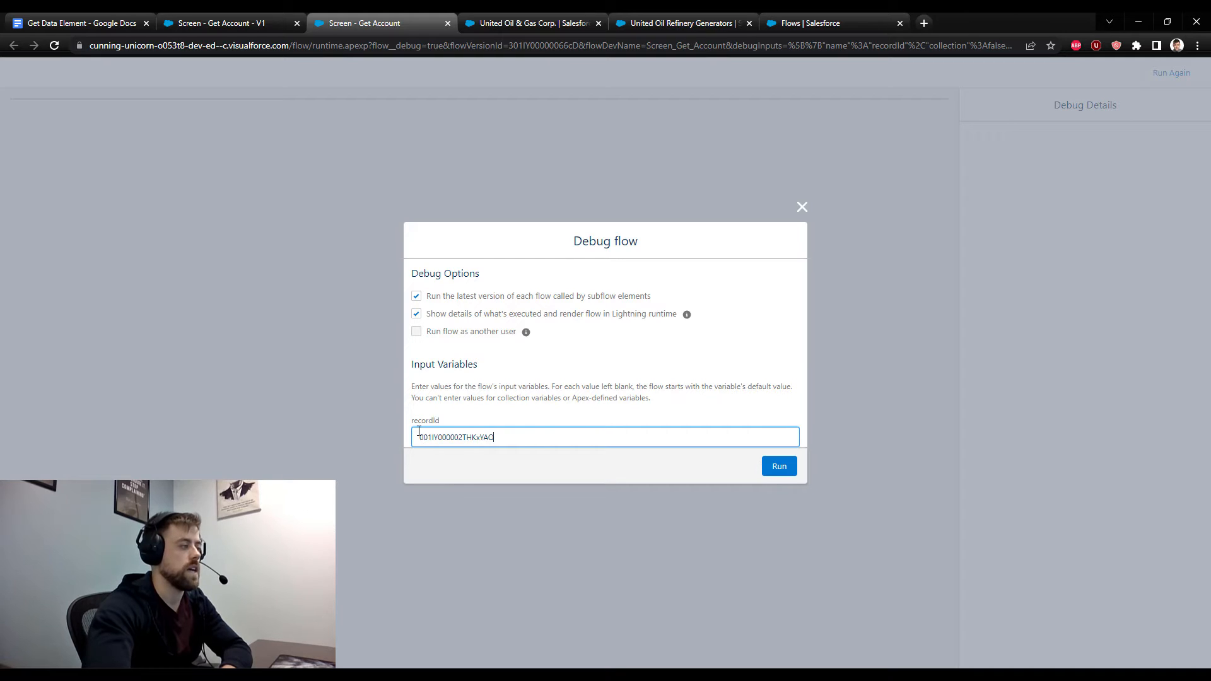
mouse_move(603, 573)
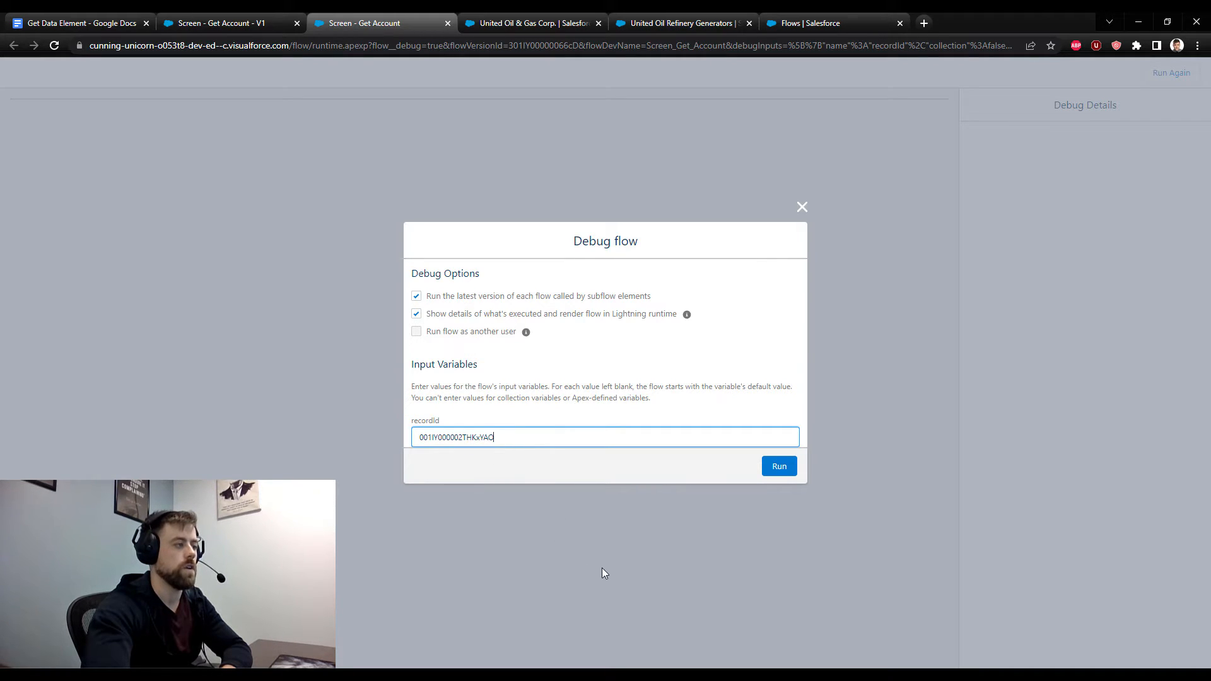
click(779, 466)
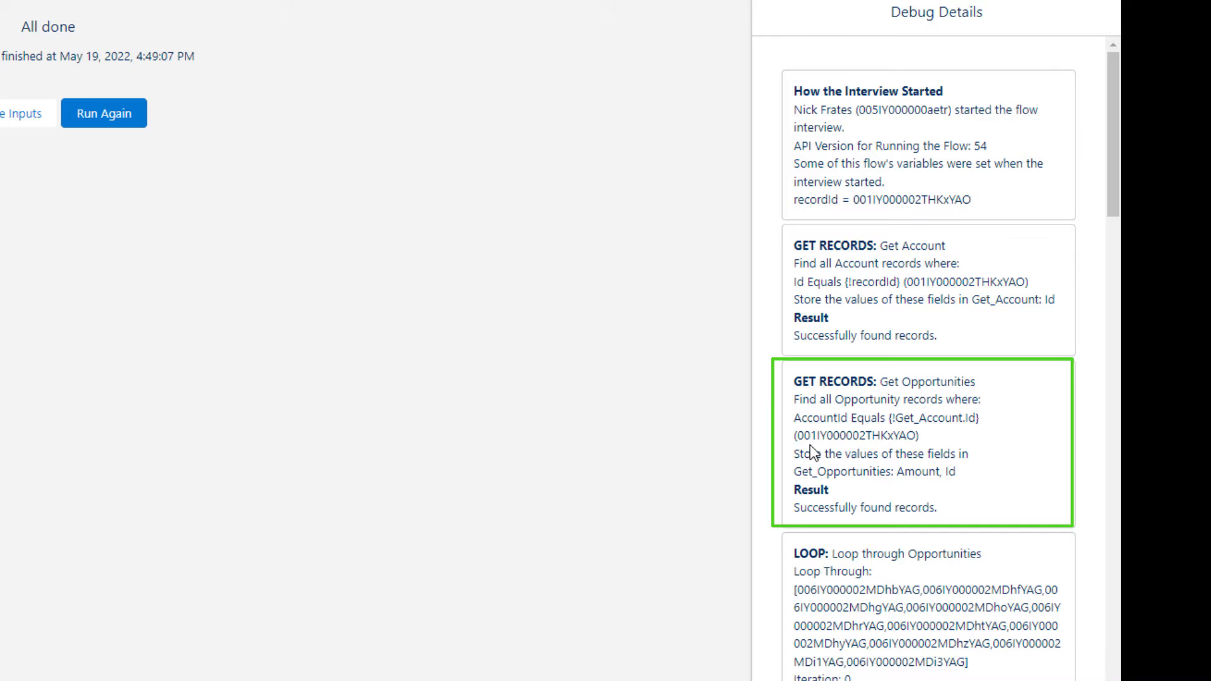
scroll(down, 3)
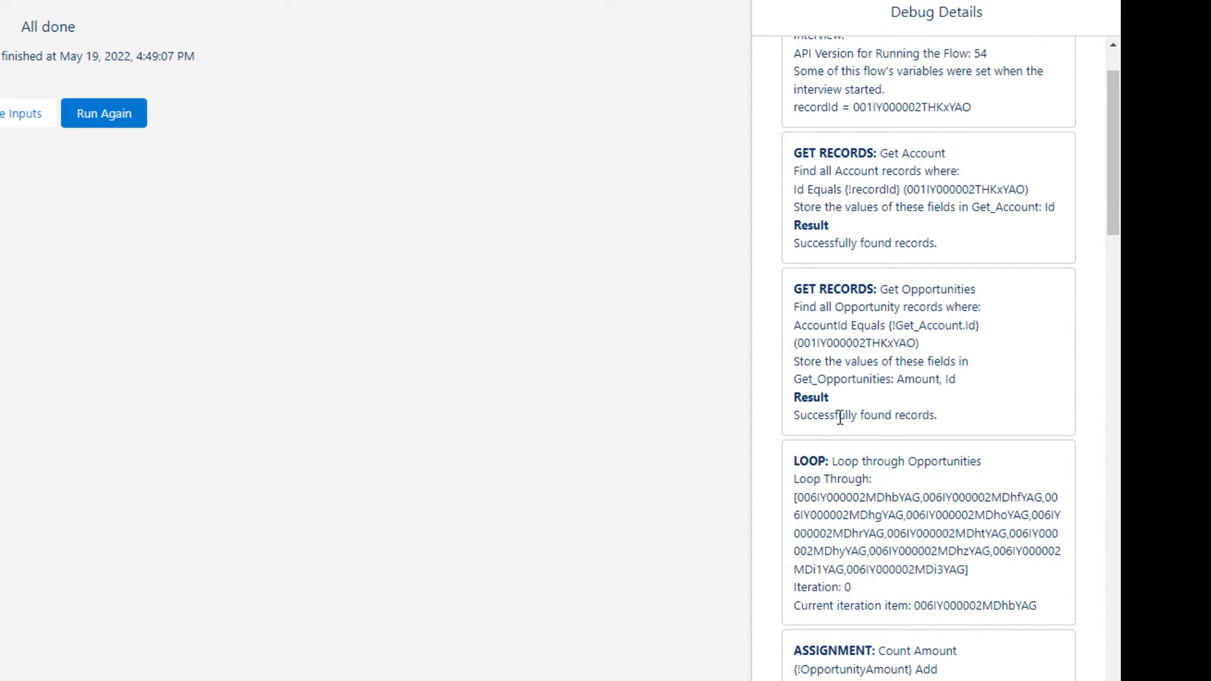
scroll(down, 3)
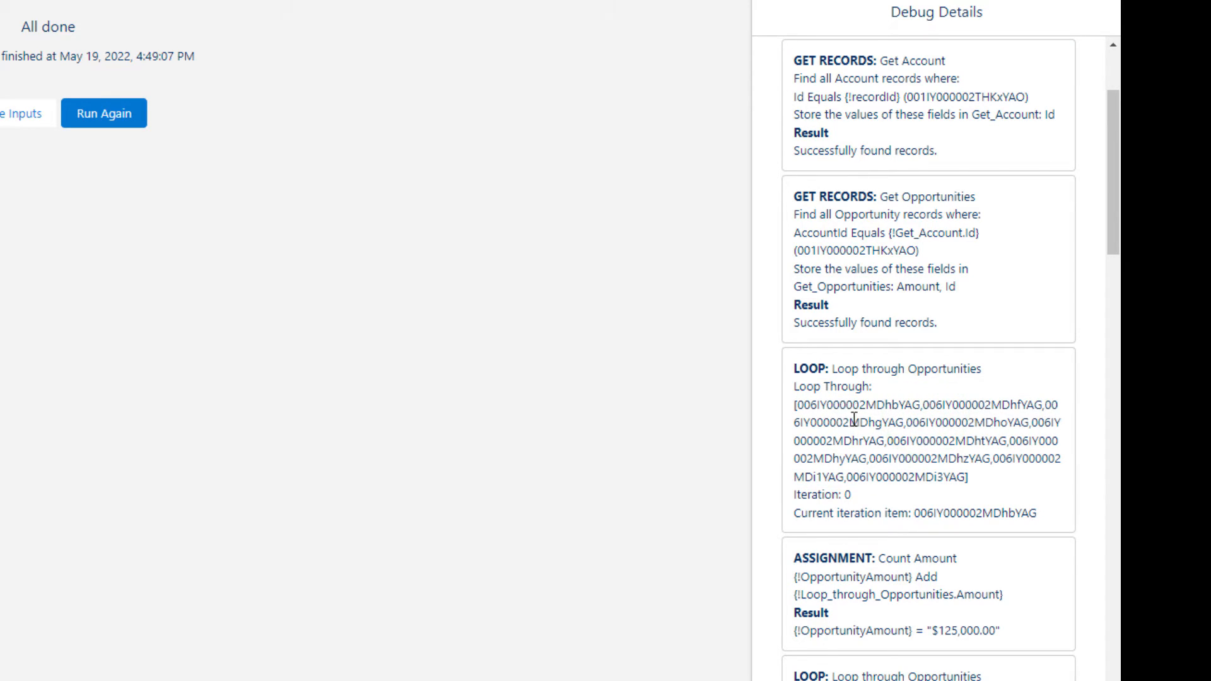
mouse_move(882, 278)
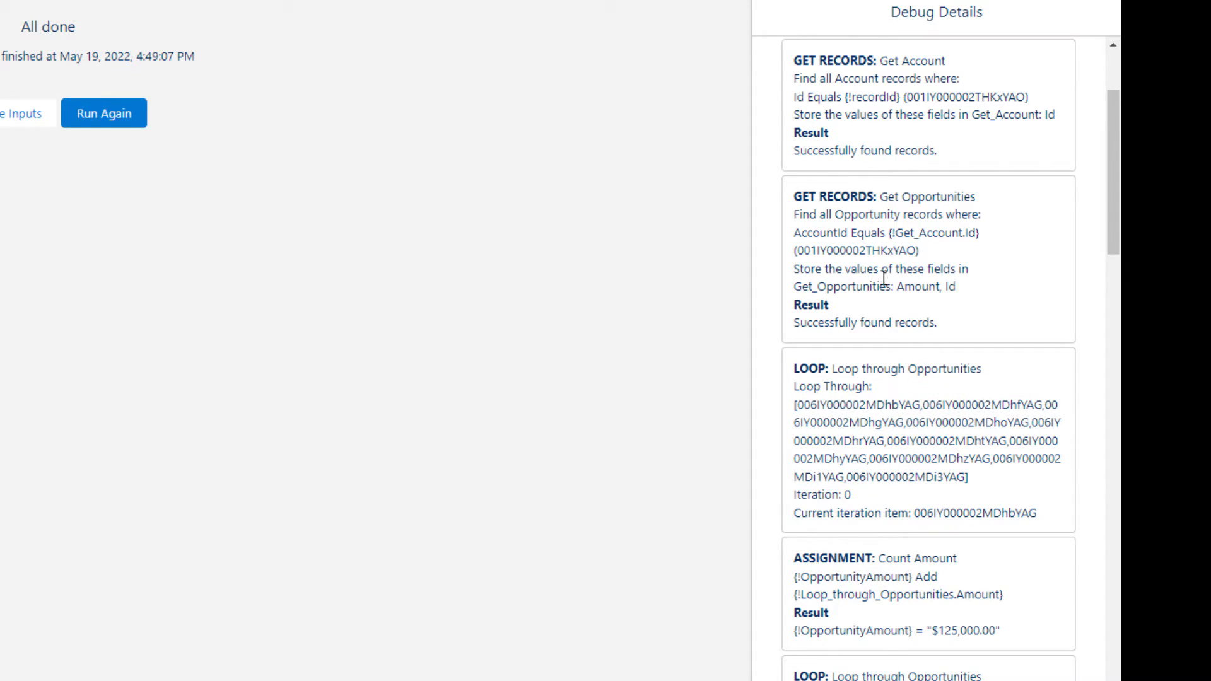
mouse_move(862, 242)
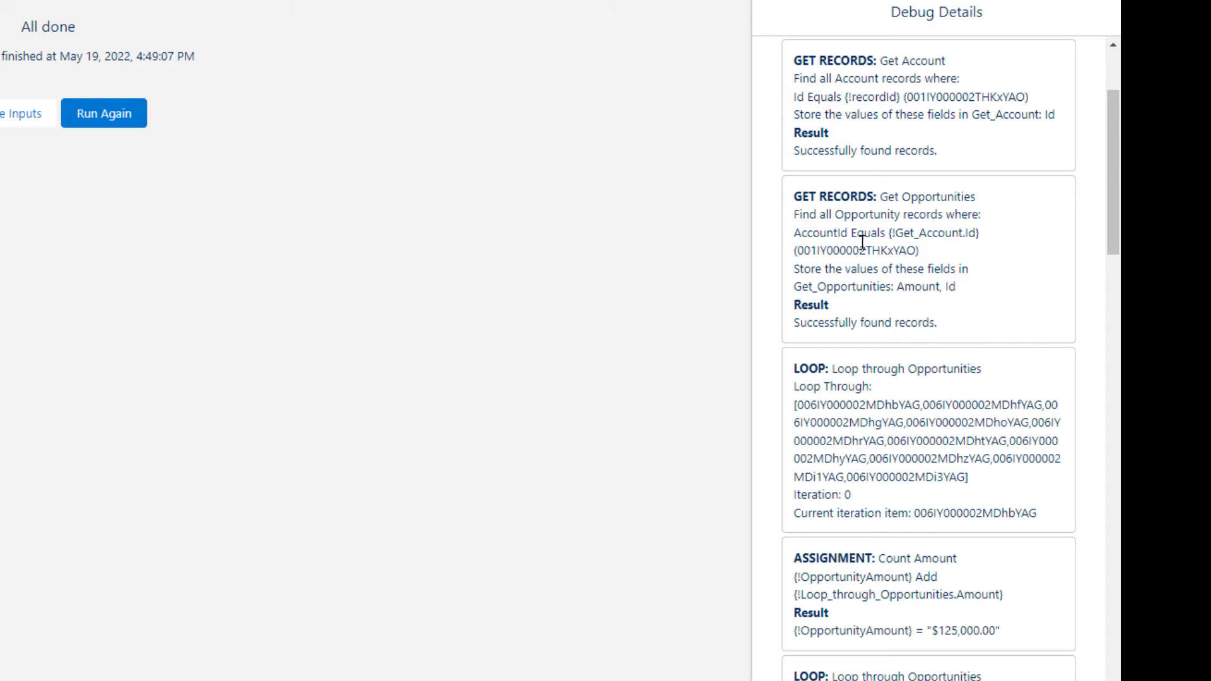
mouse_move(905, 499)
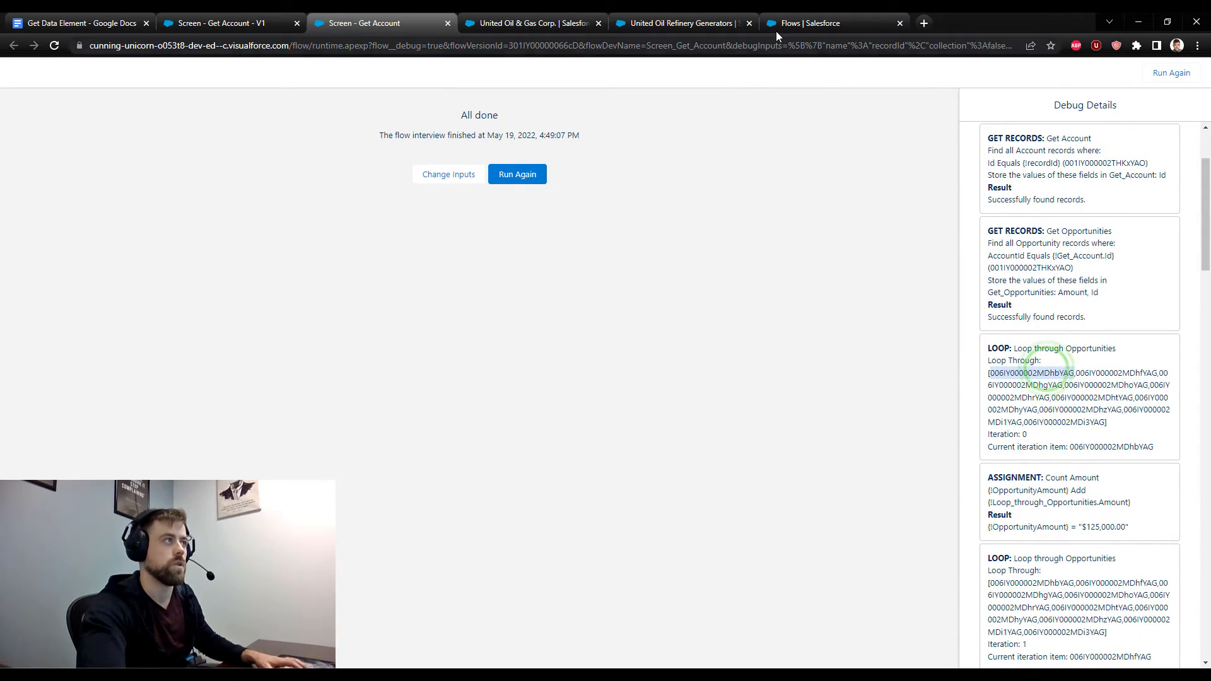
click(683, 23)
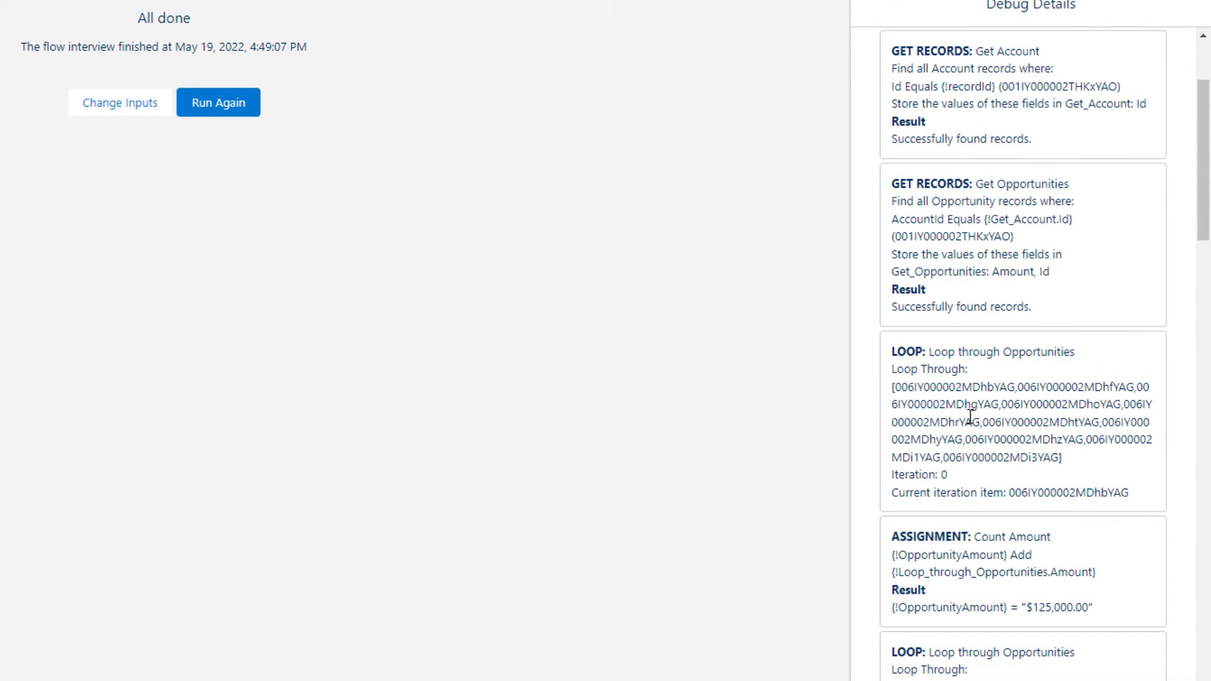
scroll(down, 3)
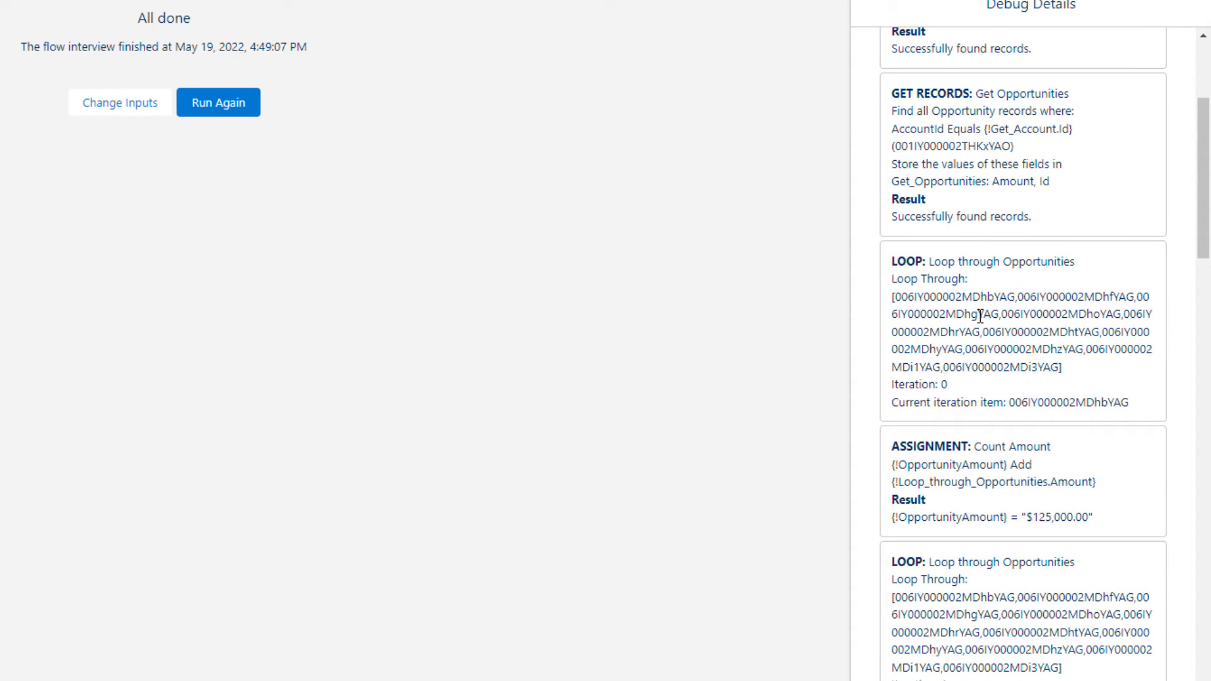
scroll(down, 3)
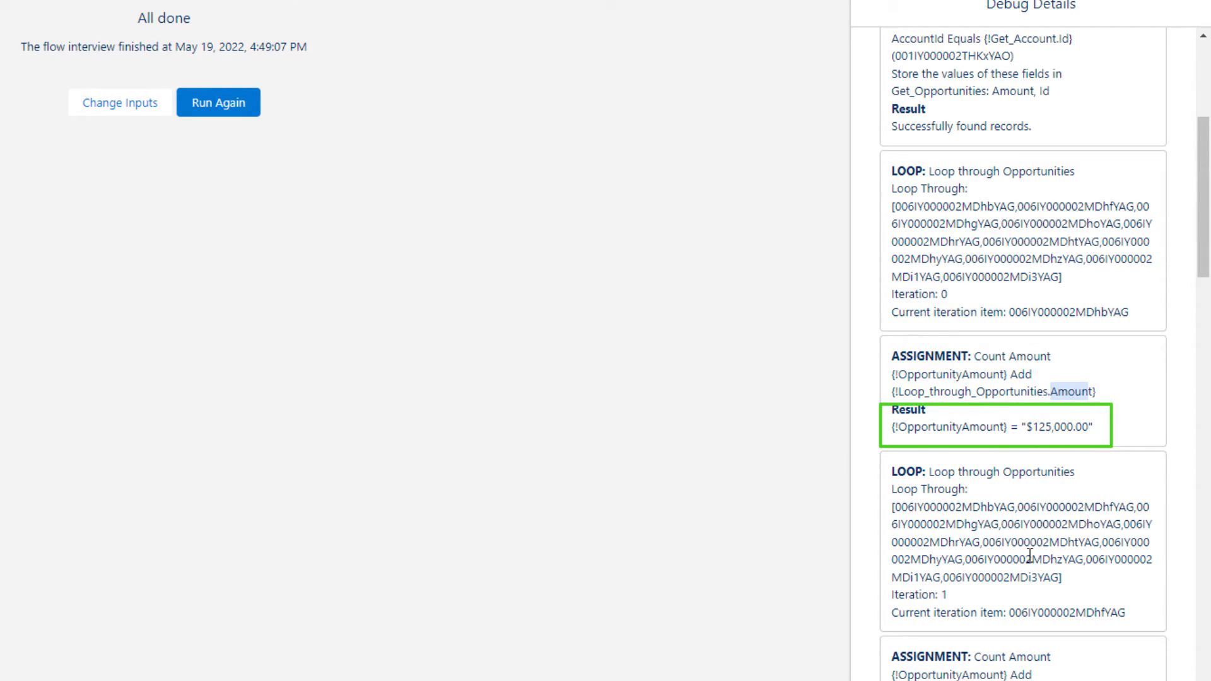
scroll(down, 3)
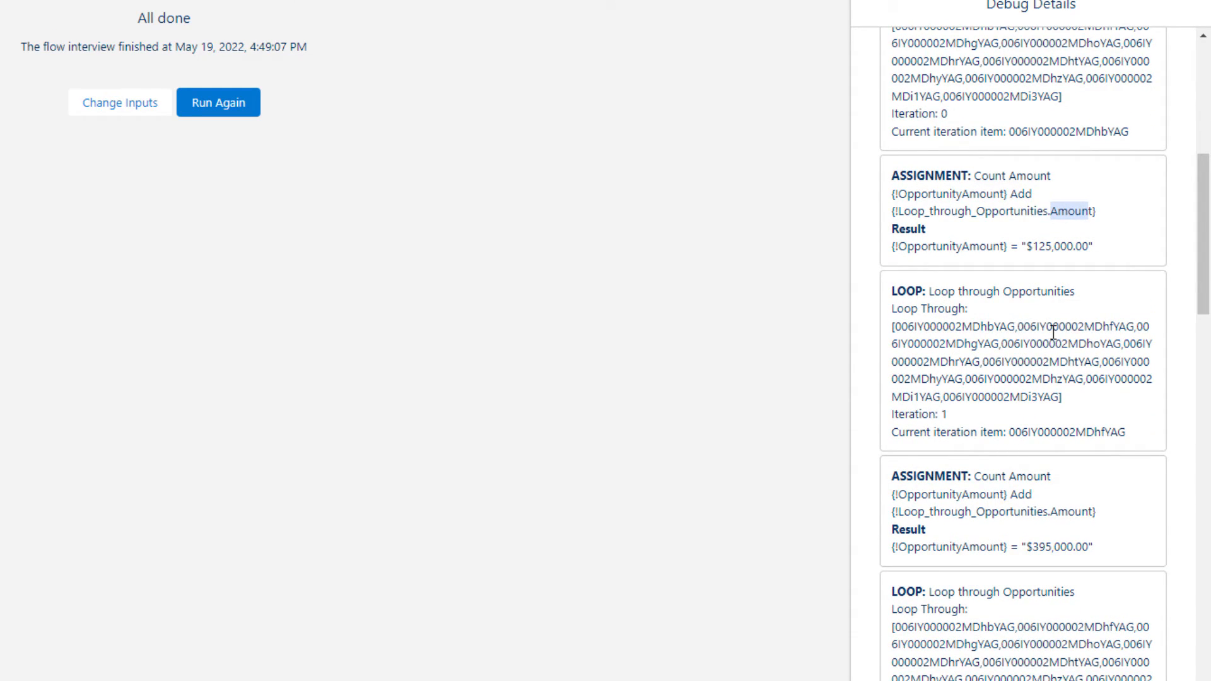
double_click(1052, 326)
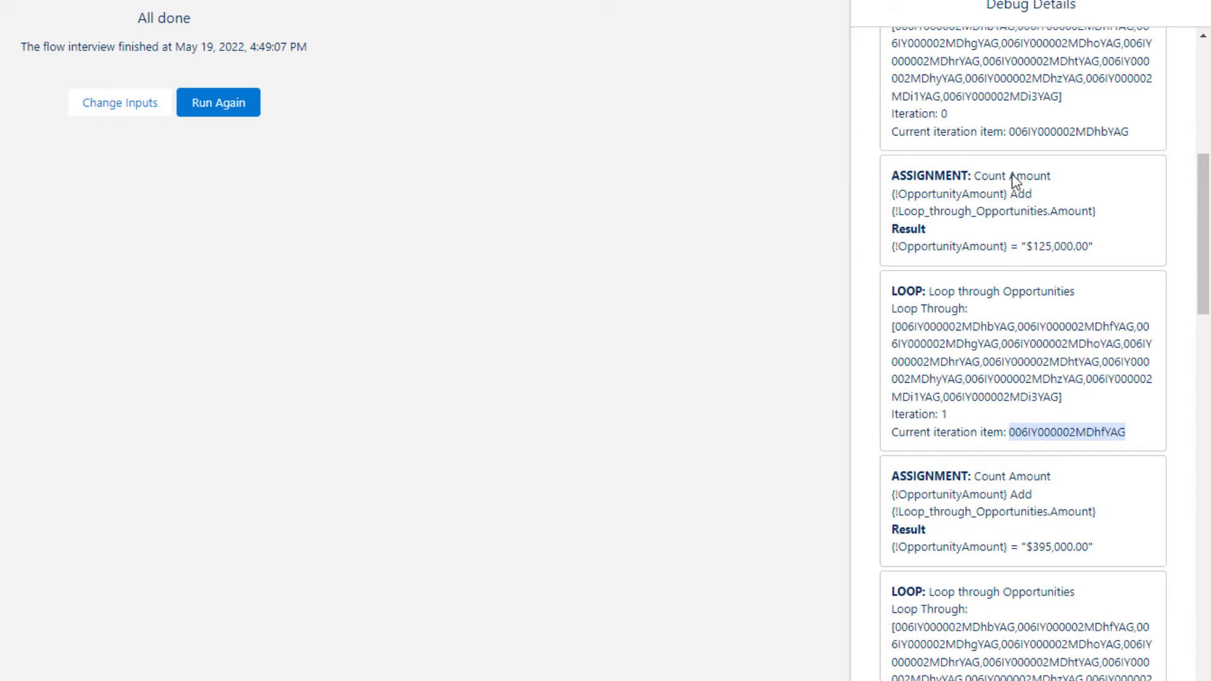
scroll(down, 3)
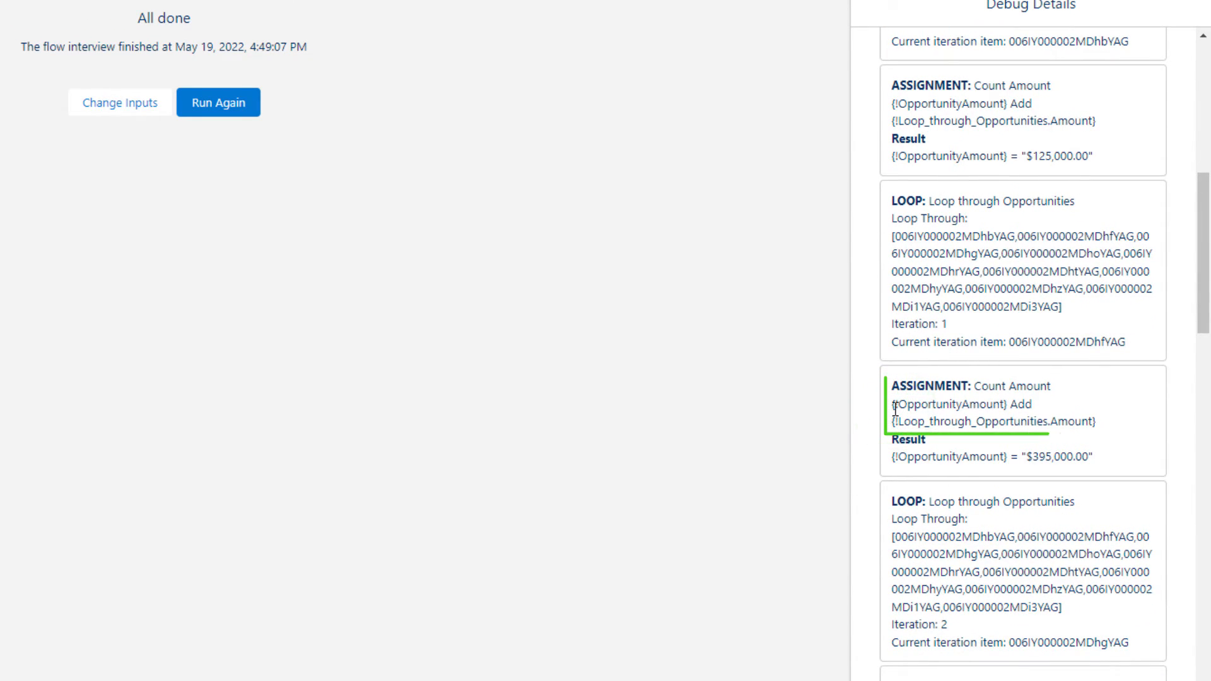
double_click(952, 404)
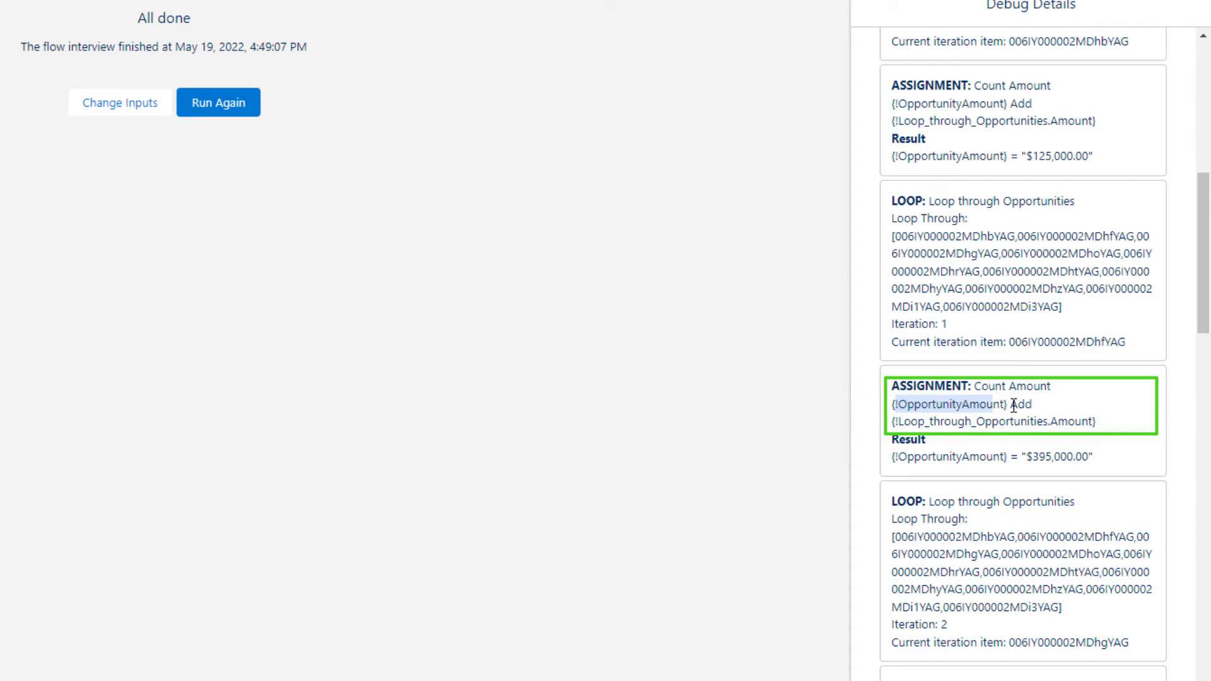
double_click(1078, 421)
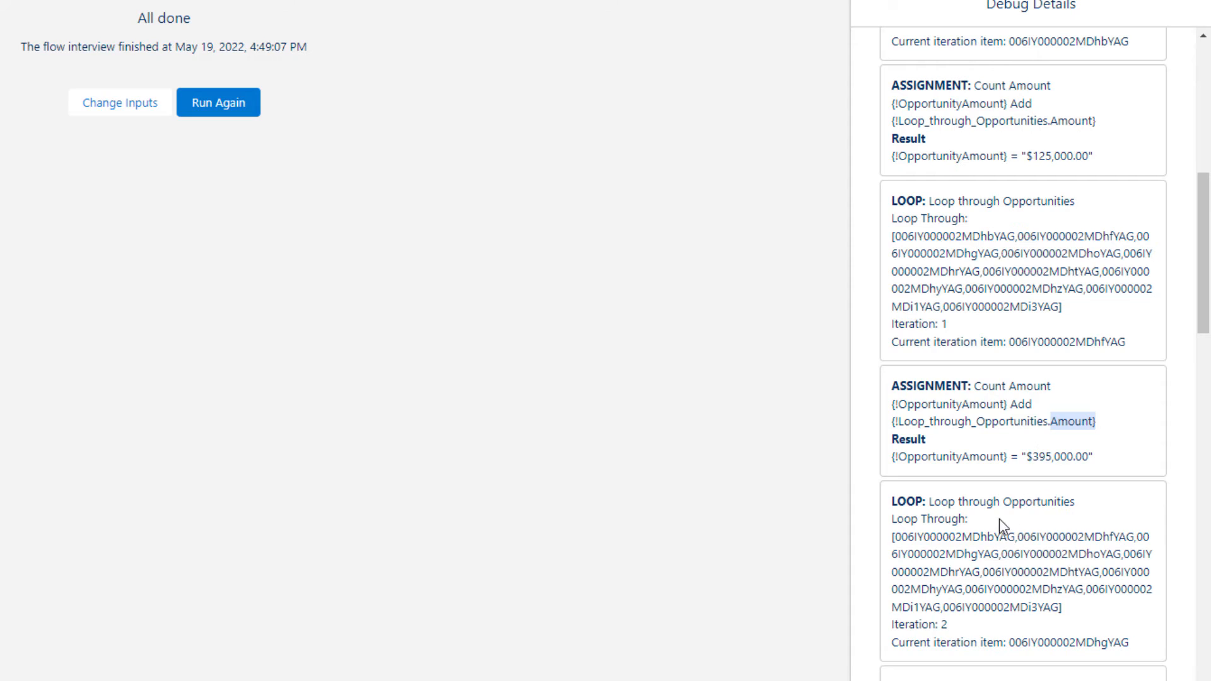
scroll(down, 3)
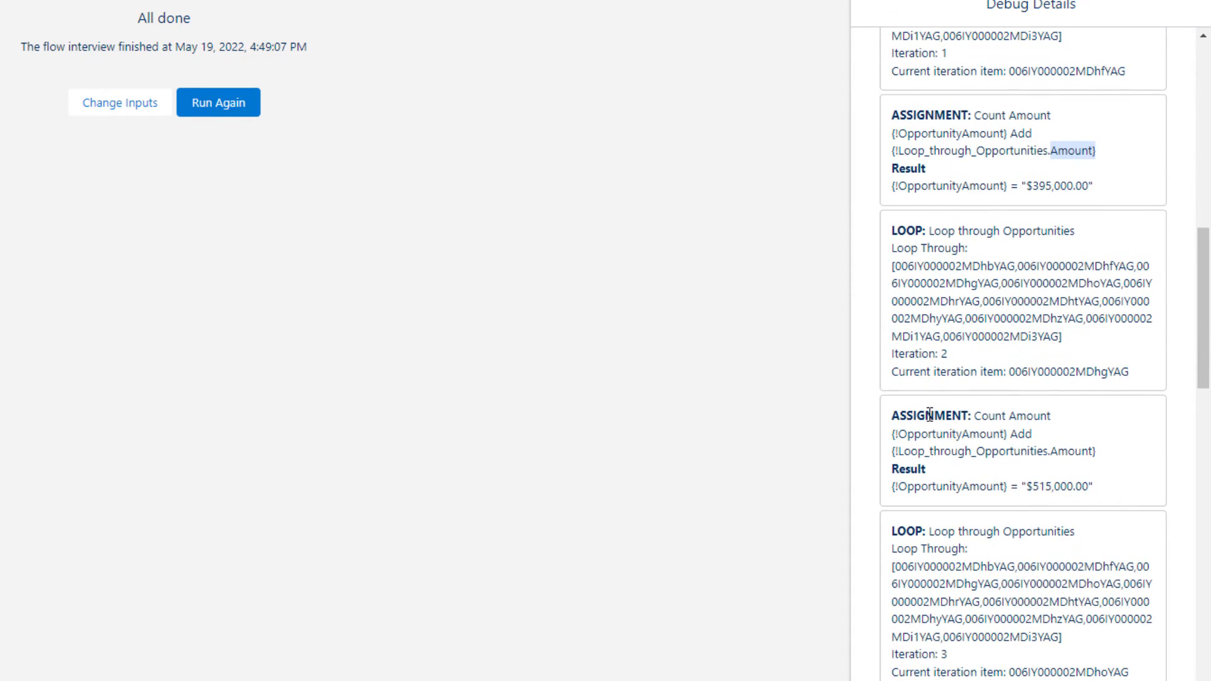
scroll(down, 3)
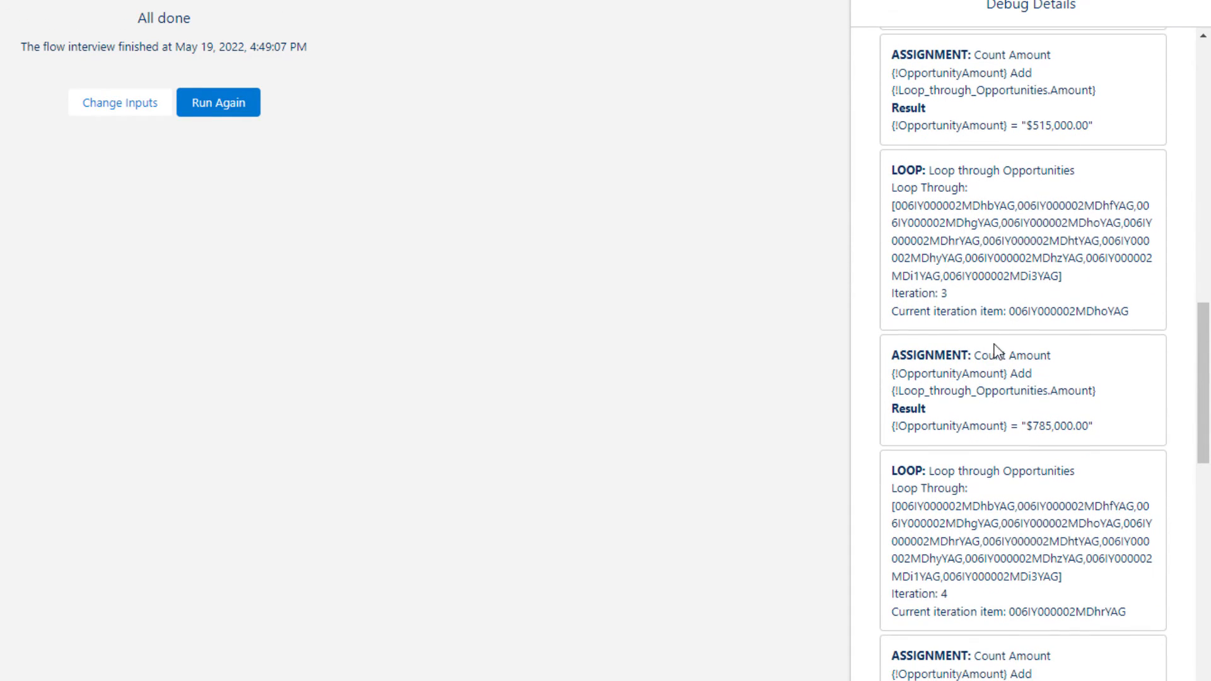
scroll(down, 3)
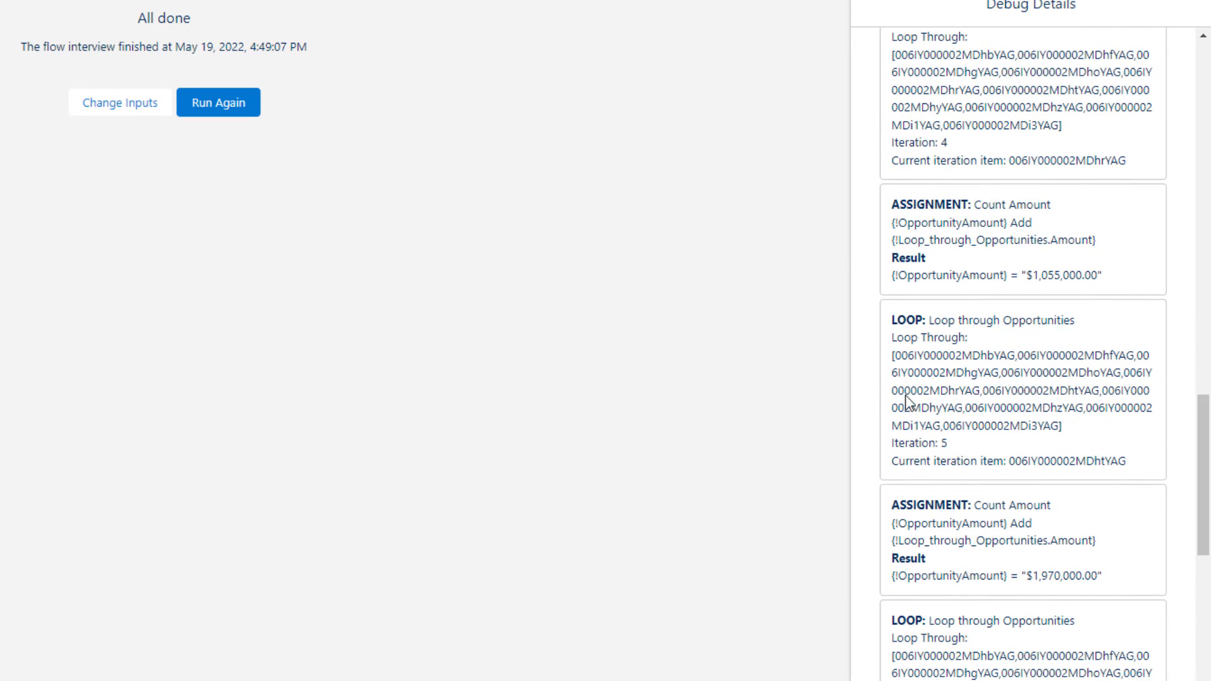
scroll(down, 3)
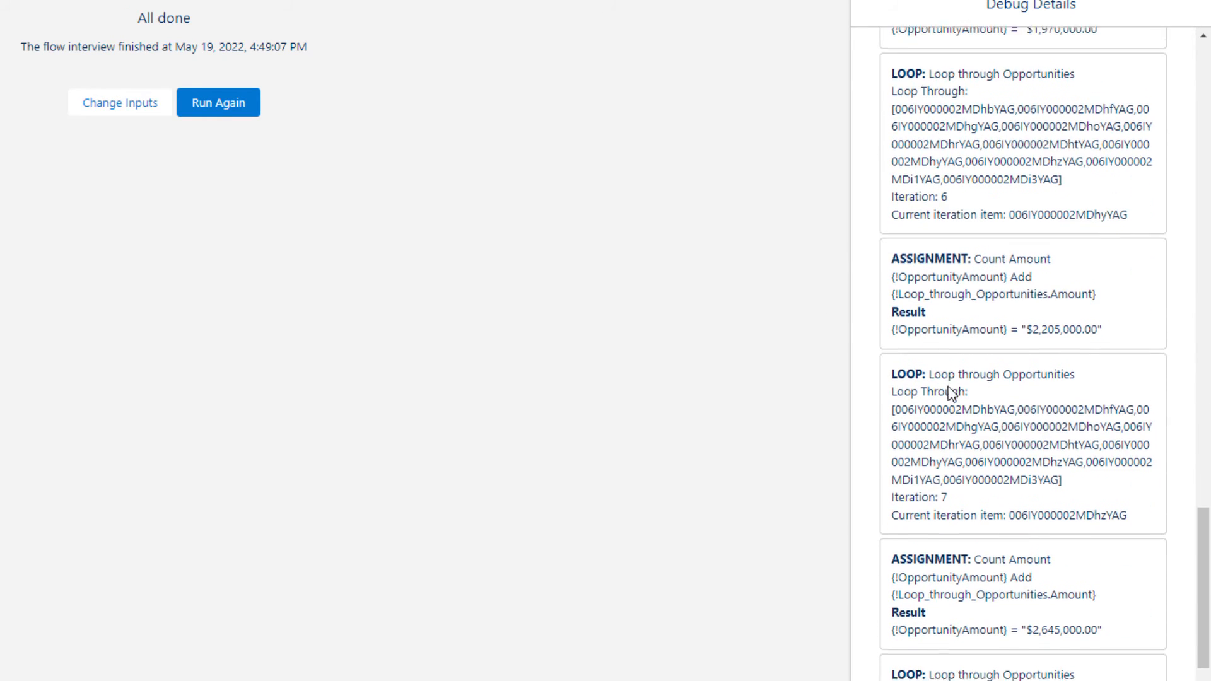
scroll(down, 3)
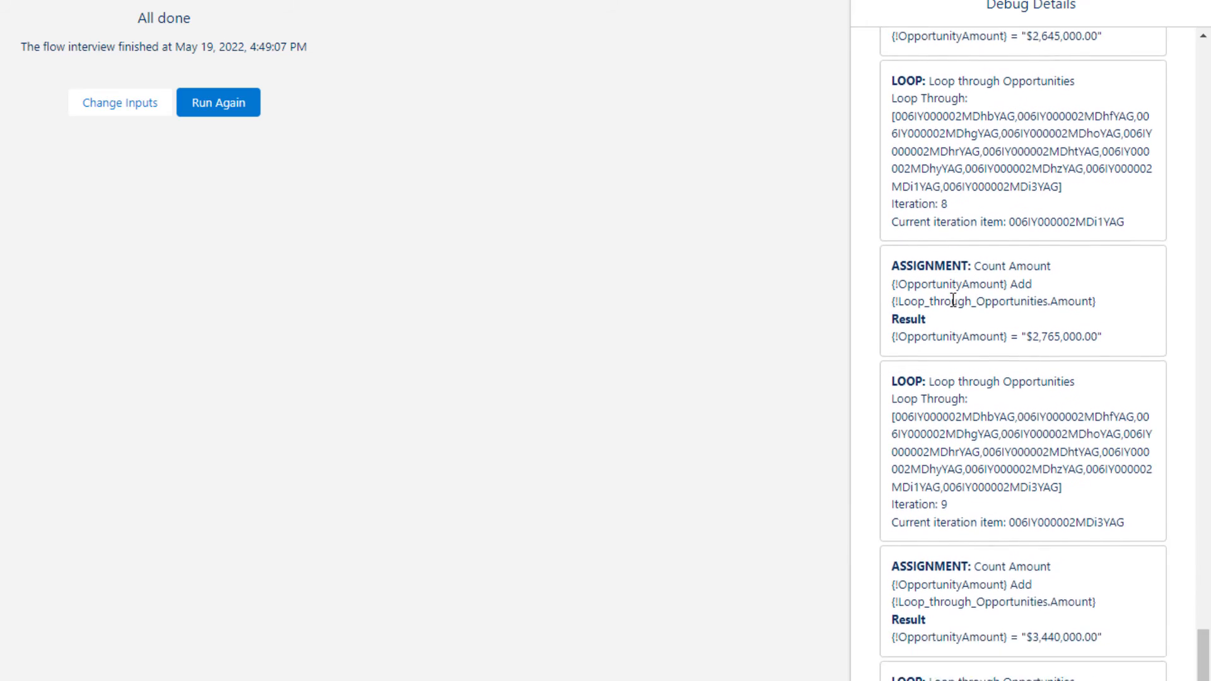
scroll(down, 3)
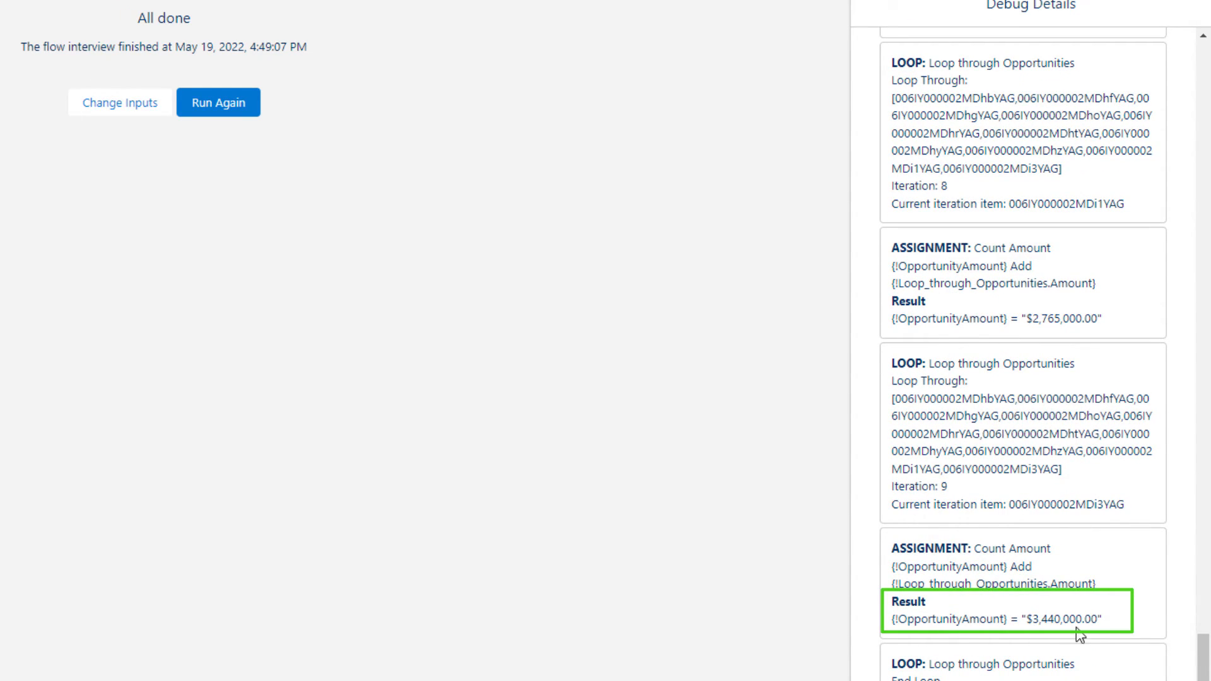
mouse_move(993, 652)
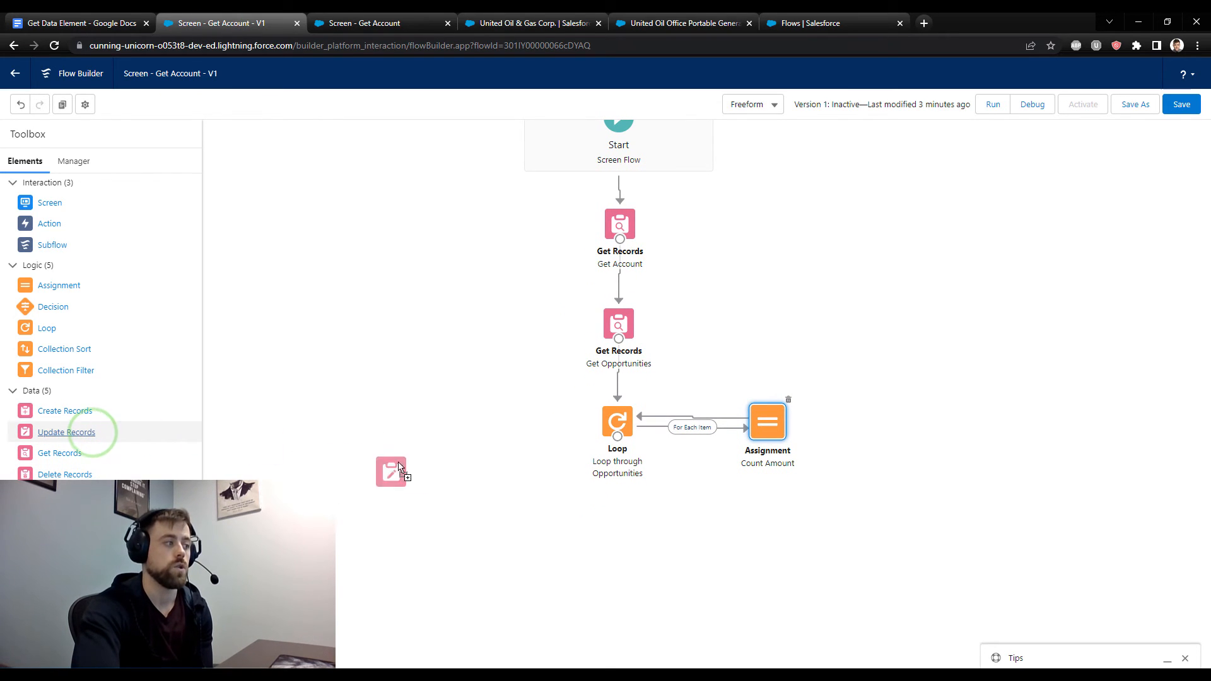
Add an Update Records element filtering Account Id equal to Get_Account's Id
click(391, 470)
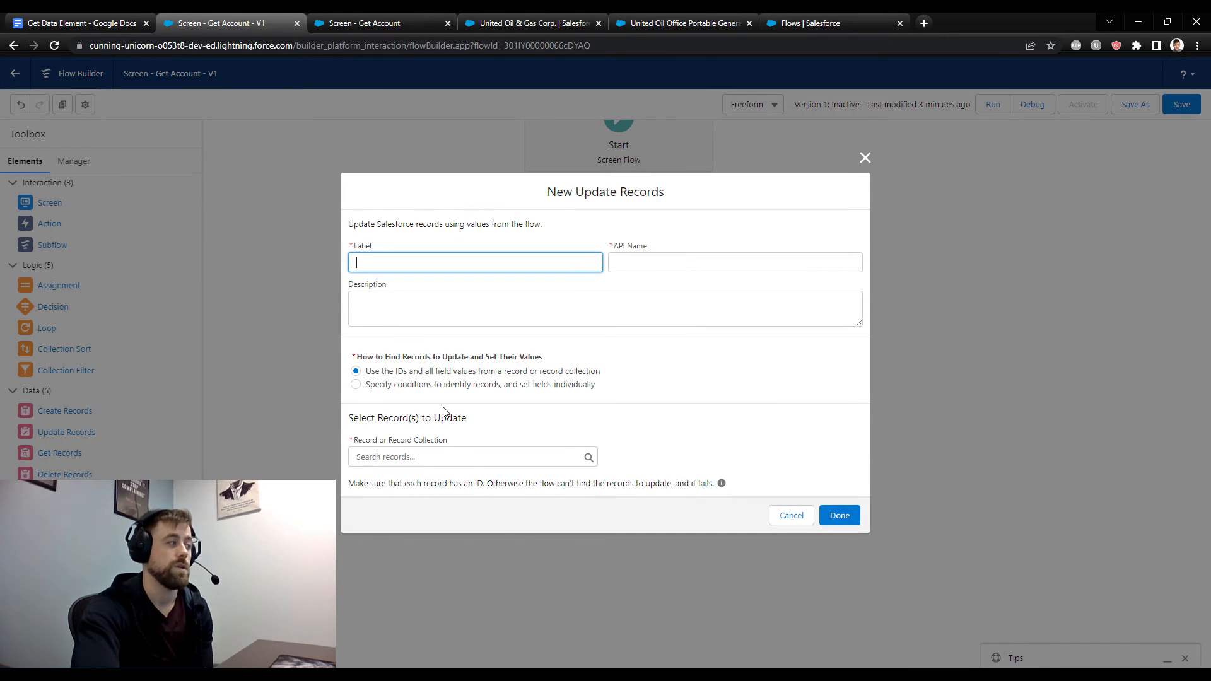
click(473, 457)
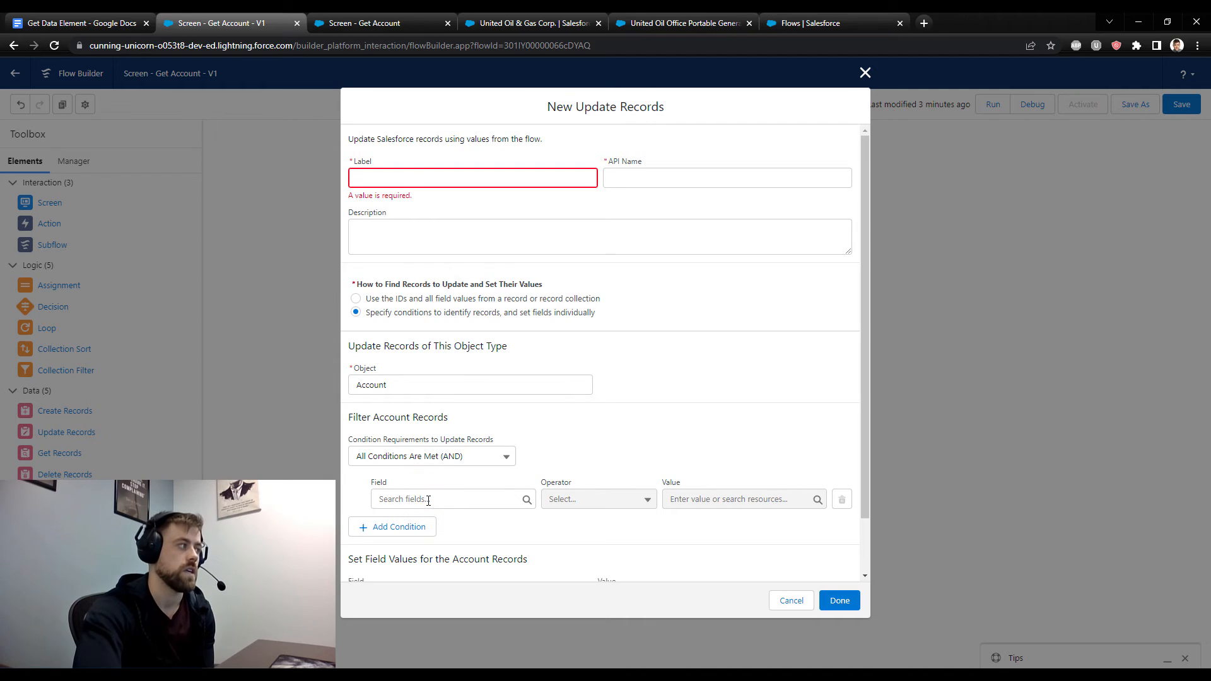
click(452, 499)
text(Id)
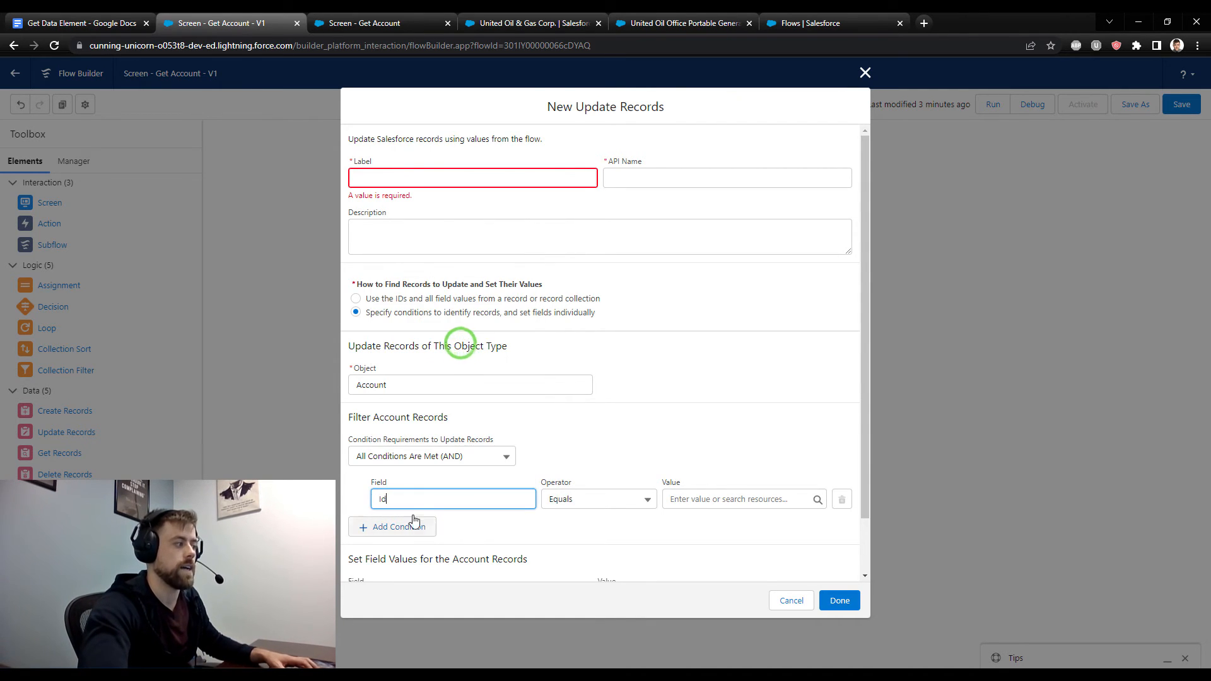
click(740, 499)
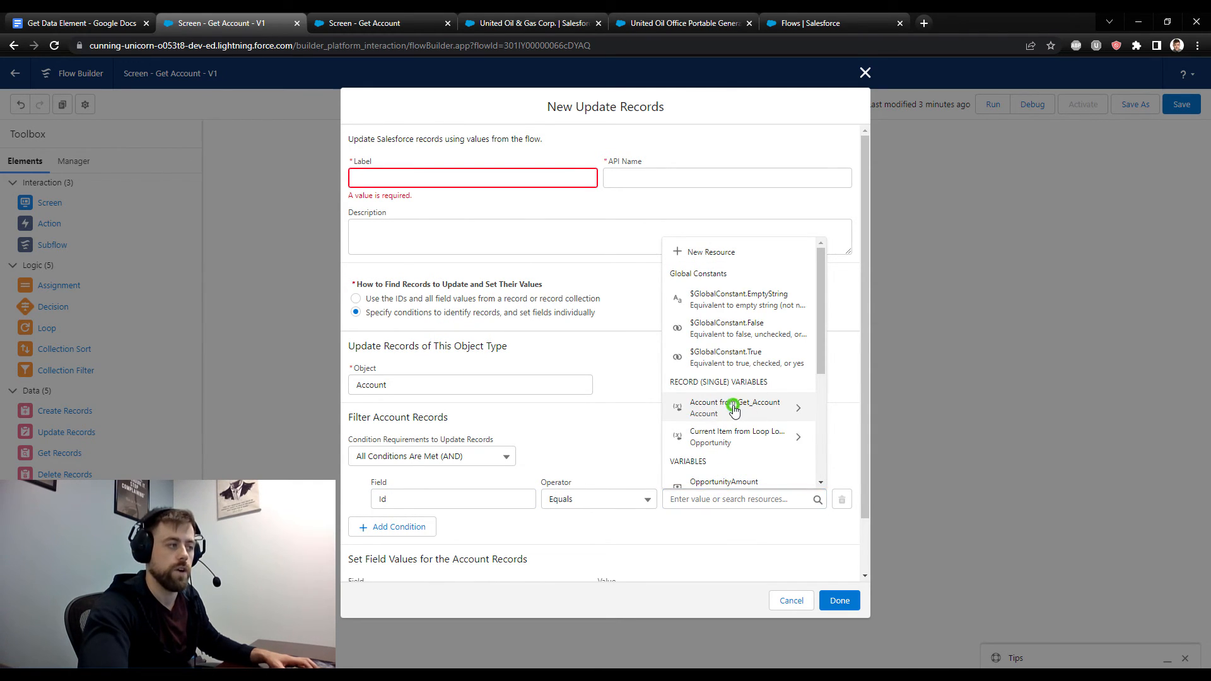
click(733, 407)
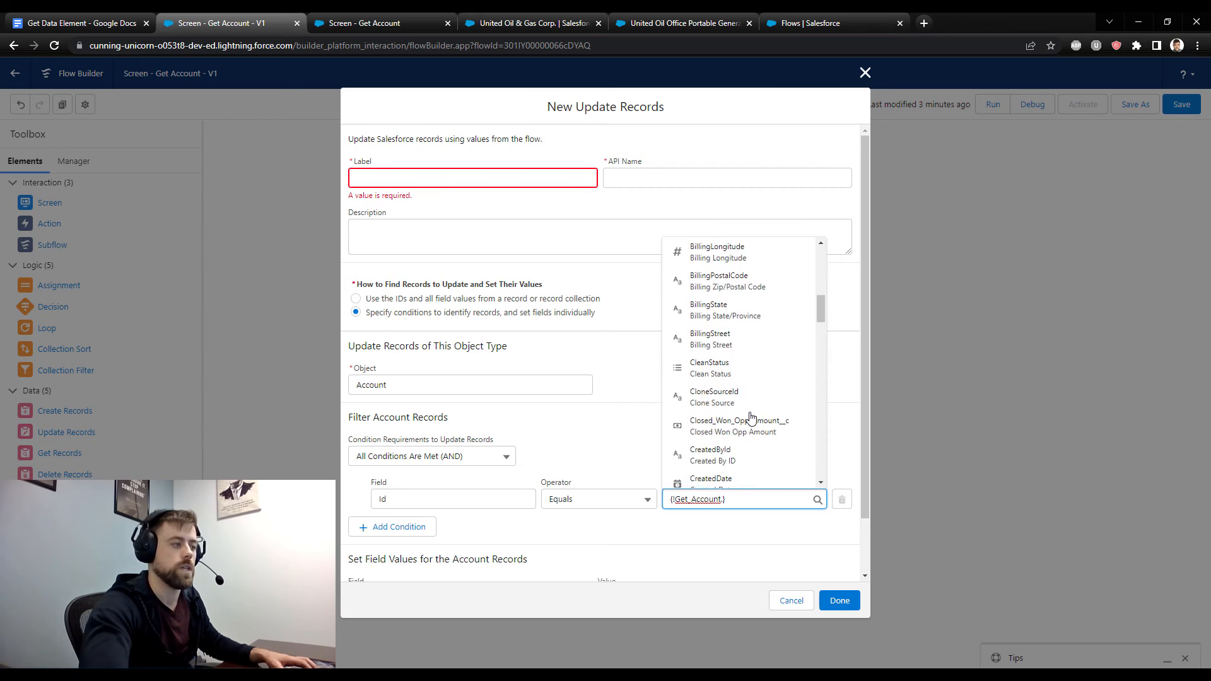
click(711, 394)
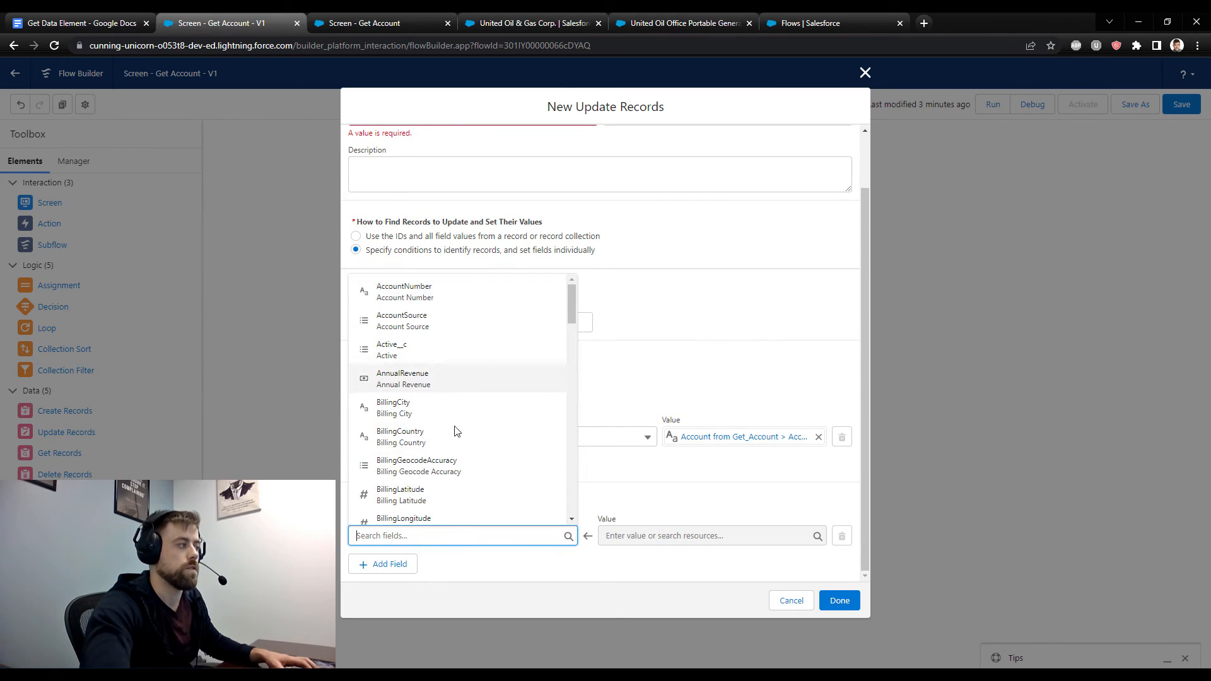
Set AnnualRevenue as the field to update and label the element 'Update Account'
click(402, 379)
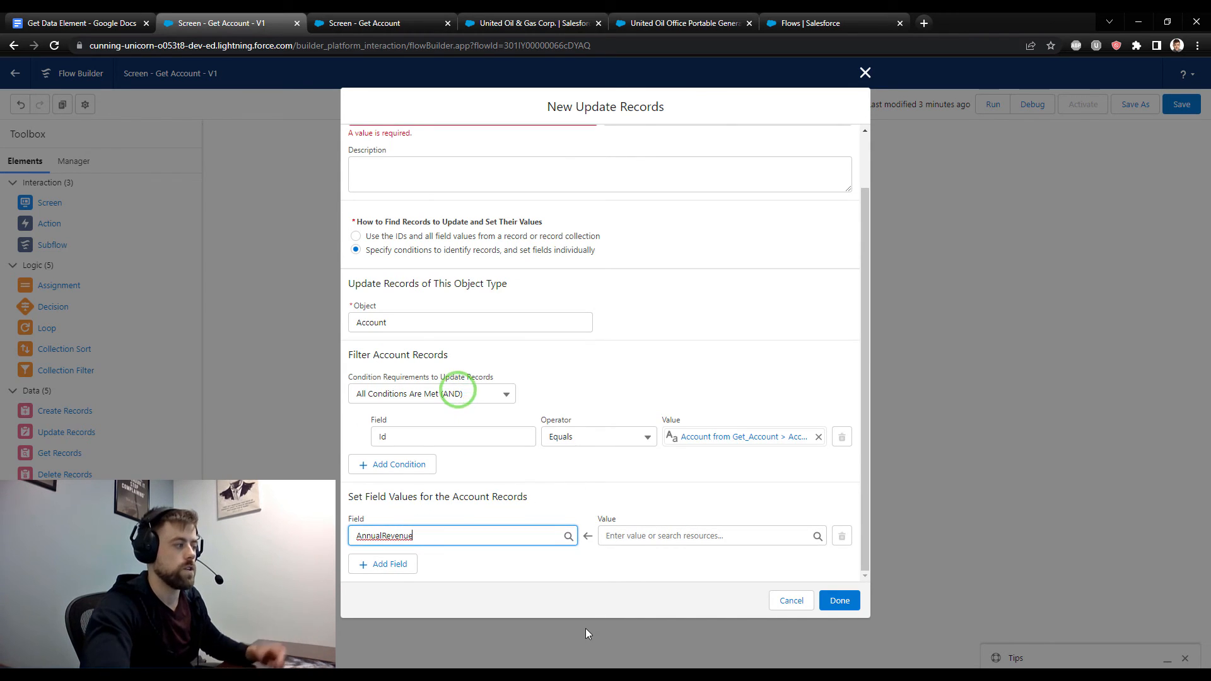
click(706, 536)
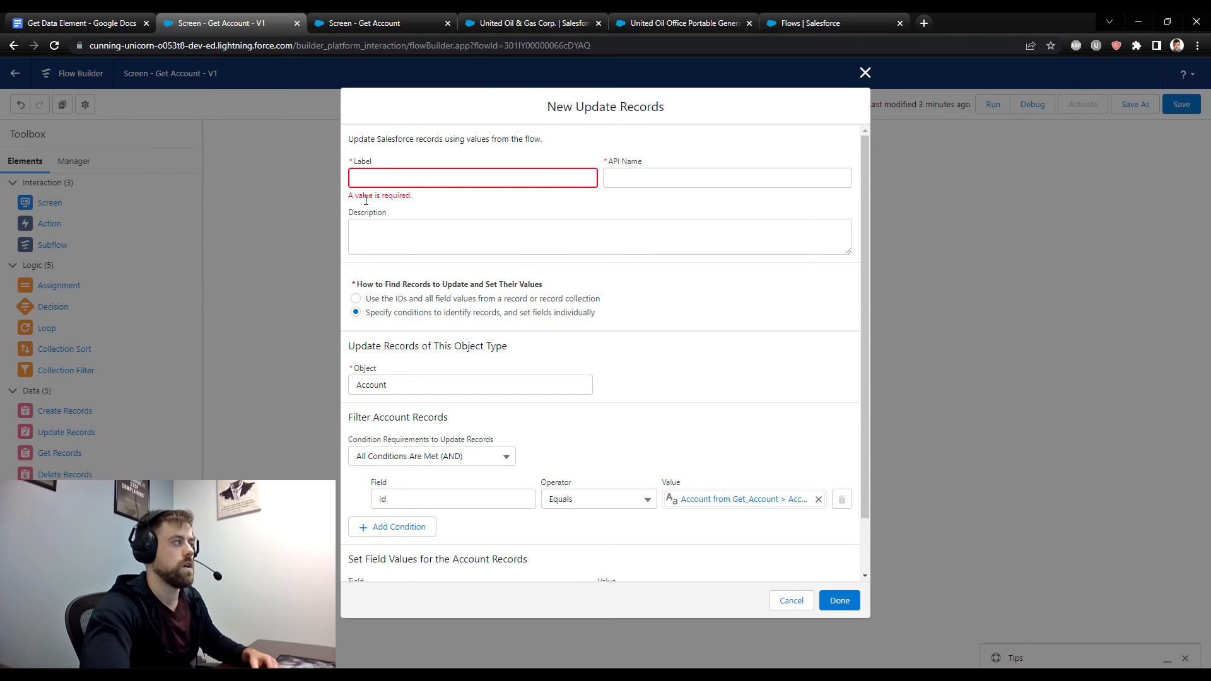
text(Update Account)
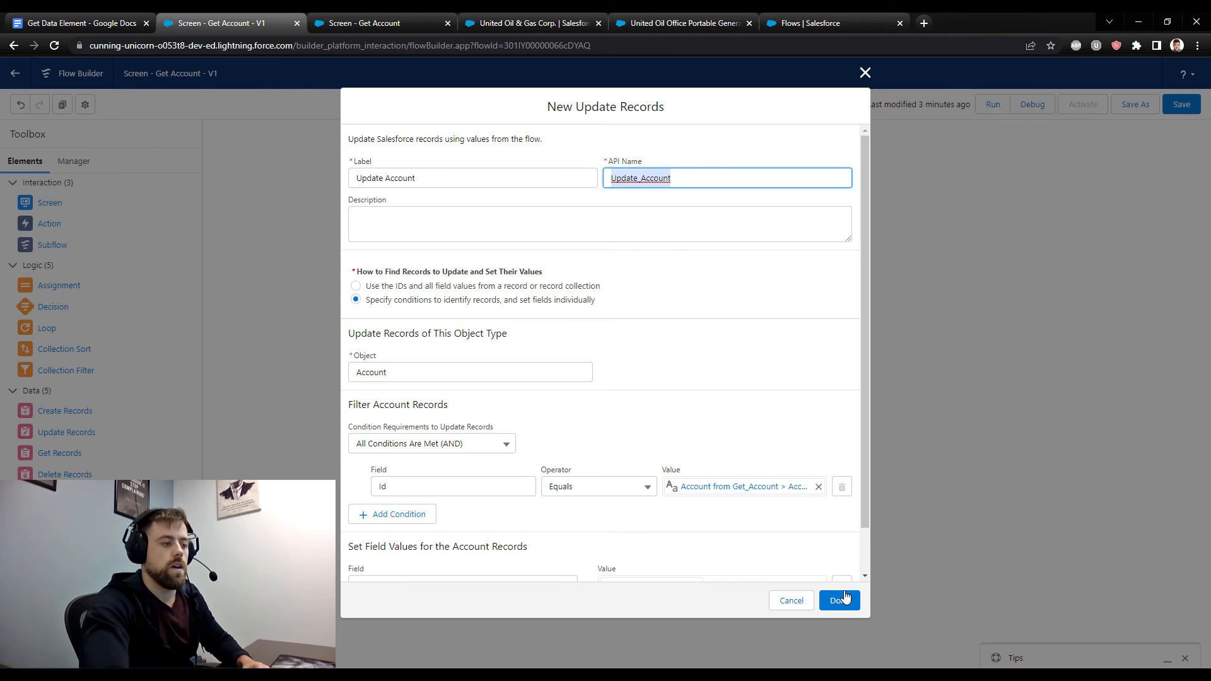
click(839, 600)
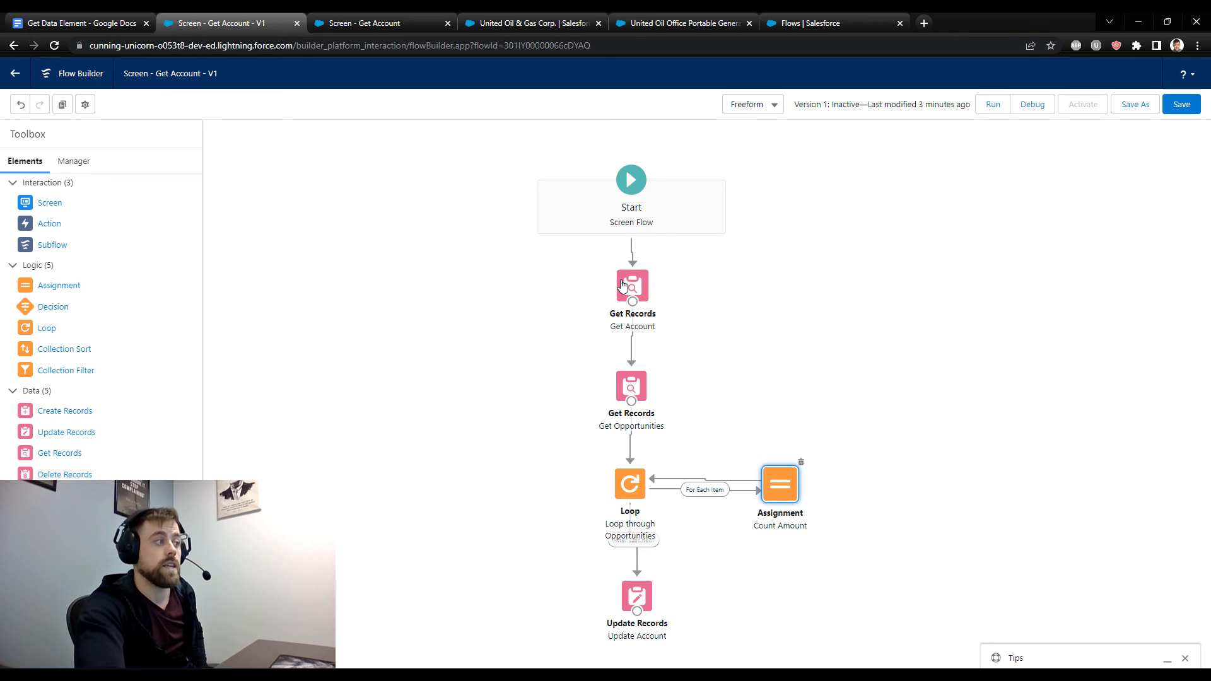
double_click(631, 287)
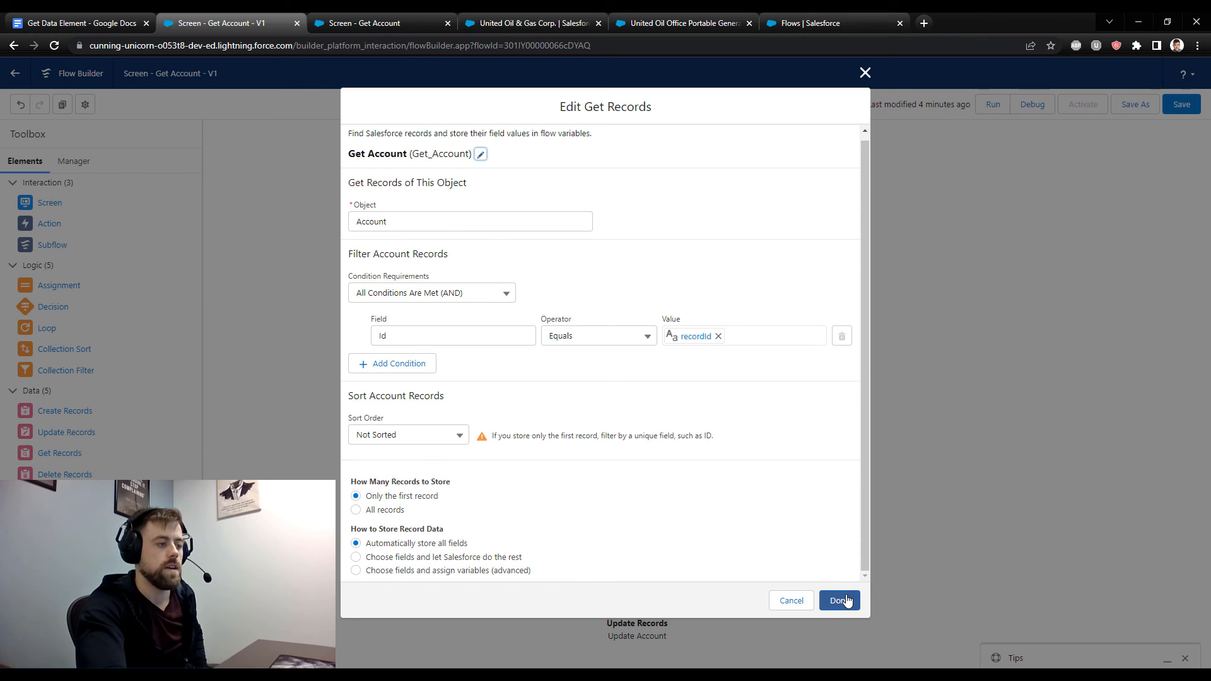
click(839, 601)
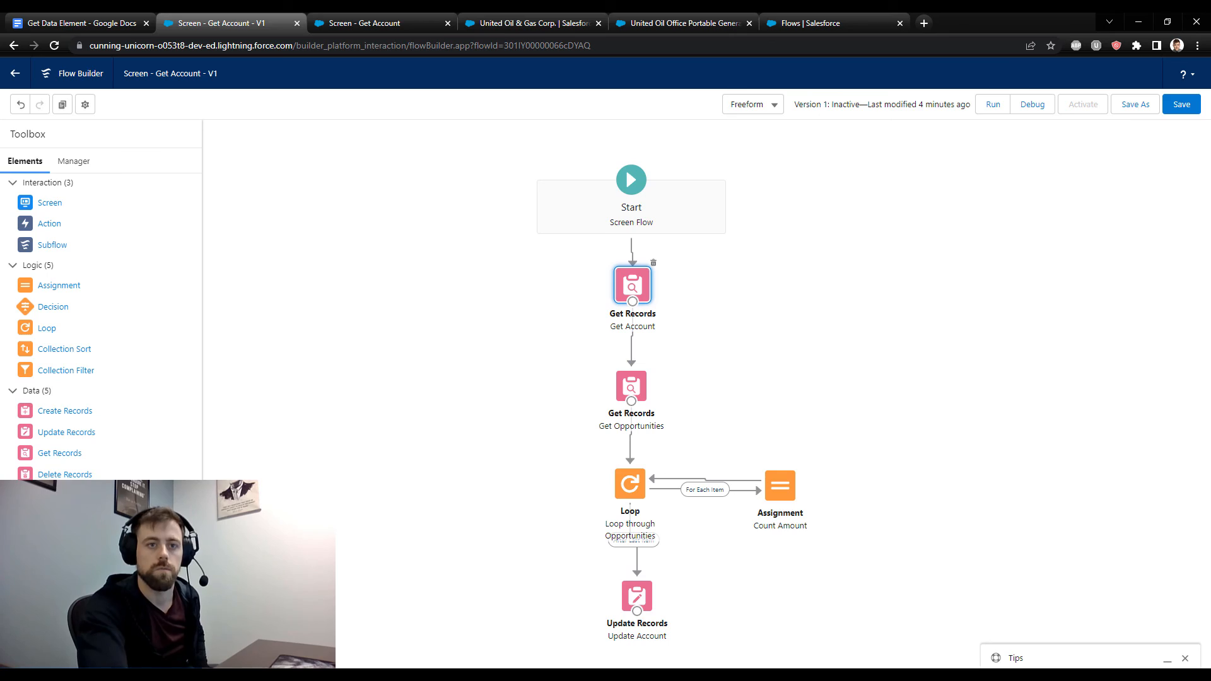